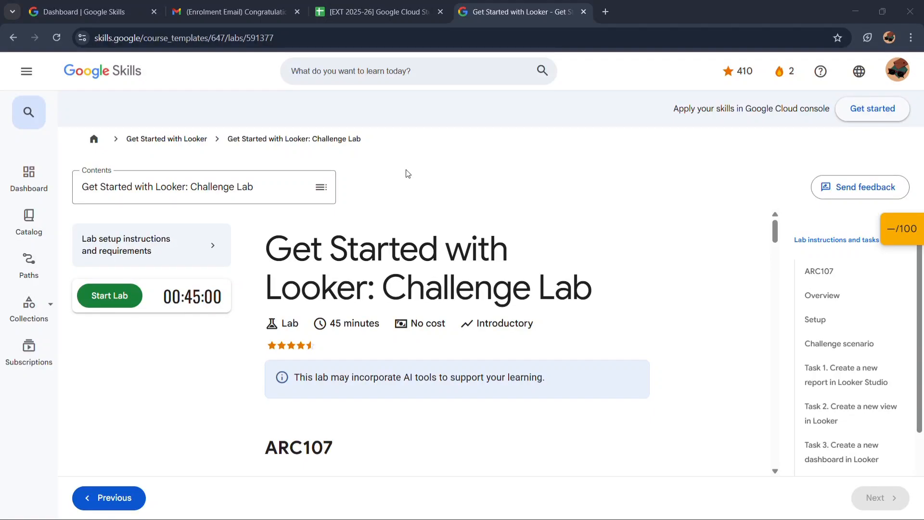
{"action": "mouse_move", "coordinate": [380, 176]}
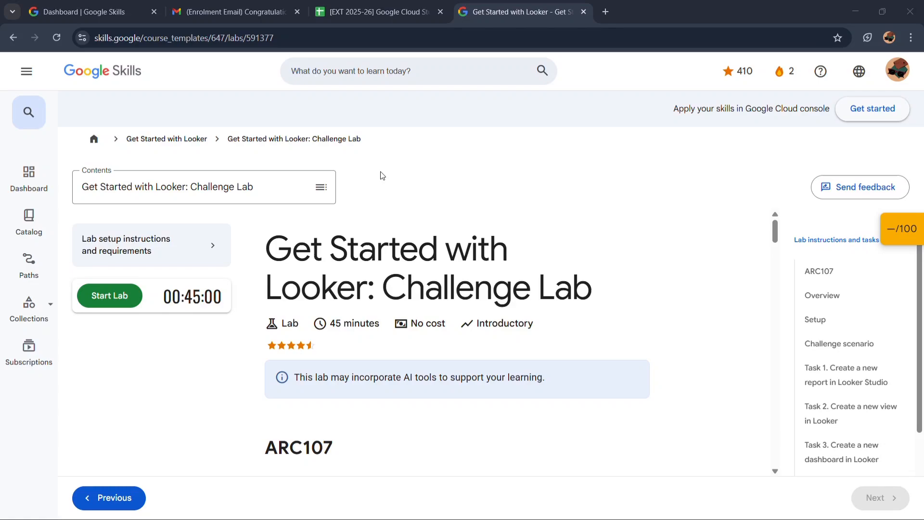
{"action": "mouse_move", "coordinate": [173, 329]}
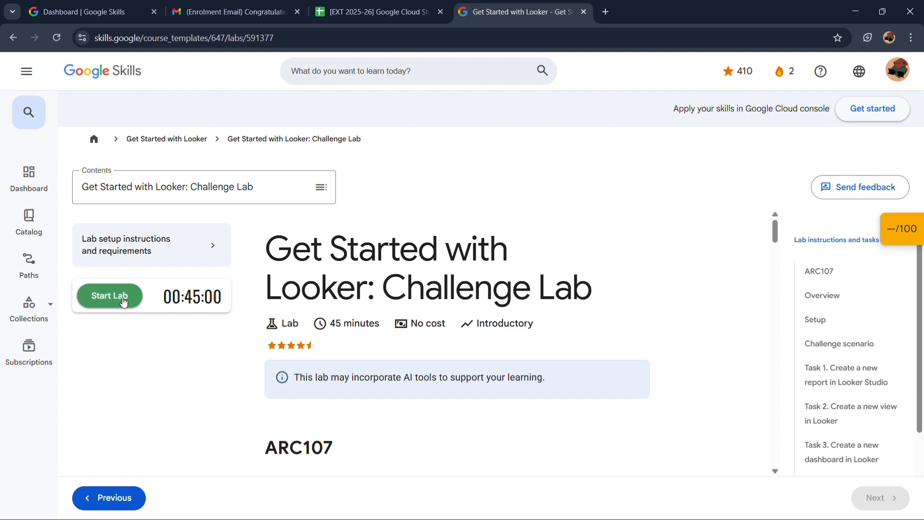
Start the lab and launch the Google Cloud console link in an incognito window.
{"action": "left_click", "coordinate": [109, 296]}
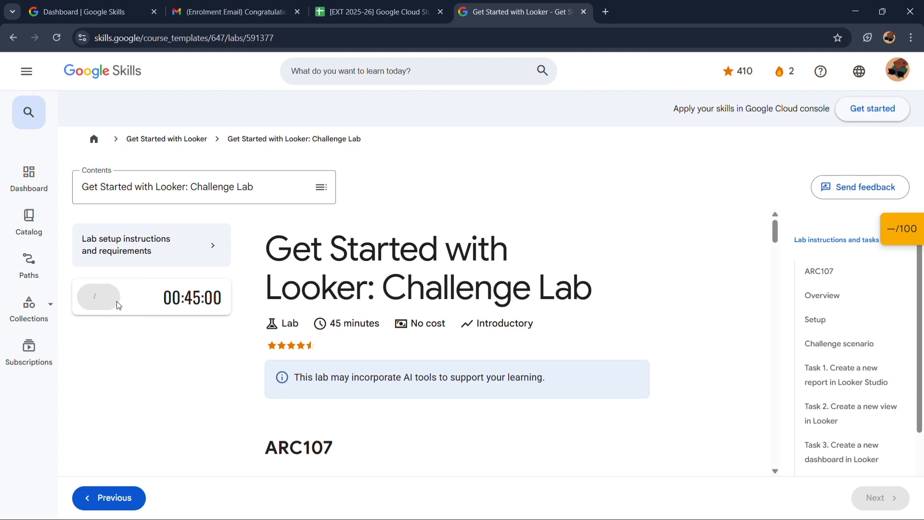
{"action": "left_click", "coordinate": [98, 297]}
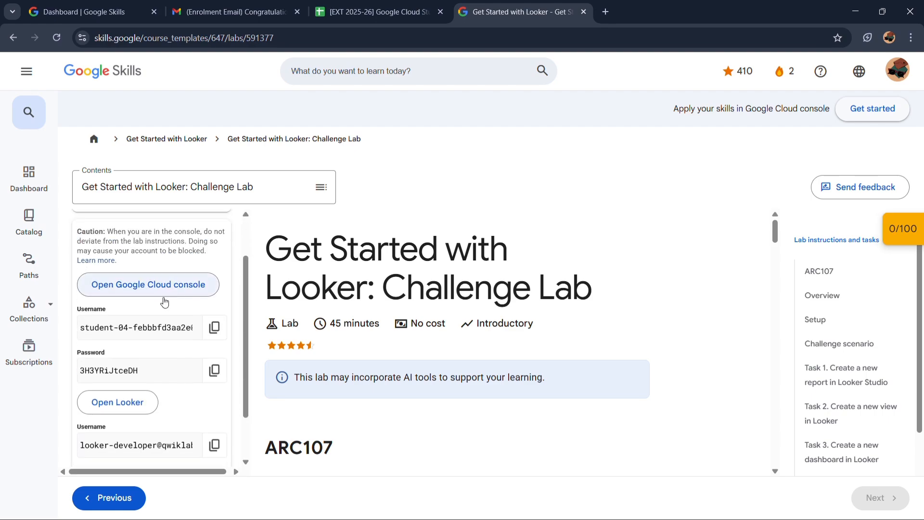
{"action": "right_click", "coordinate": [148, 285]}
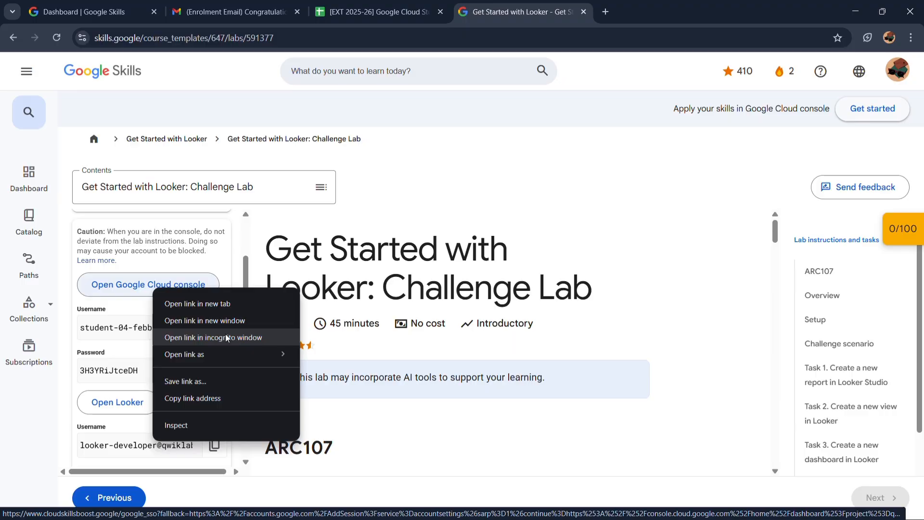
{"action": "left_click", "coordinate": [212, 337]}
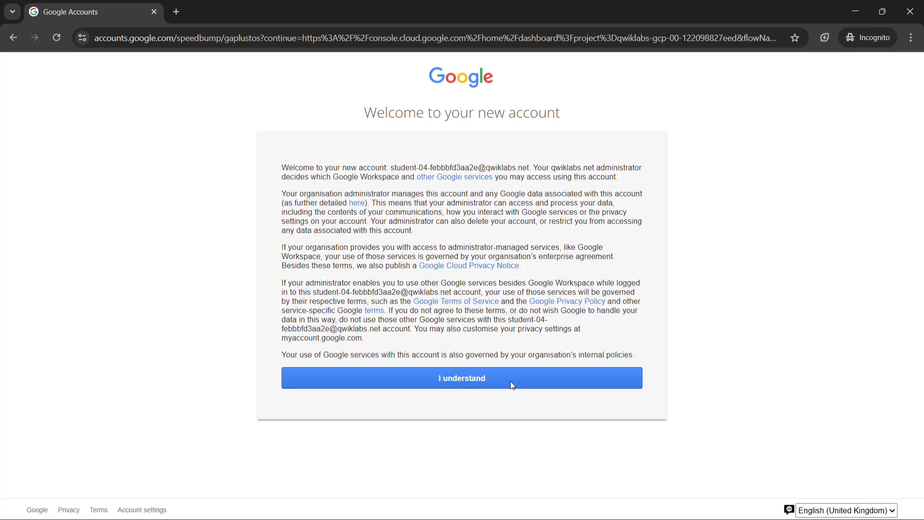
Acknowledge the new account, agree to the Terms of Service, and return to the lab window.
{"action": "left_click", "coordinate": [461, 378]}
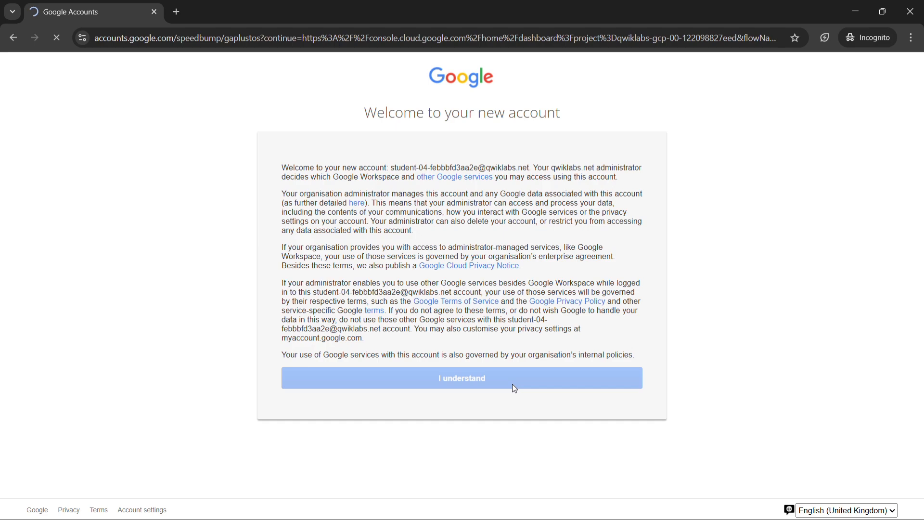
{"action": "left_click", "coordinate": [461, 377]}
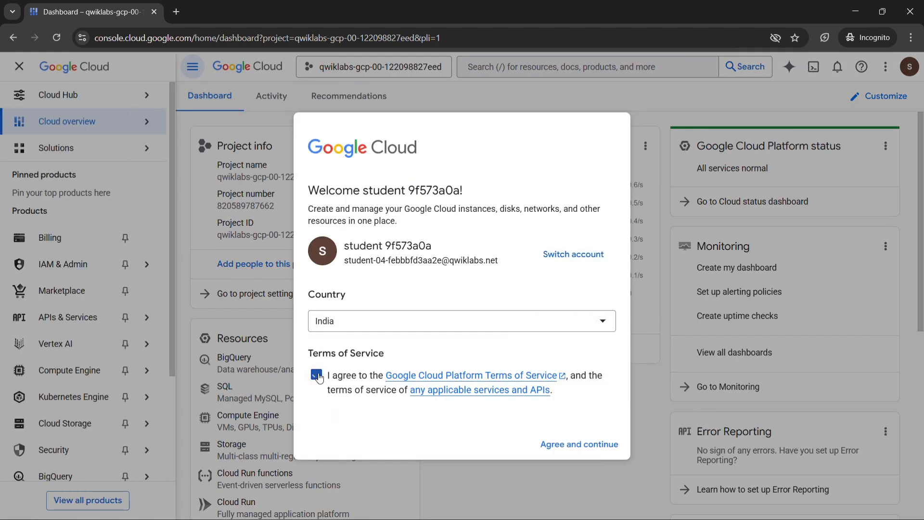
{"action": "left_click", "coordinate": [578, 444]}
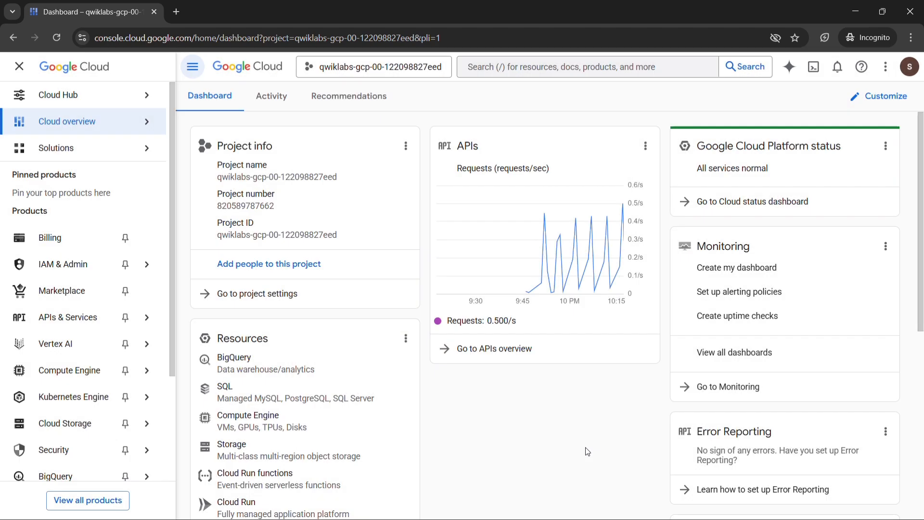
{"action": "left_click", "coordinate": [521, 12]}
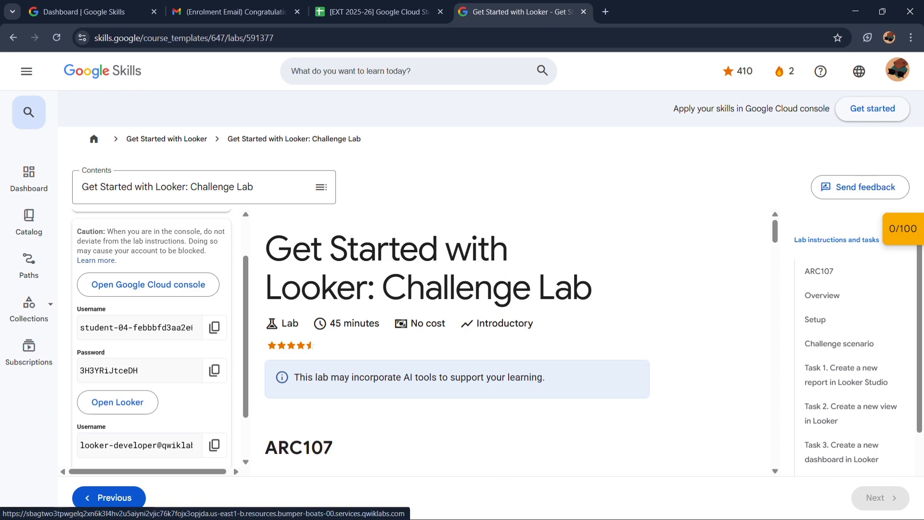
Launch the lab's Open Looker link in the incognito window to reach the Looker login page.
{"action": "right_click", "coordinate": [116, 402]}
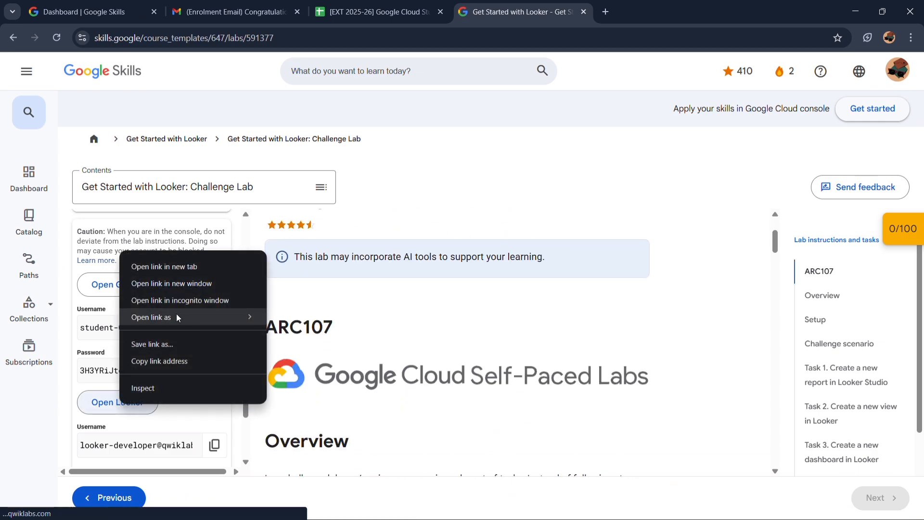
{"action": "left_click", "coordinate": [179, 300]}
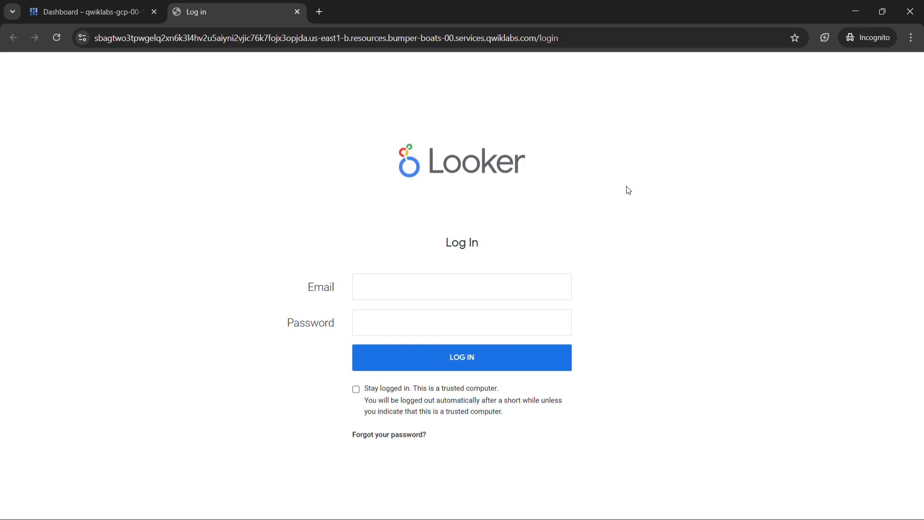
{"action": "mouse_move", "coordinate": [777, 16]}
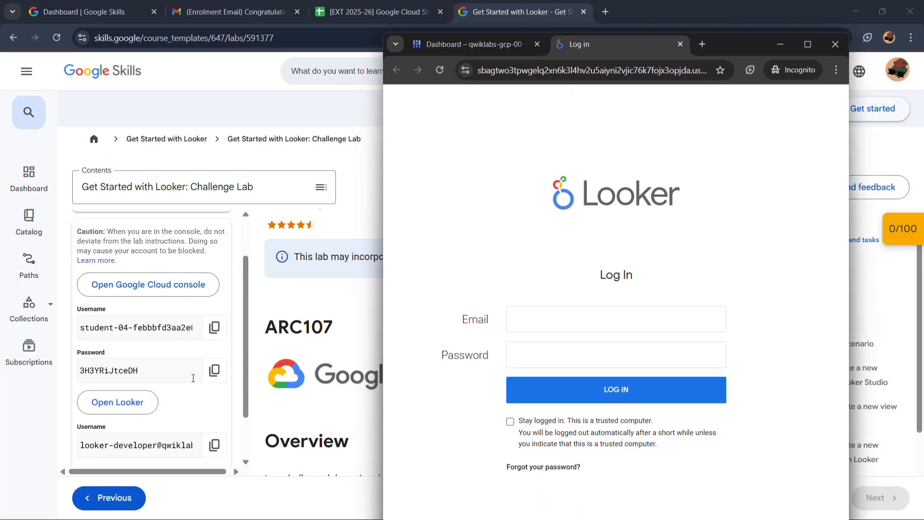
{"action": "left_click", "coordinate": [215, 384]}
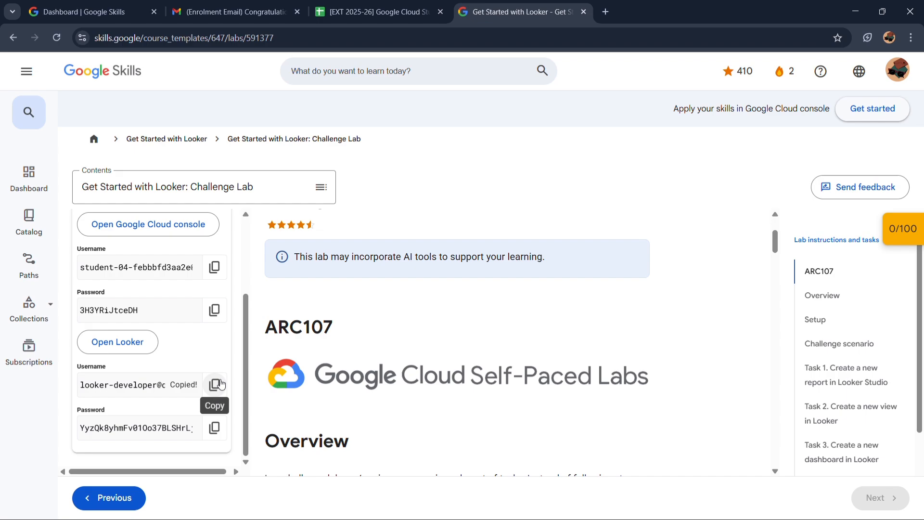
{"action": "mouse_move", "coordinate": [617, 432]}
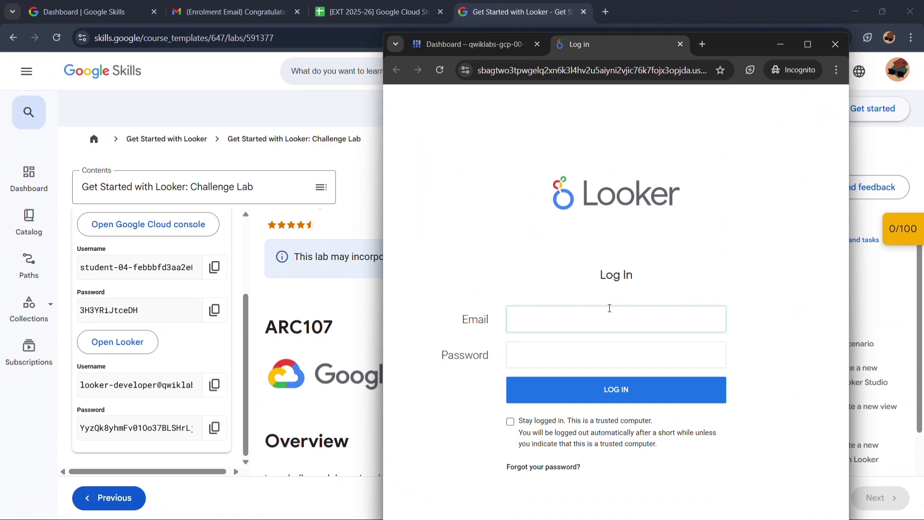
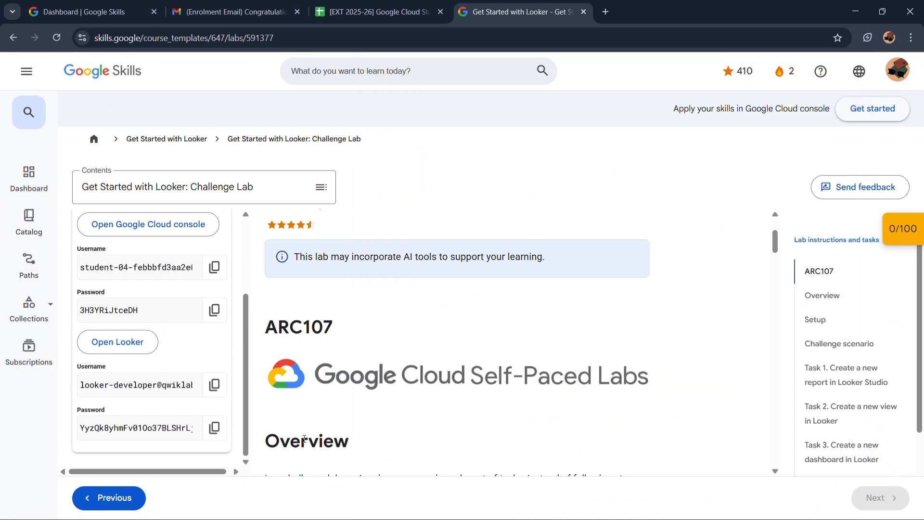
{"action": "left_click", "coordinate": [117, 342]}
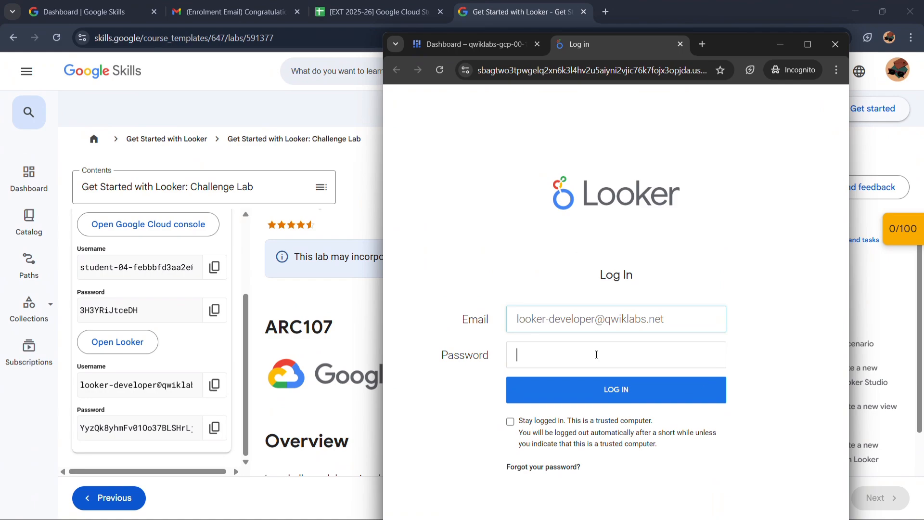
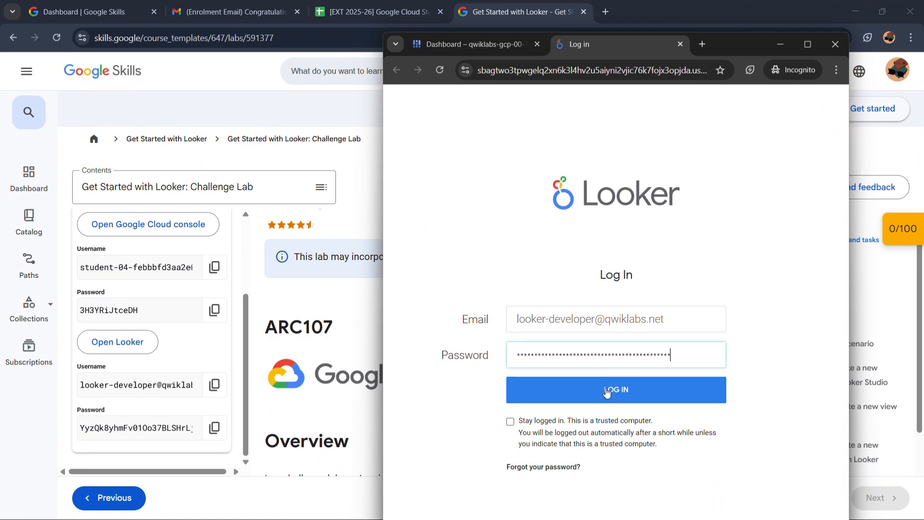
{"action": "left_click", "coordinate": [615, 390]}
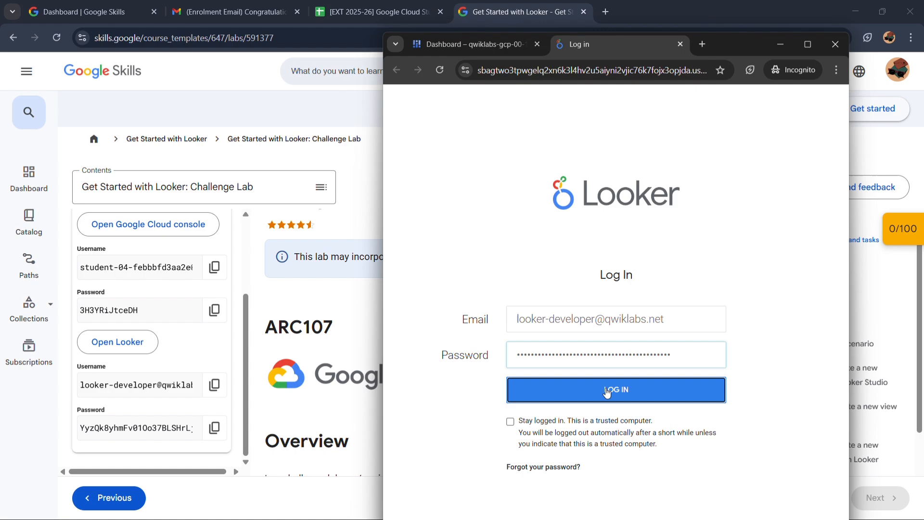
{"action": "left_click", "coordinate": [615, 390]}
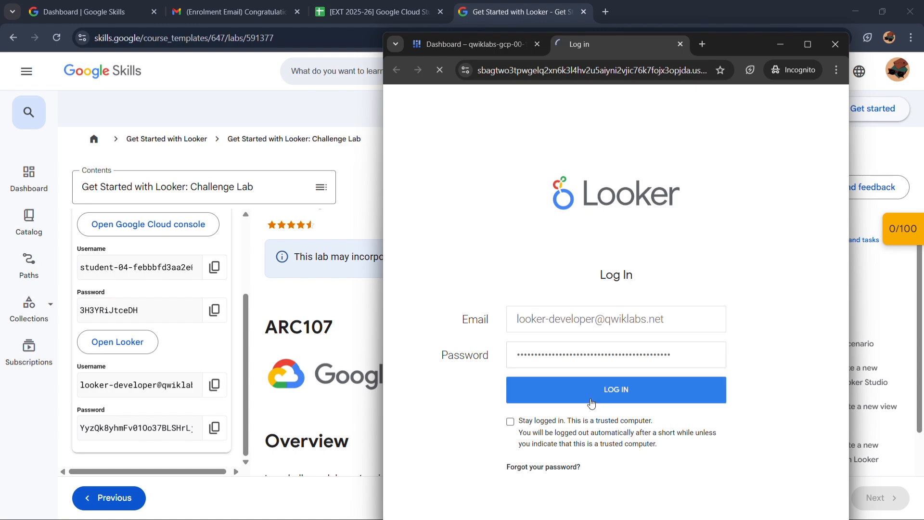
{"action": "left_click", "coordinate": [616, 390]}
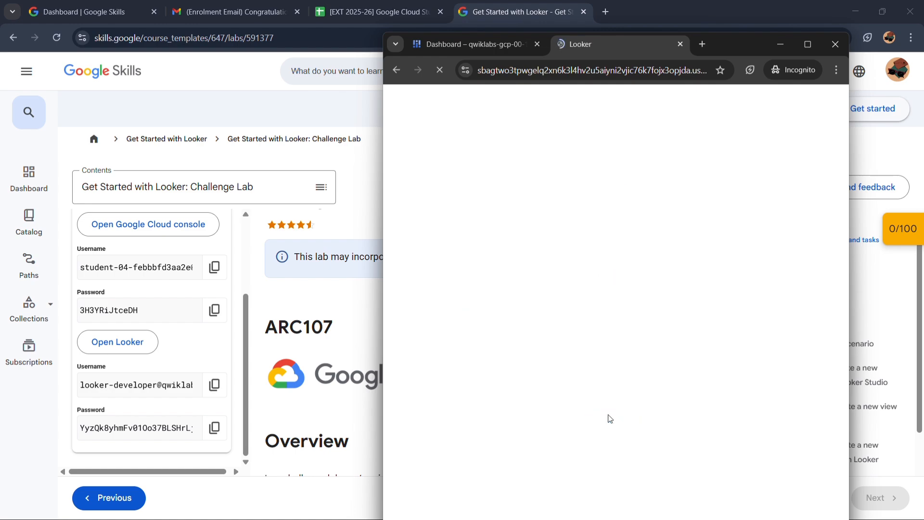
{"action": "mouse_move", "coordinate": [410, 62]}
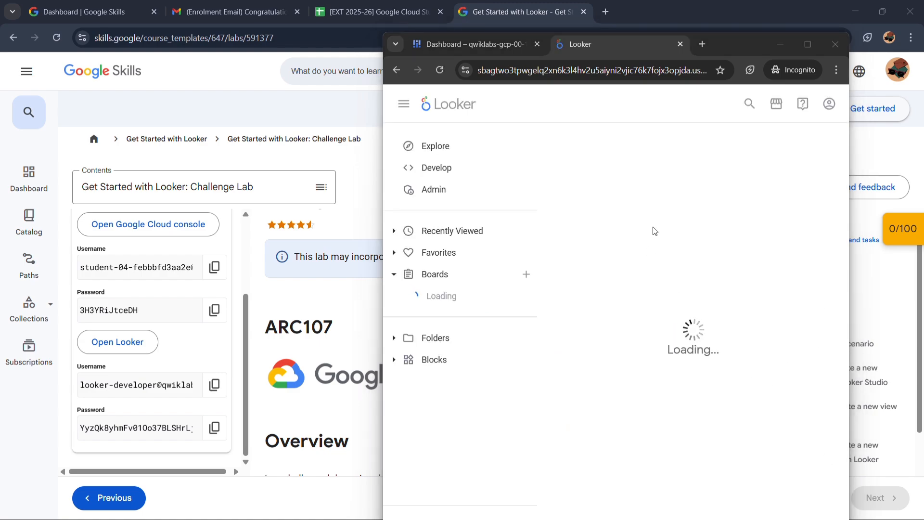
{"action": "mouse_move", "coordinate": [576, 317]}
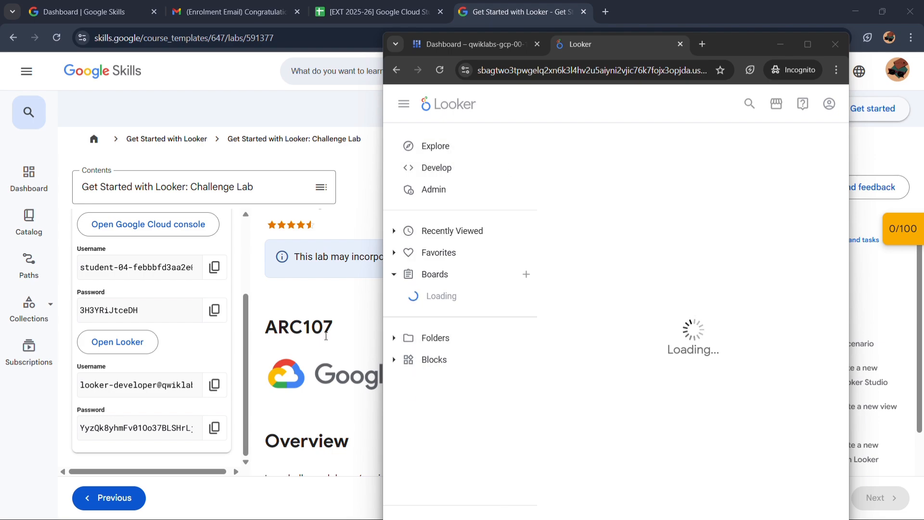
{"action": "mouse_move", "coordinate": [780, 44]}
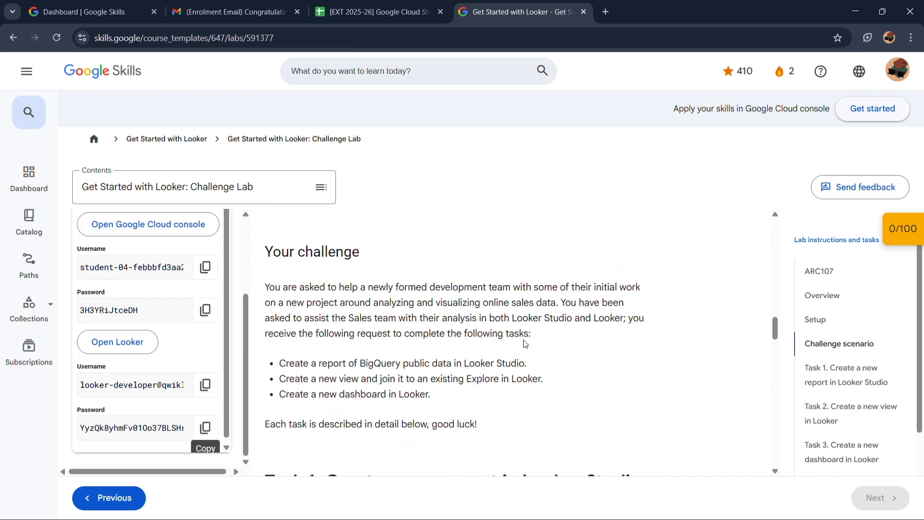
Launch Task 1's Looker Studio link in the incognito window to reach the reports home.
{"action": "scroll", "scroll_direction": "down", "scroll_amount": 3}
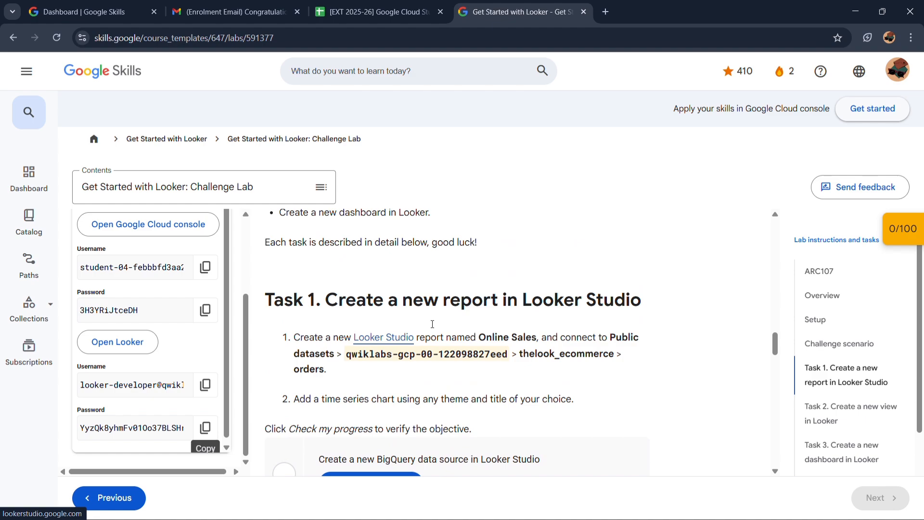
{"action": "right_click", "coordinate": [382, 337]}
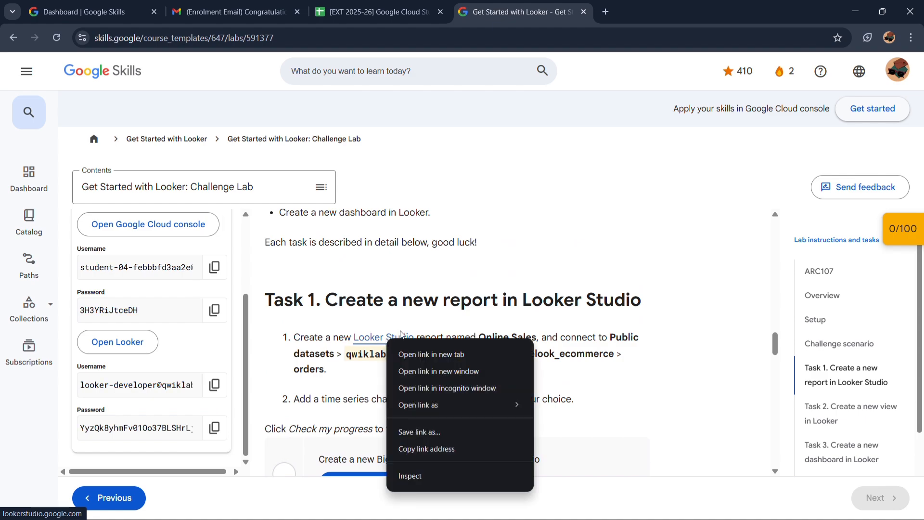
{"action": "left_click", "coordinate": [446, 388]}
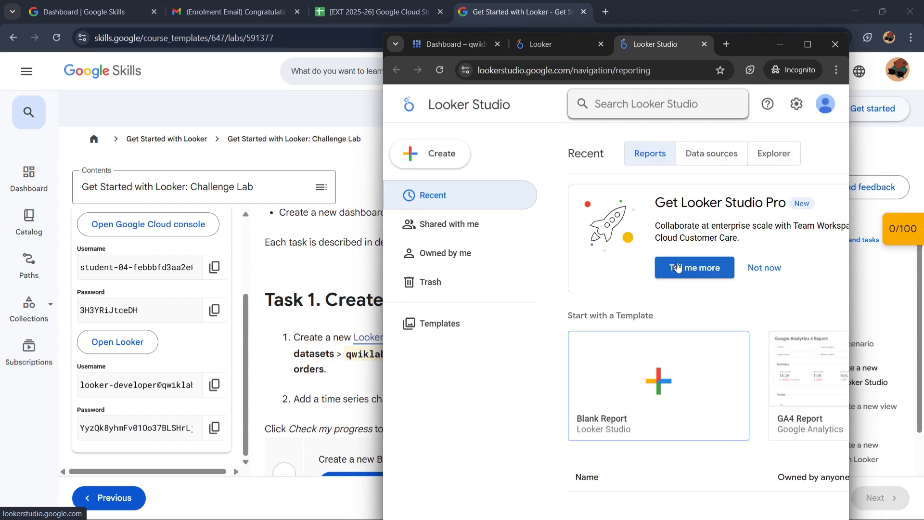
Complete setup step one with country India, company GDG, and terms accepted.
{"action": "left_click", "coordinate": [694, 266]}
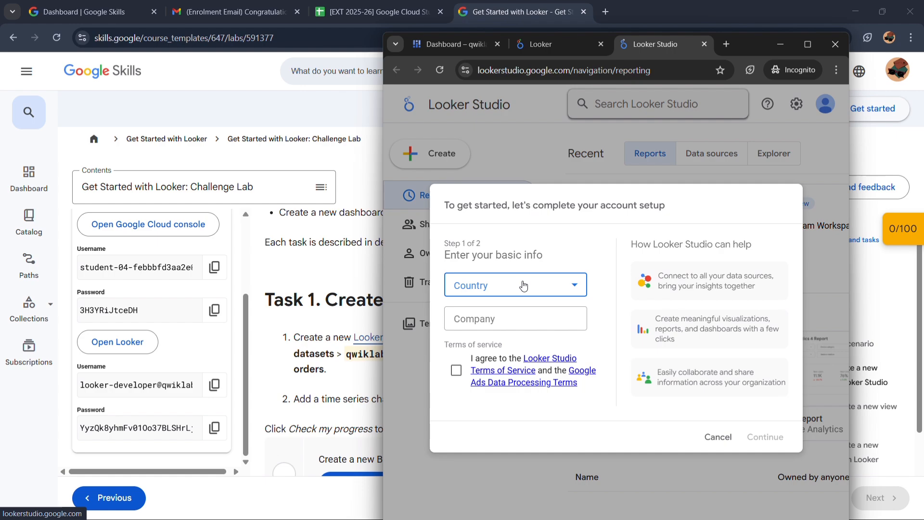
{"action": "left_click", "coordinate": [515, 285]}
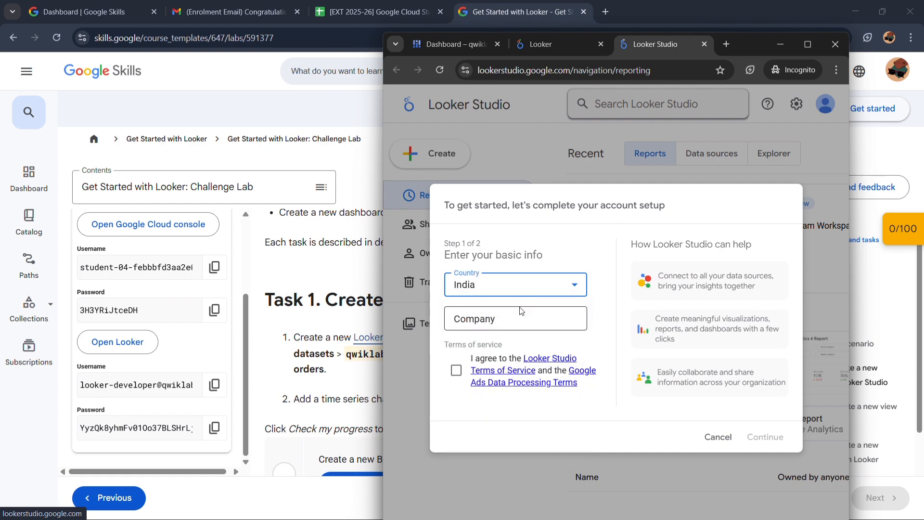
{"action": "left_click", "coordinate": [515, 319]}
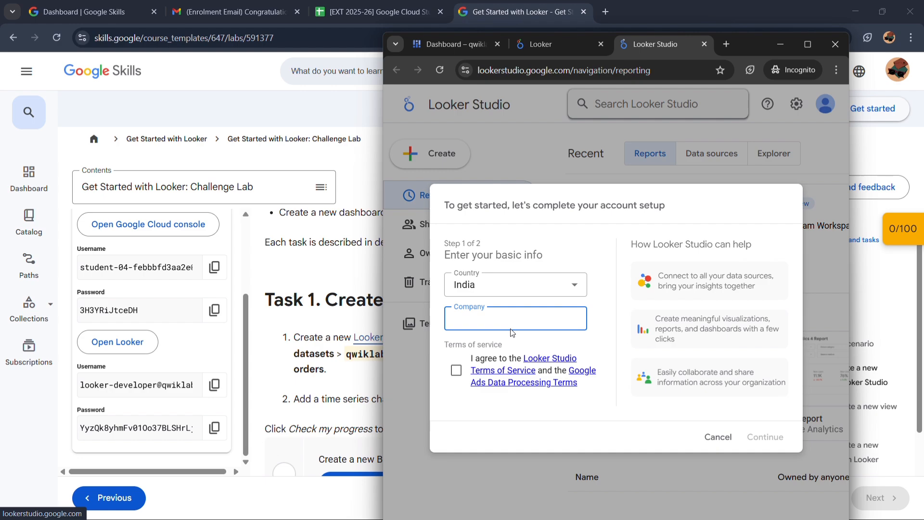
{"action": "type", "text": "GDG"}
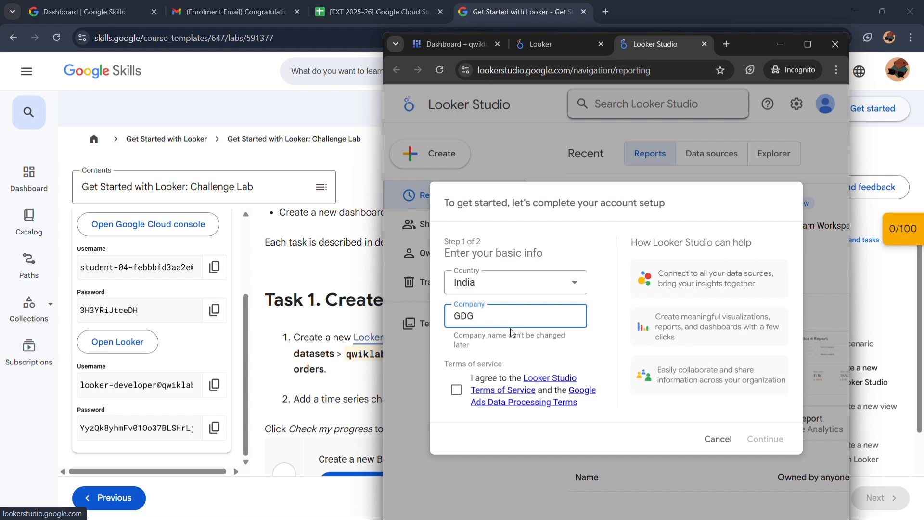
{"action": "left_click", "coordinate": [455, 390]}
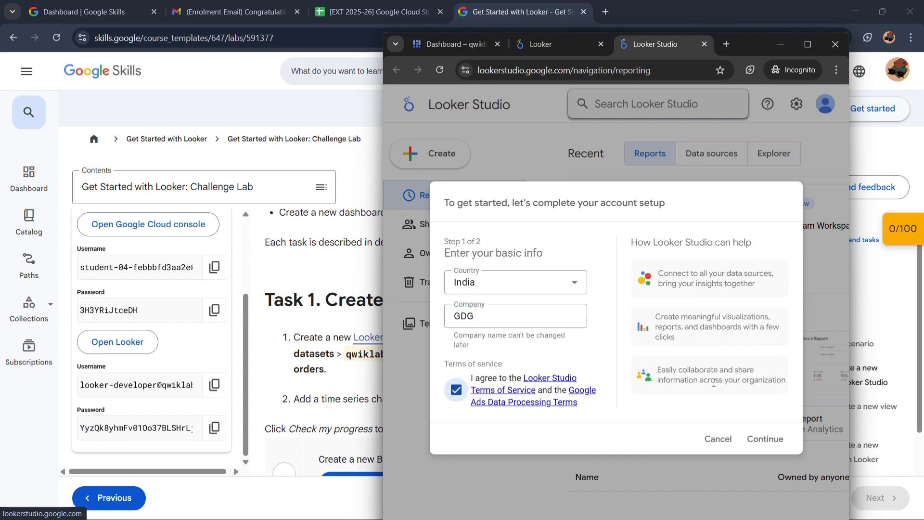
{"action": "left_click", "coordinate": [764, 439]}
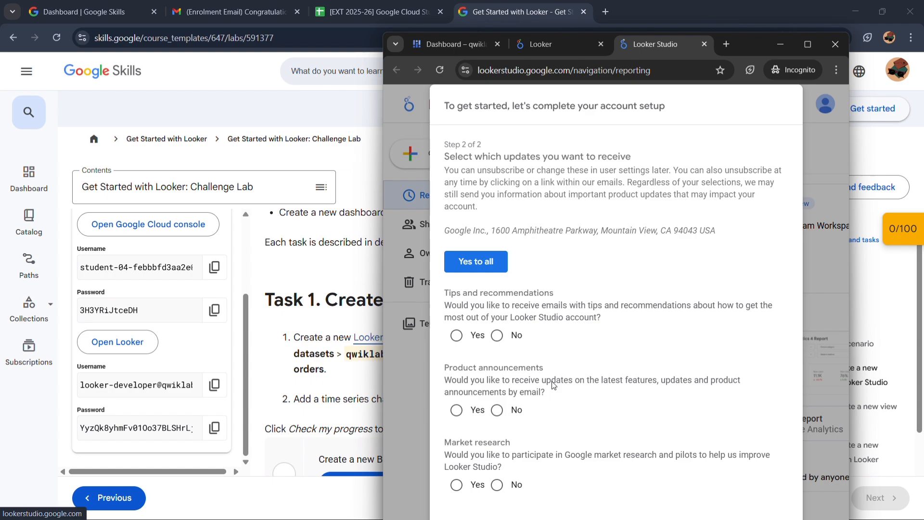
Opt in to all email updates and maximize the browser window.
{"action": "left_click", "coordinate": [475, 261]}
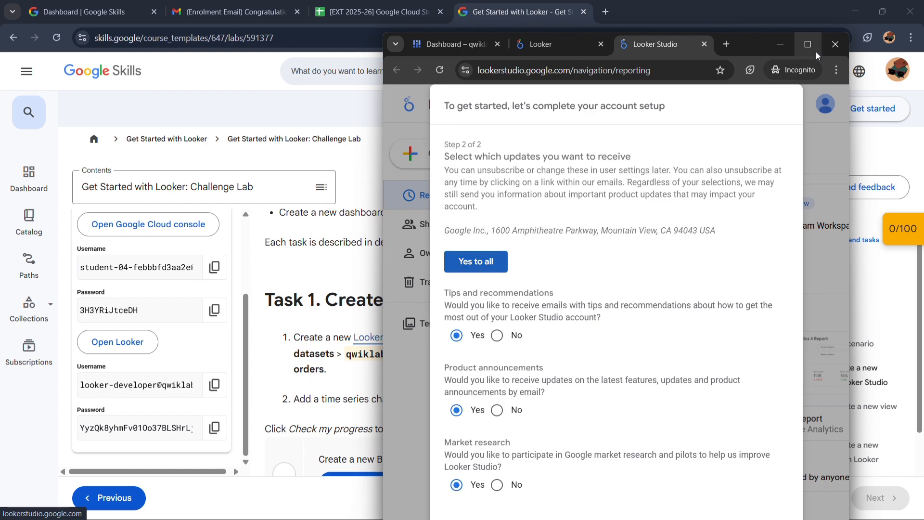
{"action": "left_click", "coordinate": [806, 45]}
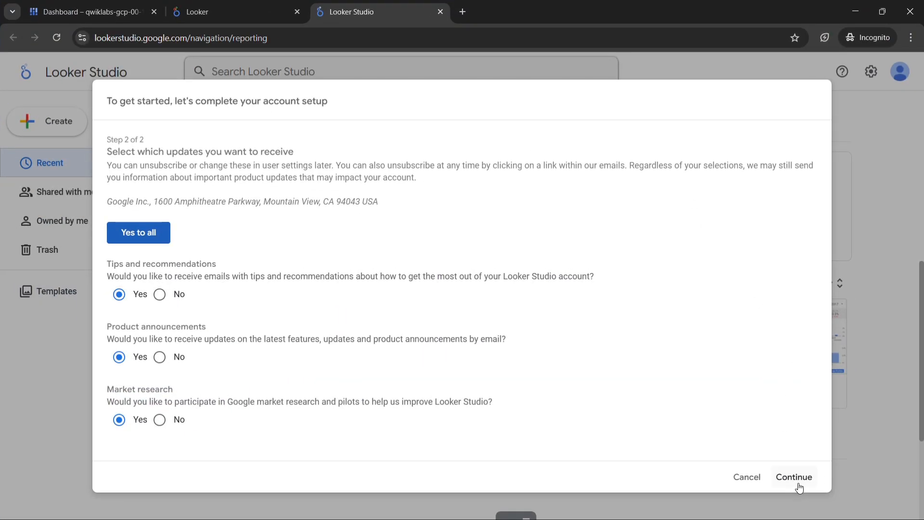
Submit the account setup and create a new blank report.
{"action": "left_click", "coordinate": [794, 477]}
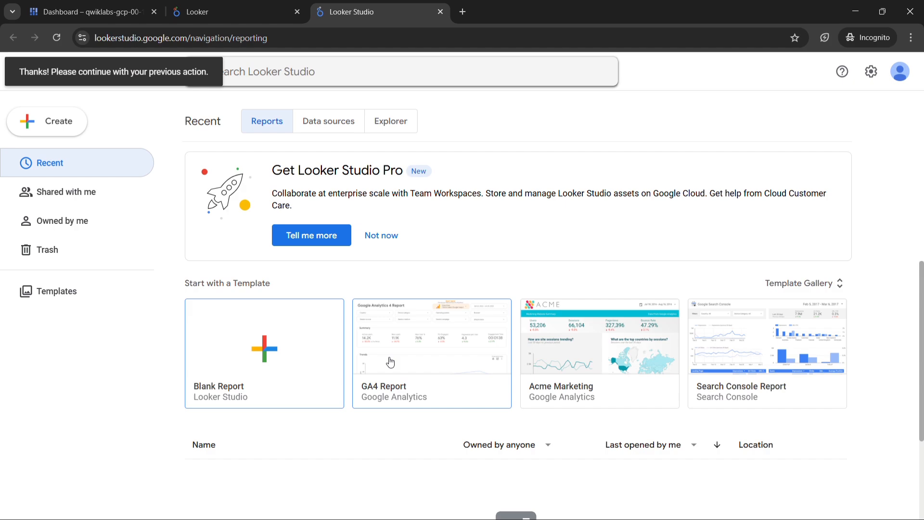
{"action": "mouse_move", "coordinate": [235, 341]}
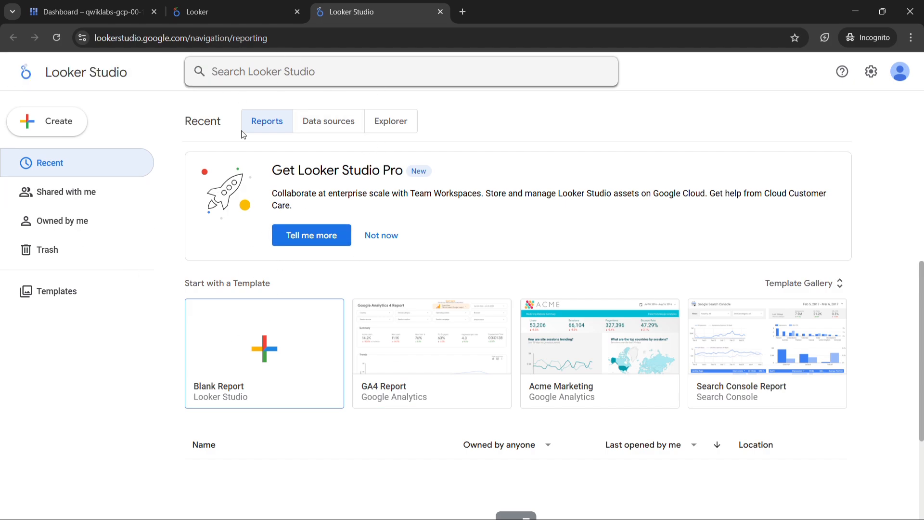
{"action": "mouse_move", "coordinate": [301, 171]}
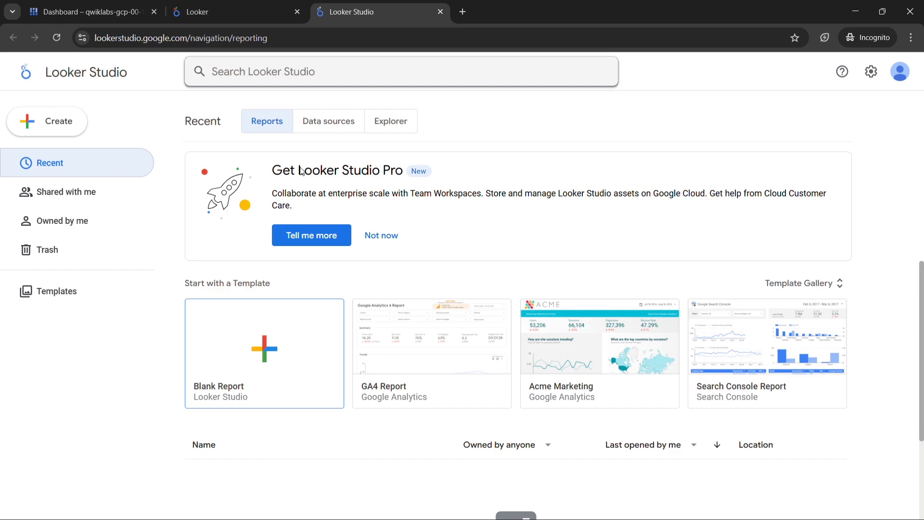
{"action": "mouse_move", "coordinate": [767, 146]}
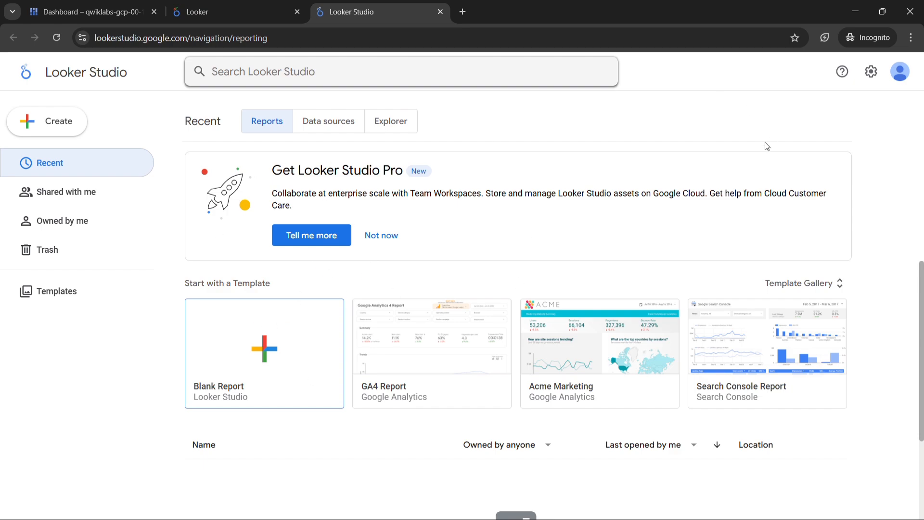
{"action": "mouse_move", "coordinate": [144, 66]}
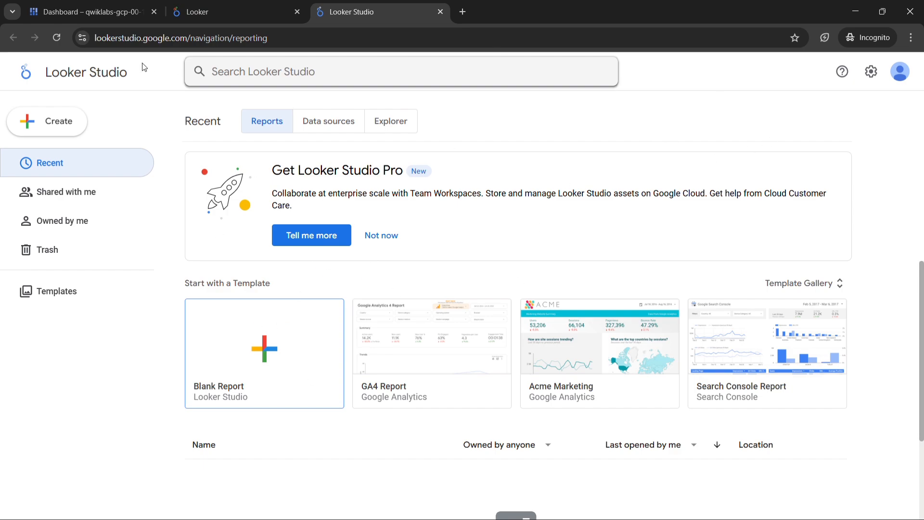
{"action": "left_click", "coordinate": [47, 121]}
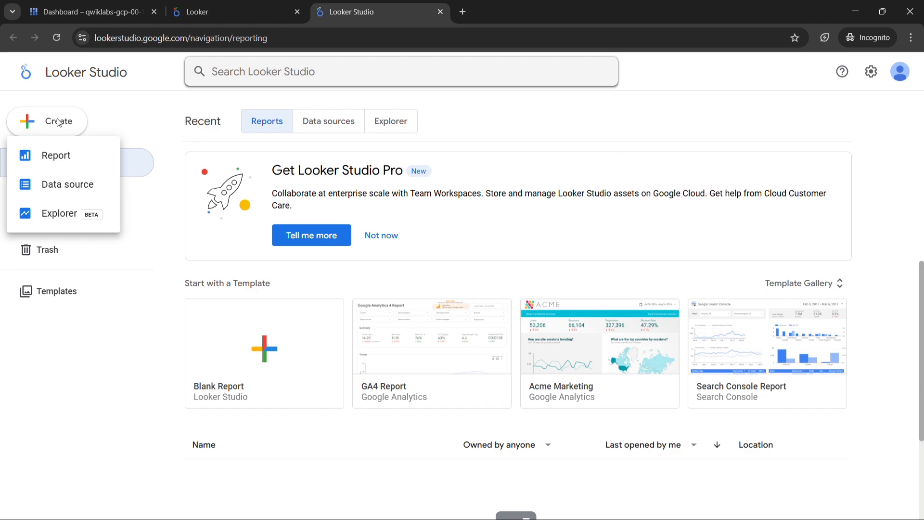
{"action": "left_click", "coordinate": [57, 155]}
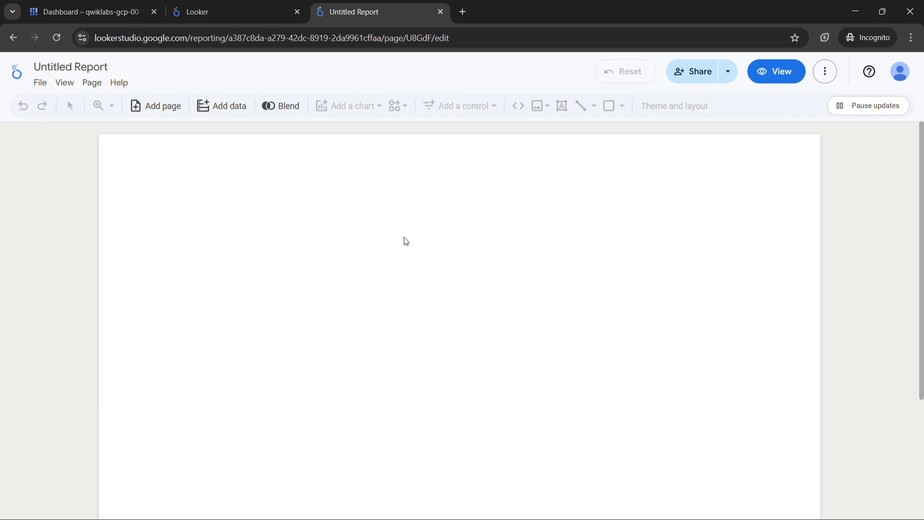
Choose the BigQuery connector and authorize access to its projects.
{"action": "left_click", "coordinate": [229, 105]}
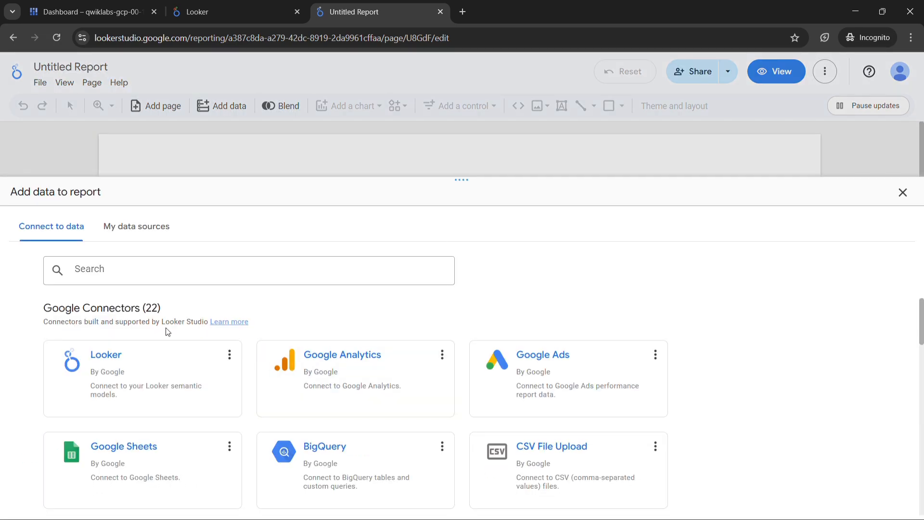
{"action": "mouse_move", "coordinate": [204, 189]}
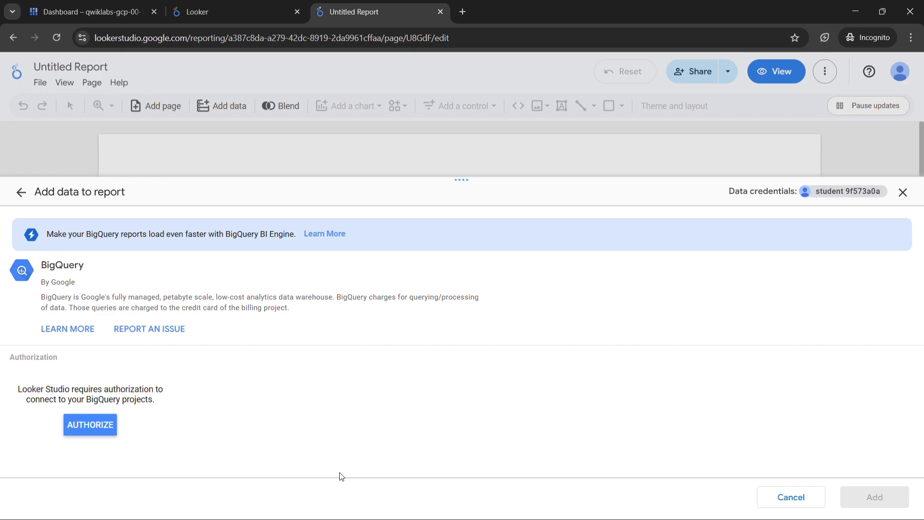
{"action": "mouse_move", "coordinate": [182, 195]}
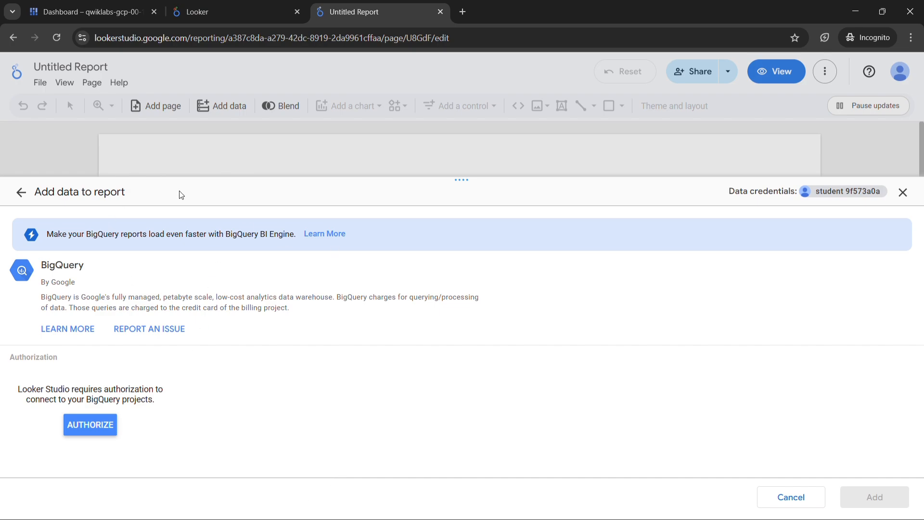
{"action": "mouse_move", "coordinate": [473, 232]}
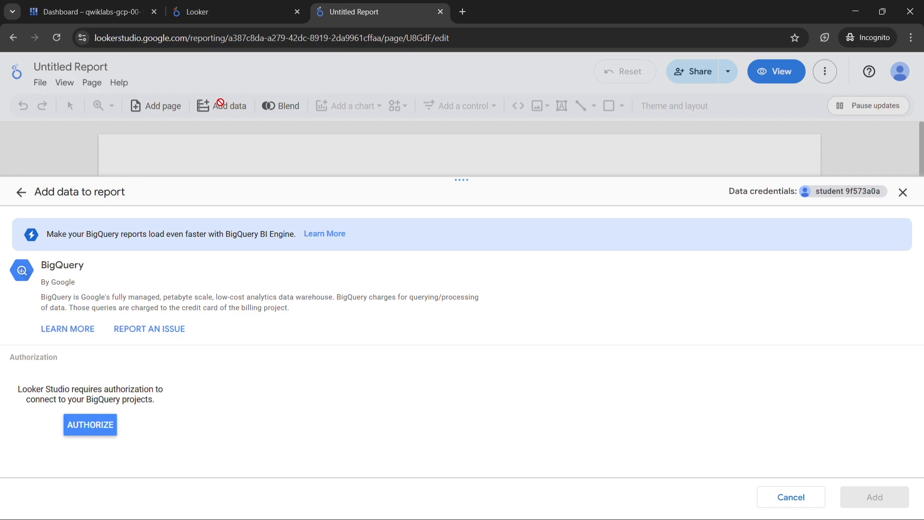
{"action": "mouse_move", "coordinate": [339, 464]}
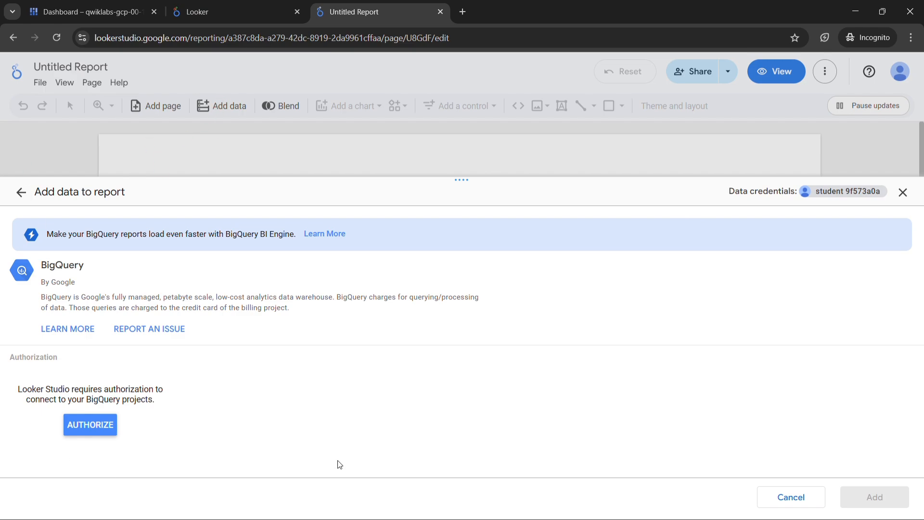
{"action": "mouse_move", "coordinate": [72, 334]}
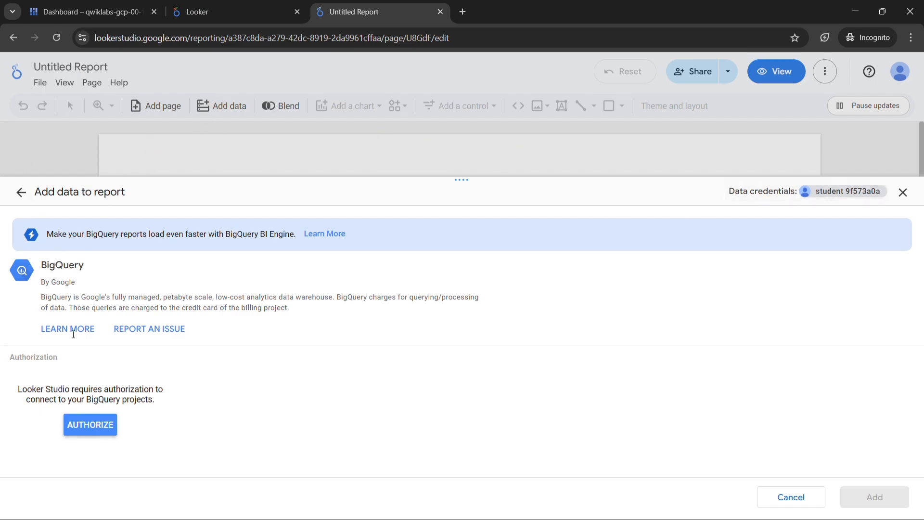
{"action": "left_click", "coordinate": [90, 424]}
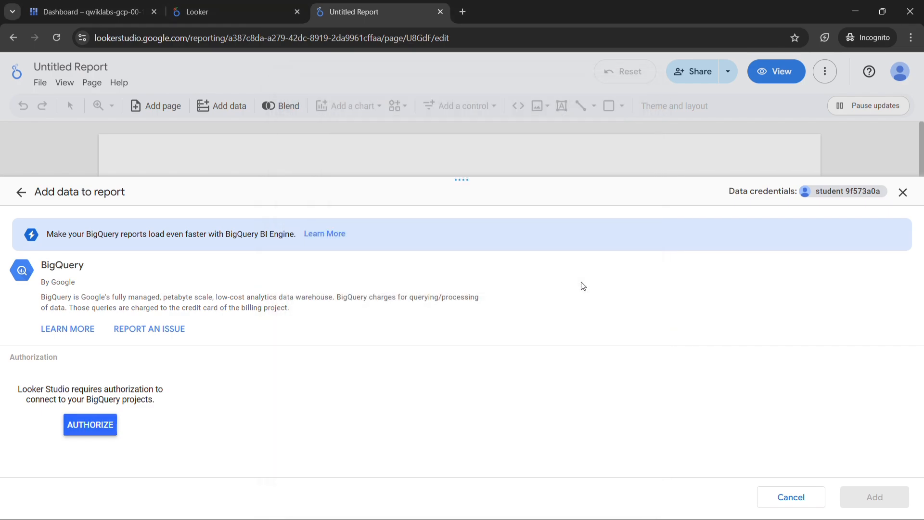
{"action": "left_click", "coordinate": [90, 424]}
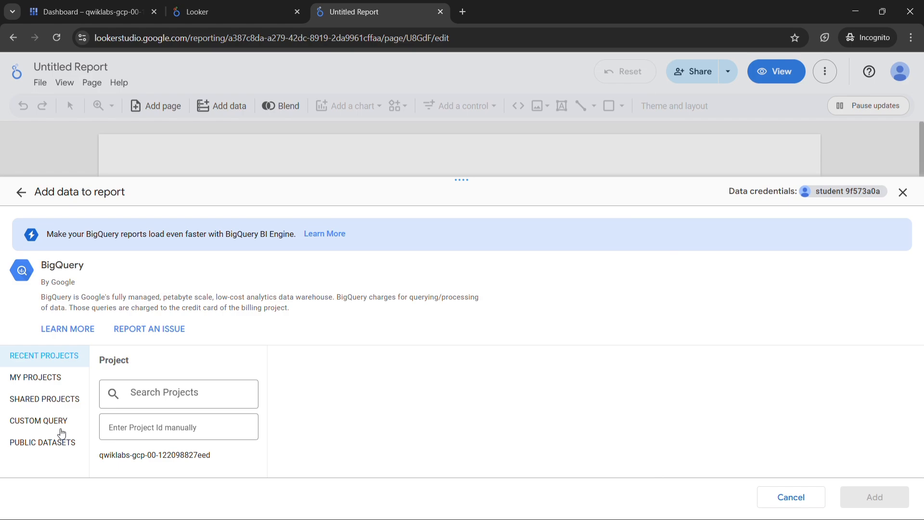
Under Public Datasets, find and select the thelook_ecommerce dataset.
{"action": "left_click", "coordinate": [41, 442]}
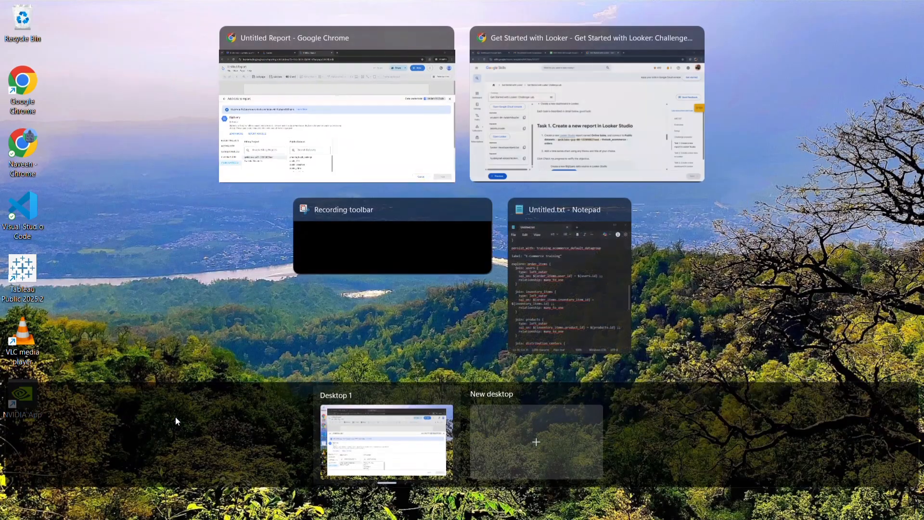
{"action": "left_click", "coordinate": [587, 105]}
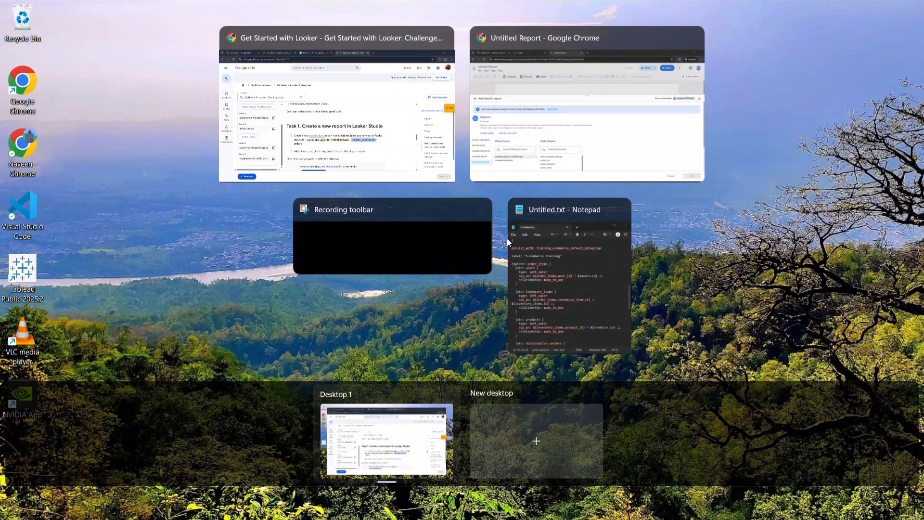
{"action": "left_click", "coordinate": [586, 106]}
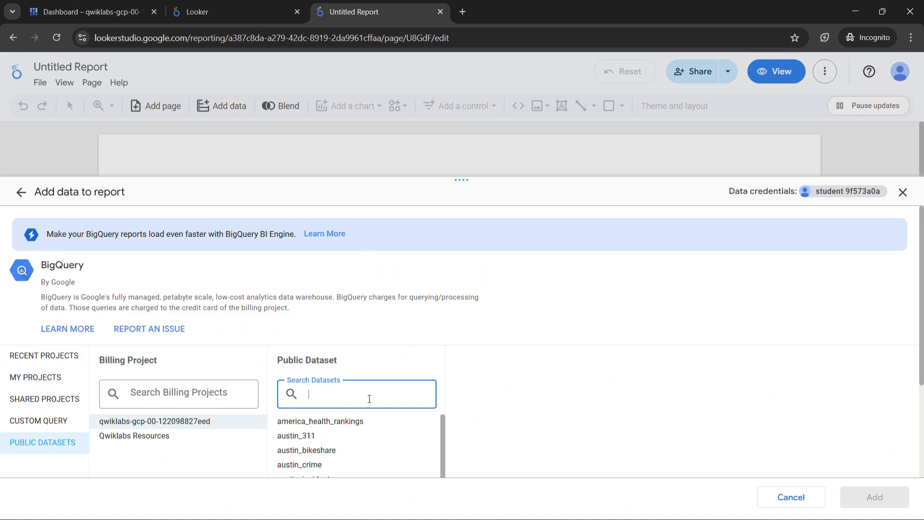
{"action": "type", "text": "thelook_ecommerce"}
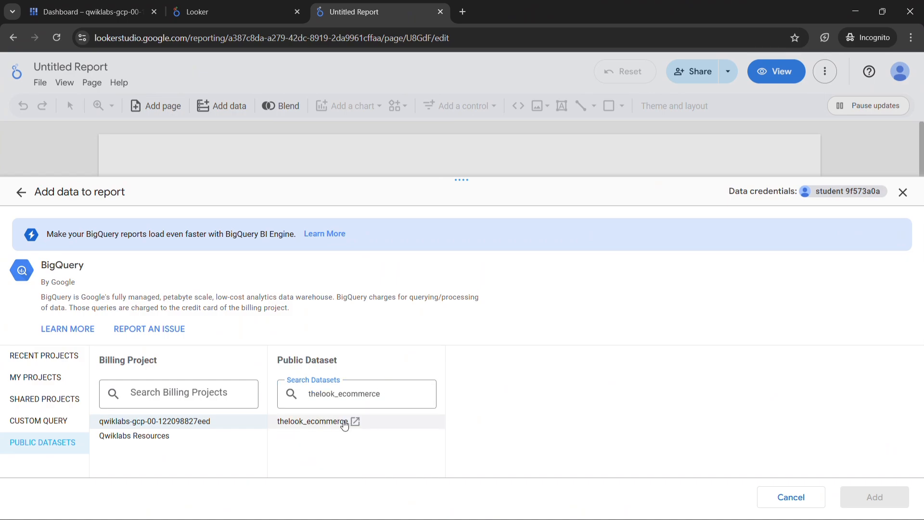
{"action": "left_click", "coordinate": [312, 420]}
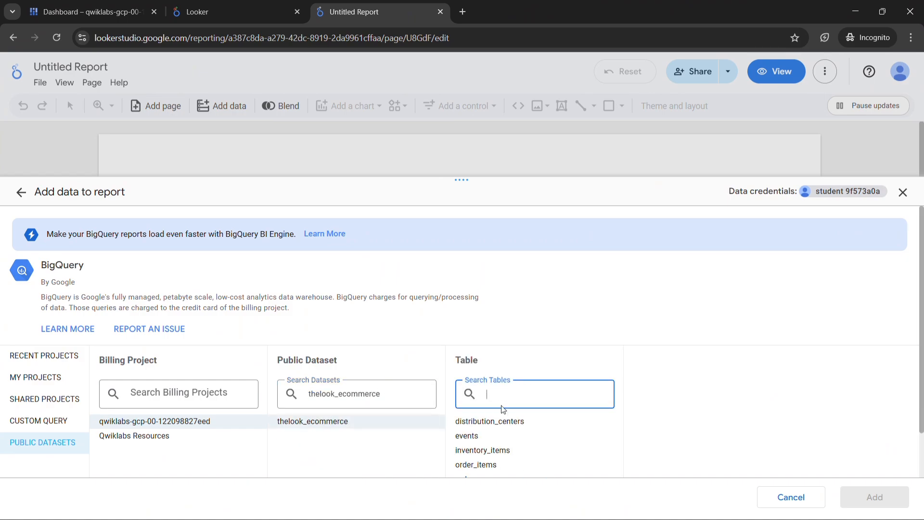
Search for and select the orders table within thelook_ecommerce.
{"action": "type", "text": "orders"}
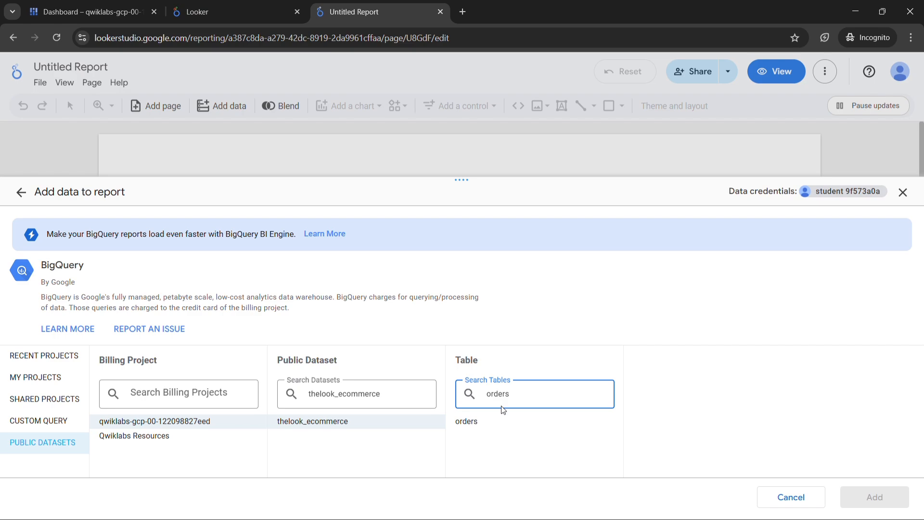
{"action": "mouse_move", "coordinate": [473, 432]}
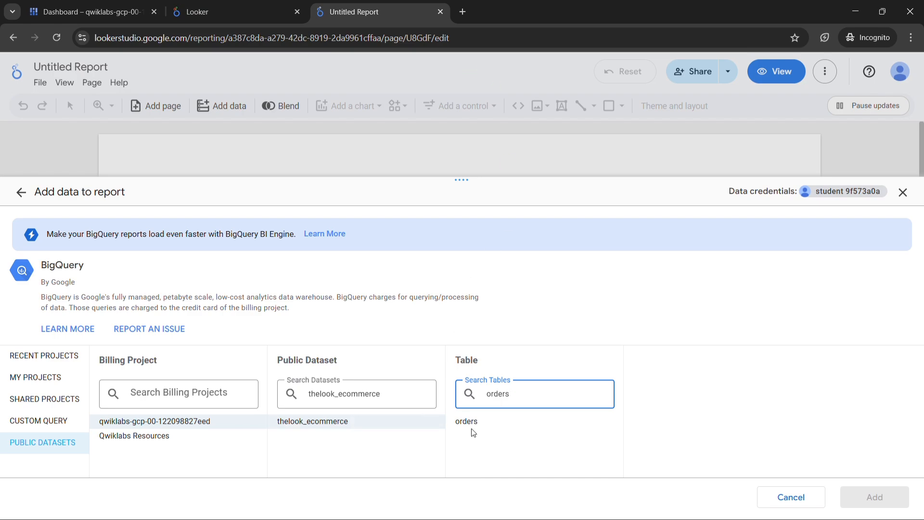
{"action": "left_click", "coordinate": [466, 421]}
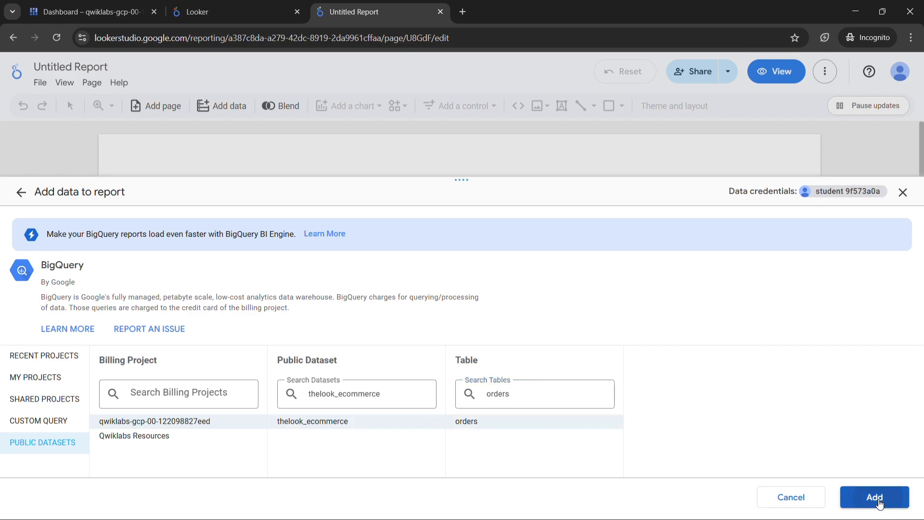
Add the orders table to the report and confirm, making its fields the data source.
{"action": "left_click", "coordinate": [874, 497]}
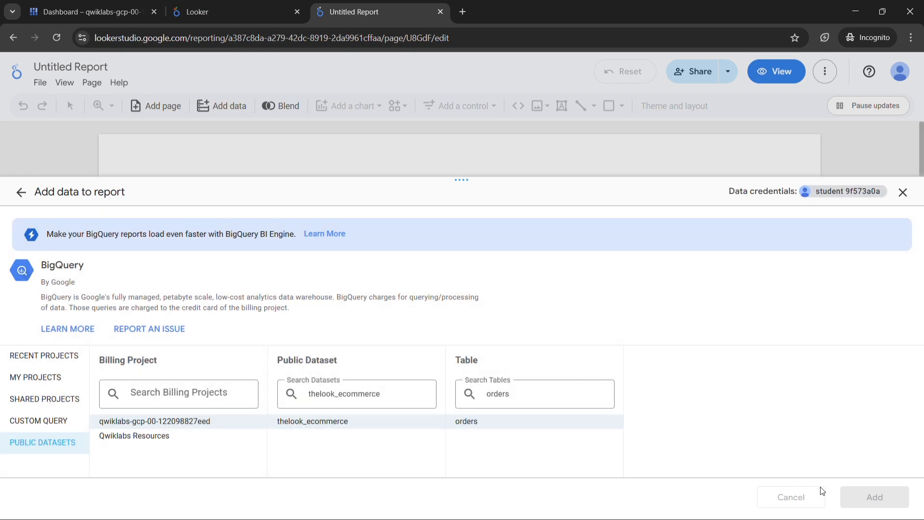
{"action": "left_click", "coordinate": [873, 497]}
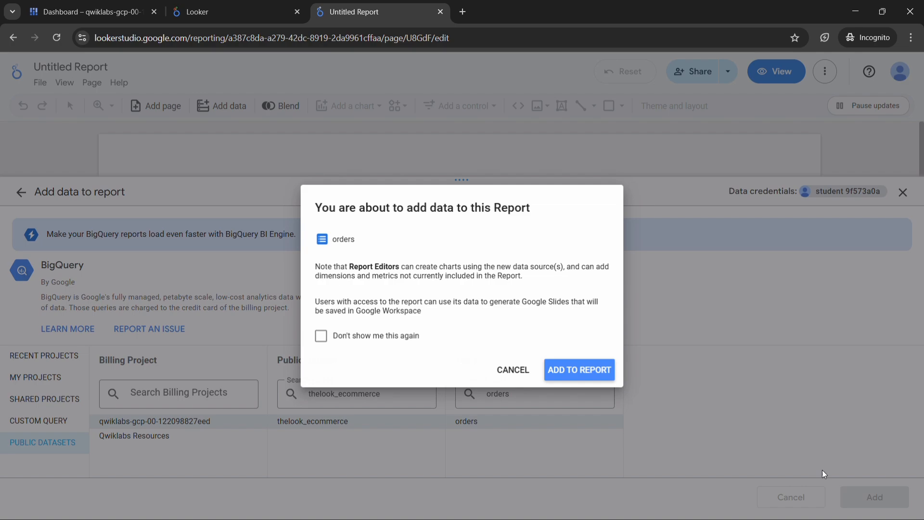
{"action": "left_click", "coordinate": [578, 369]}
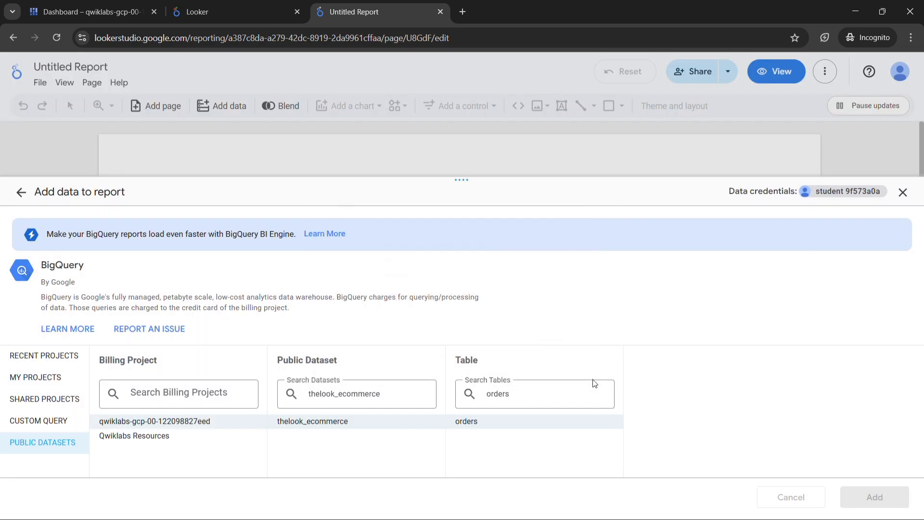
{"action": "left_click", "coordinate": [874, 497]}
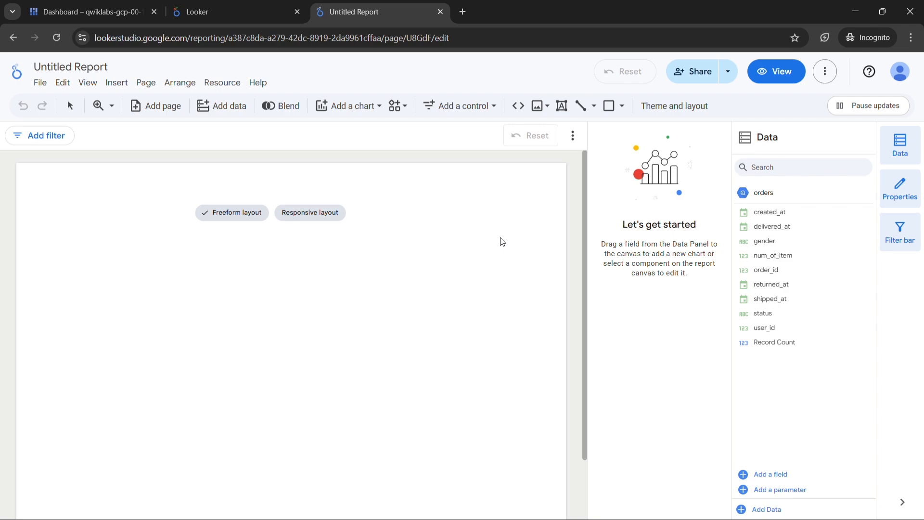
{"action": "mouse_move", "coordinate": [857, 11]}
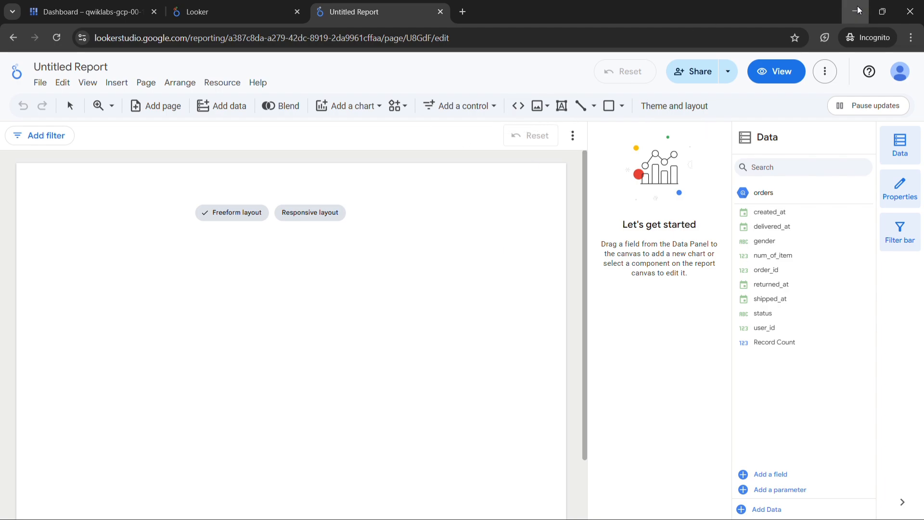
Confirm Task 1 shows 20/20 points, review the Task 2 requirements, and return to the Looker window.
{"action": "left_click", "coordinate": [522, 11]}
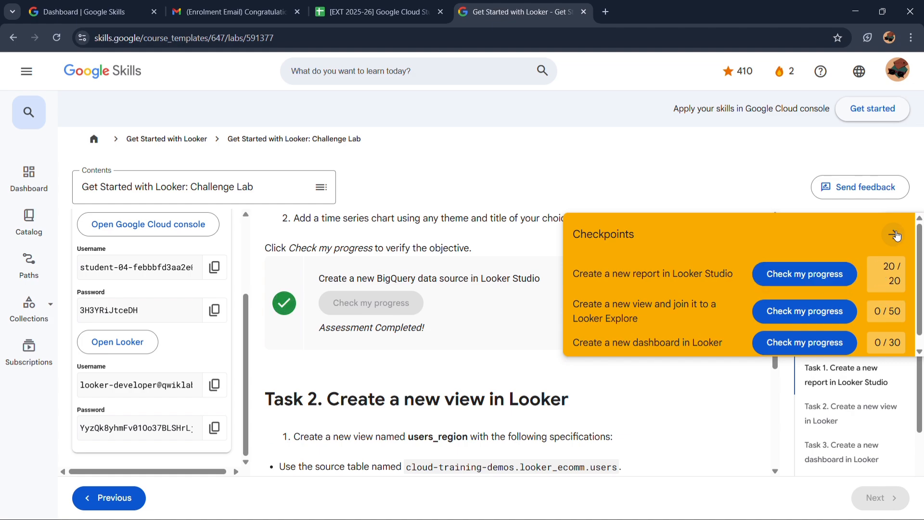
{"action": "left_click", "coordinate": [894, 234]}
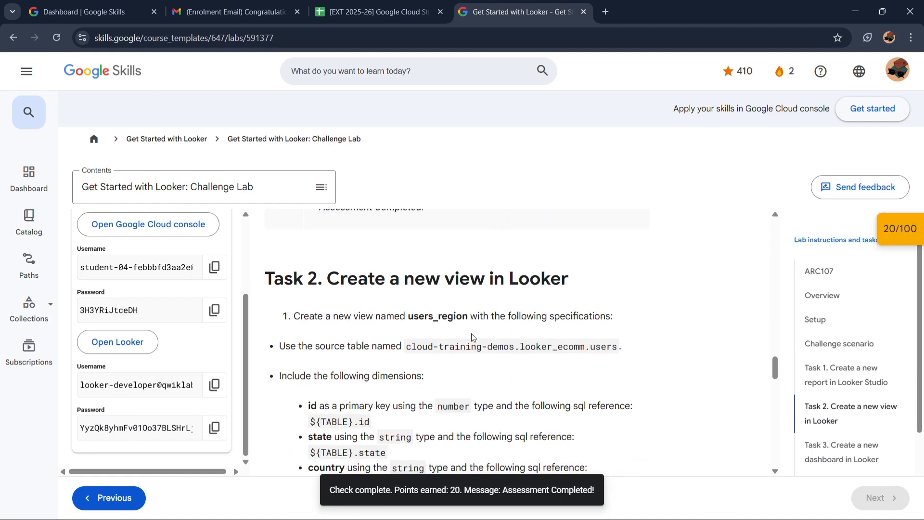
{"action": "mouse_move", "coordinate": [369, 282]}
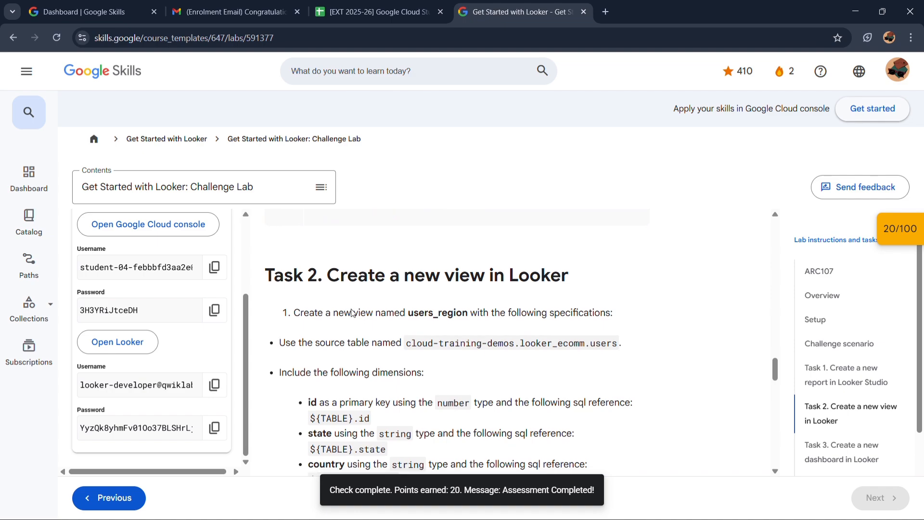
{"action": "scroll", "scroll_direction": "up", "scroll_amount": 3}
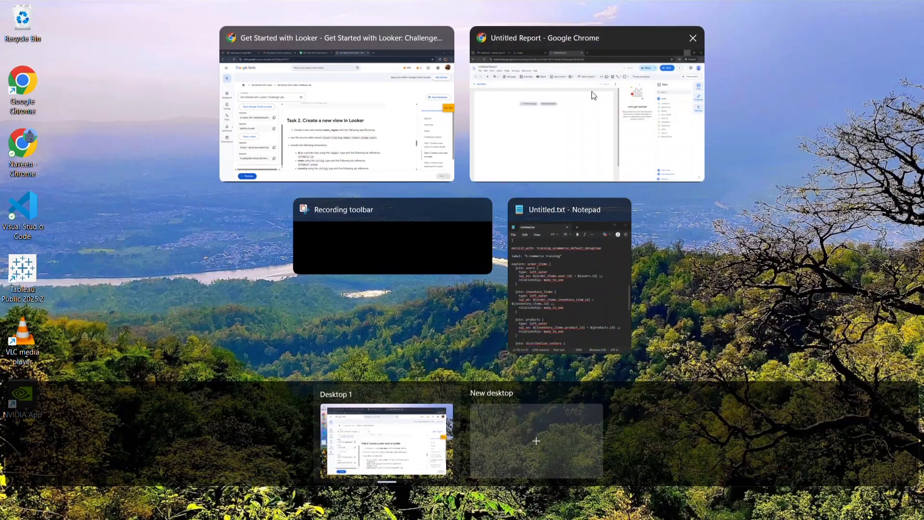
{"action": "left_click", "coordinate": [337, 103]}
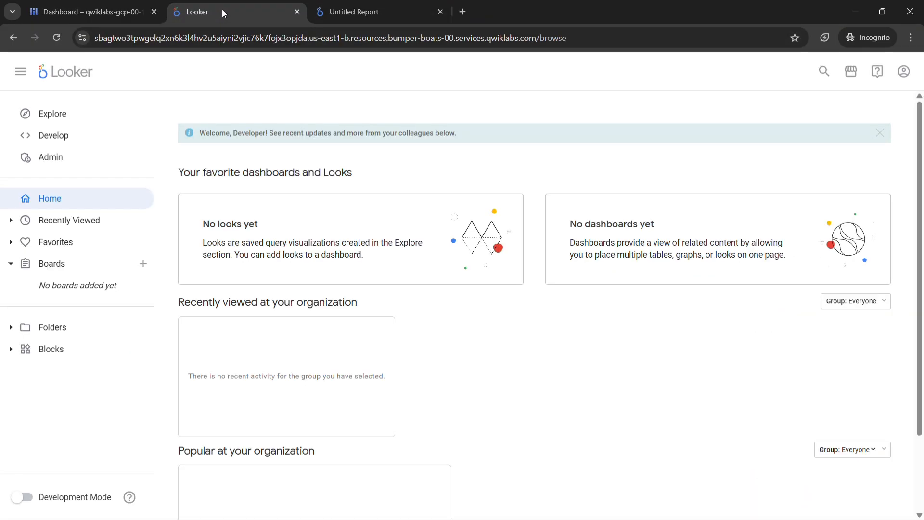
{"action": "mouse_move", "coordinate": [108, 134]}
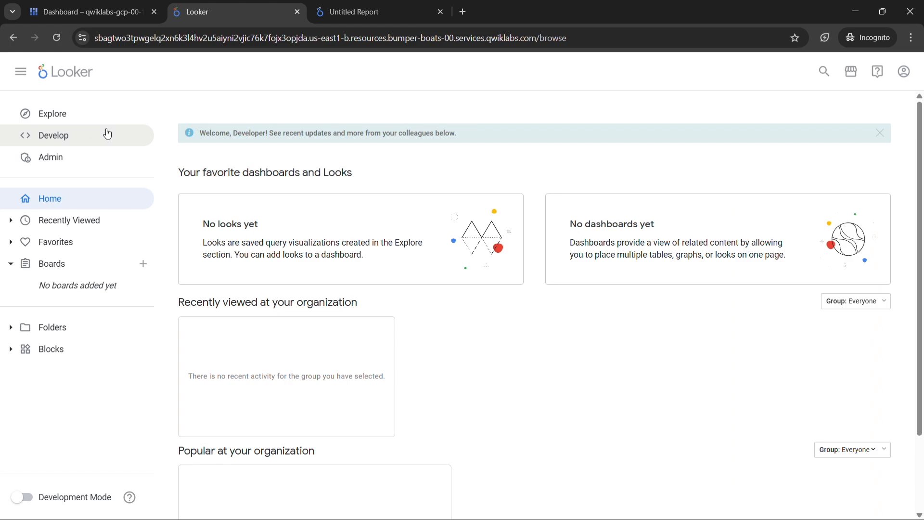
Open the qwiklabs-ecommerce LookML project from Develop and expand its views folder.
{"action": "left_click", "coordinate": [53, 135]}
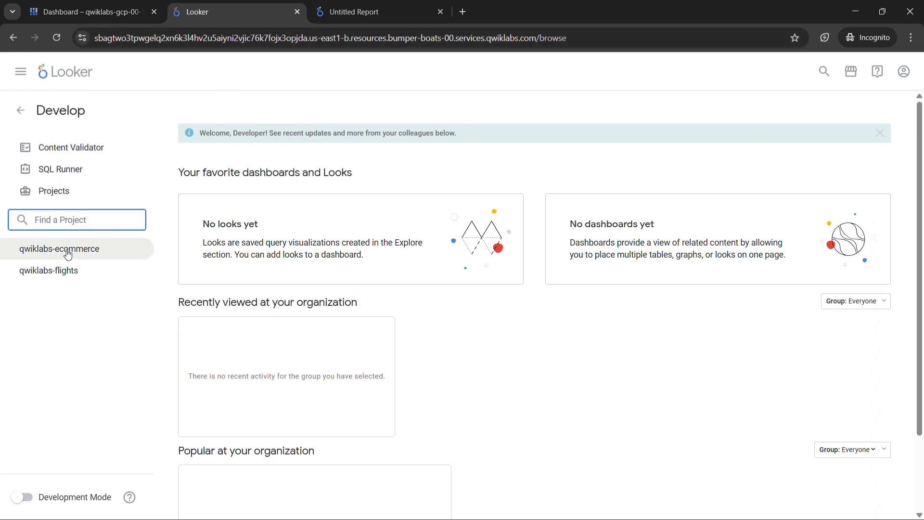
{"action": "left_click", "coordinate": [59, 248]}
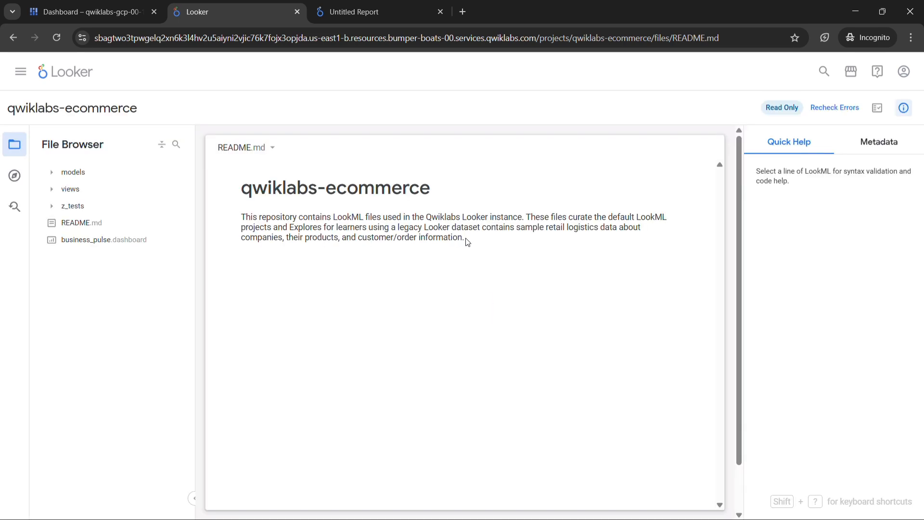
{"action": "left_click", "coordinate": [70, 189]}
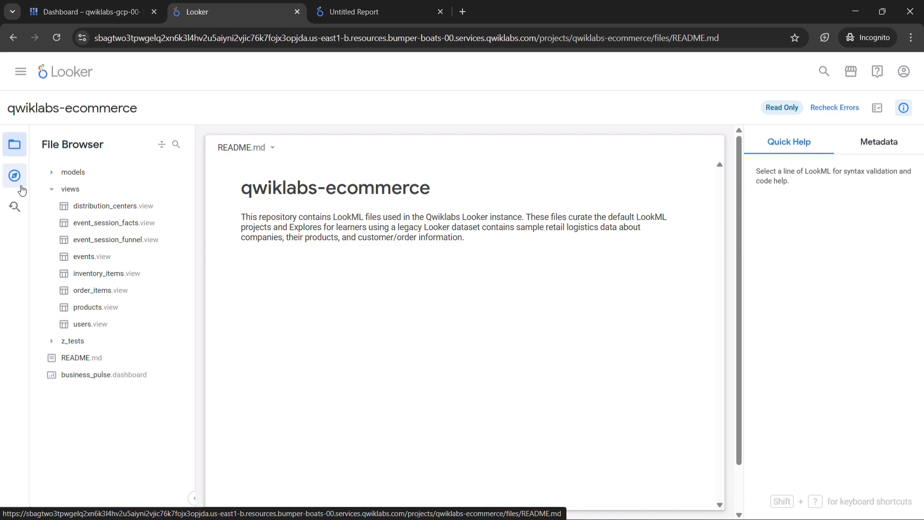
{"action": "mouse_move", "coordinate": [71, 188]}
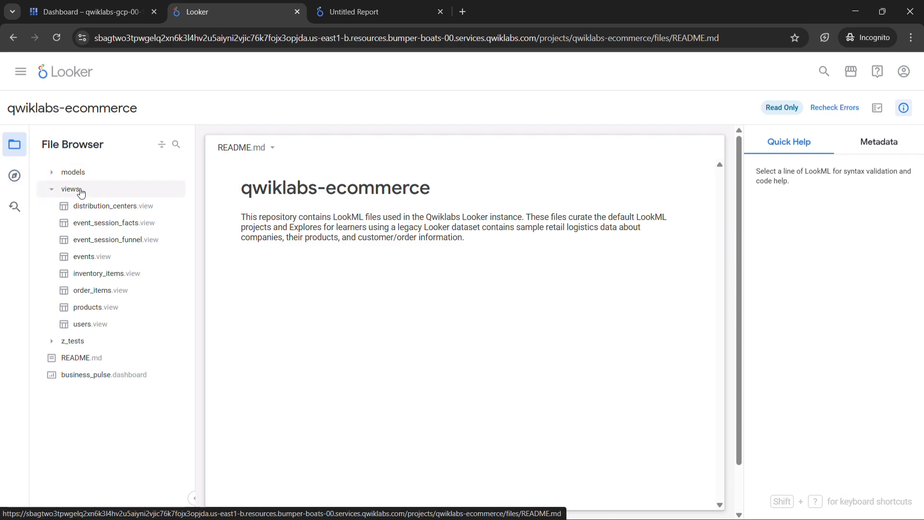
{"action": "mouse_move", "coordinate": [83, 189]}
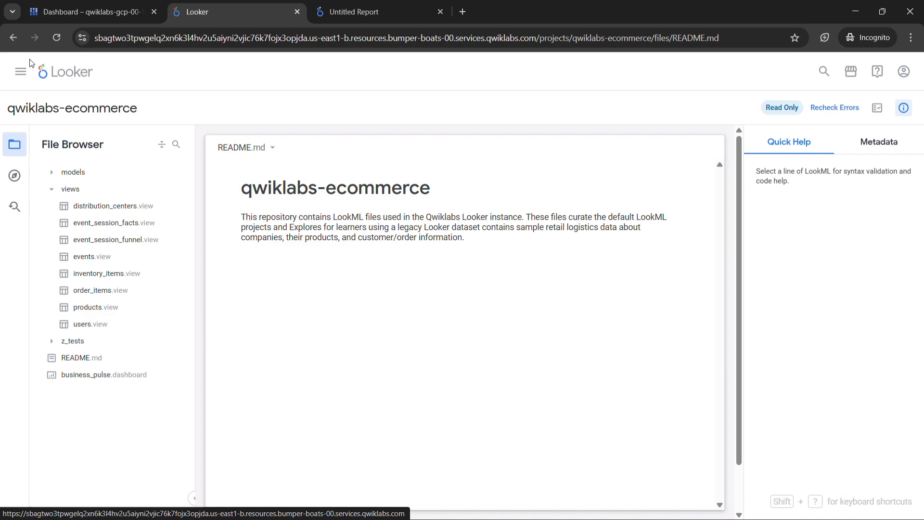
Turn on Development Mode from the main navigation menu.
{"action": "left_click", "coordinate": [20, 72]}
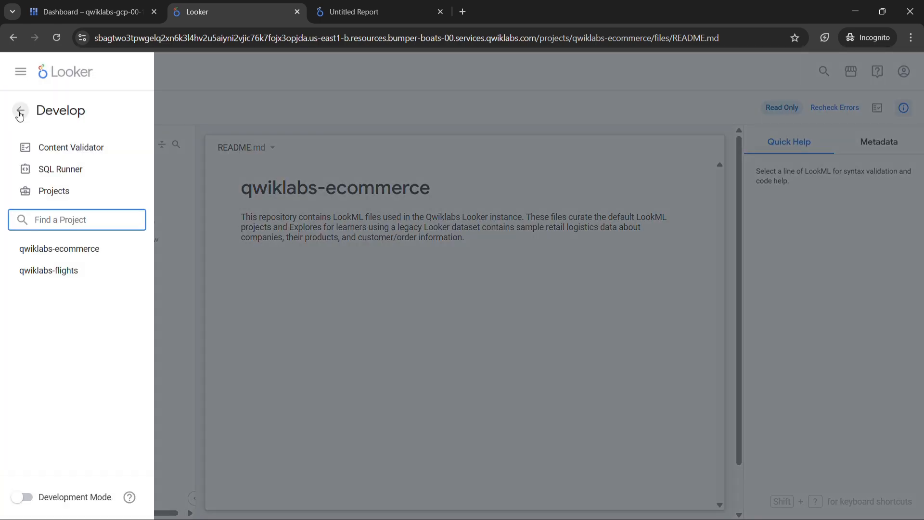
{"action": "left_click", "coordinate": [19, 111]}
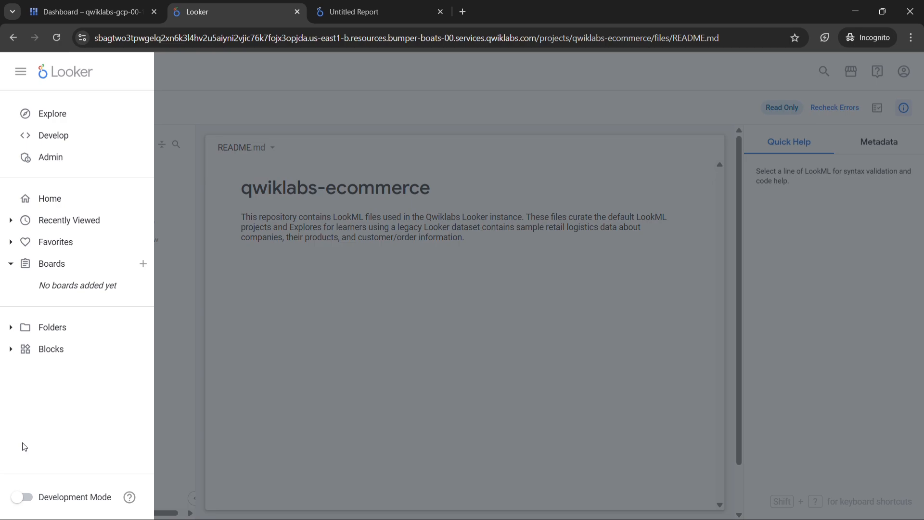
{"action": "mouse_move", "coordinate": [58, 503]}
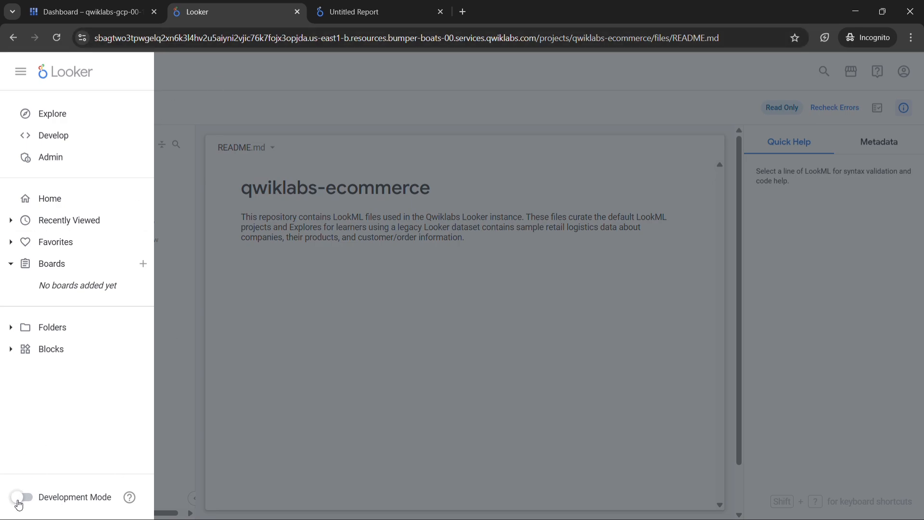
{"action": "left_click", "coordinate": [22, 497]}
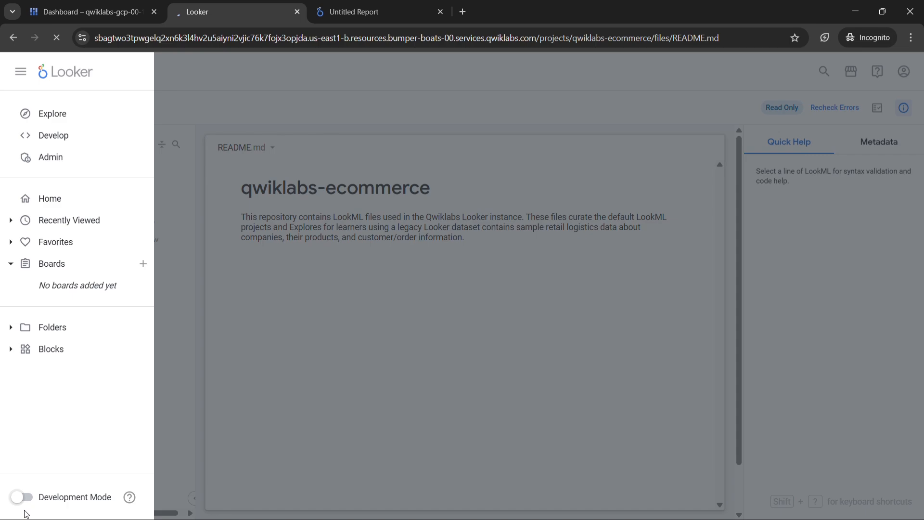
Let the project reload in Development Mode and start creating a new file from the File Browser.
{"action": "left_click", "coordinate": [20, 497]}
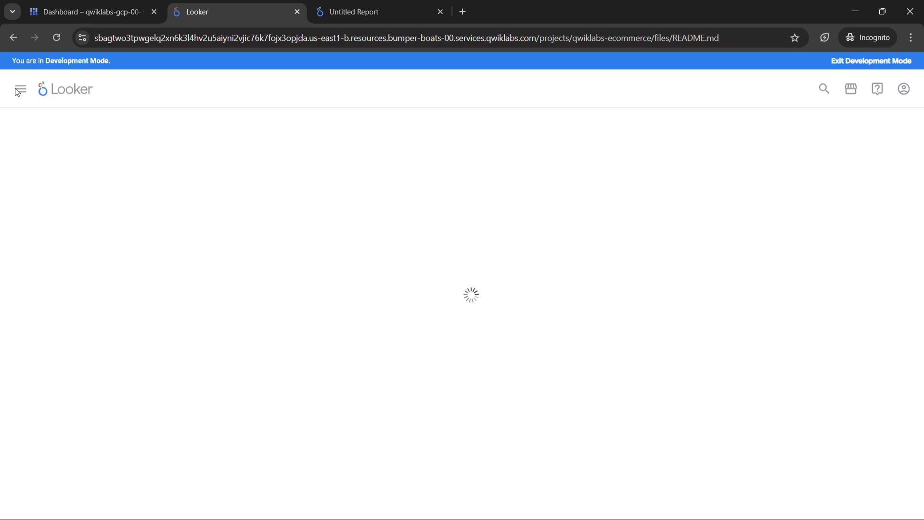
{"action": "mouse_move", "coordinate": [563, 295]}
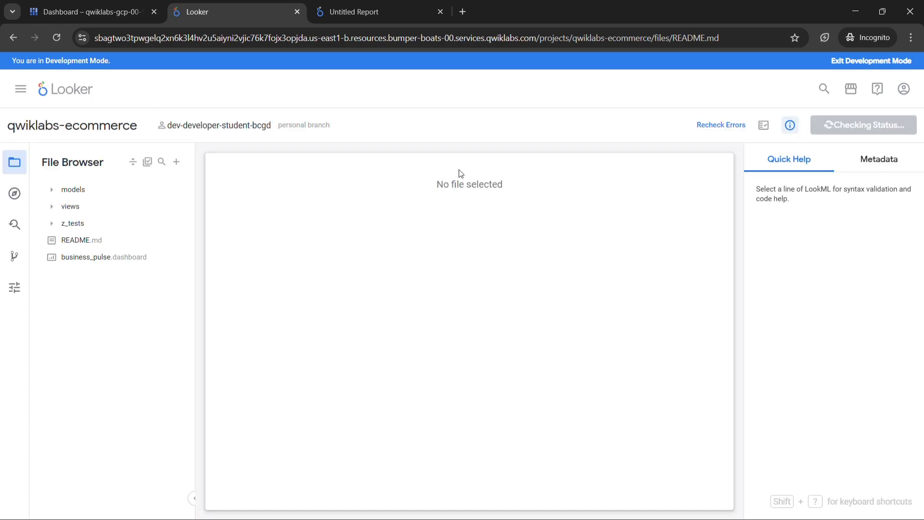
{"action": "left_click", "coordinate": [81, 240]}
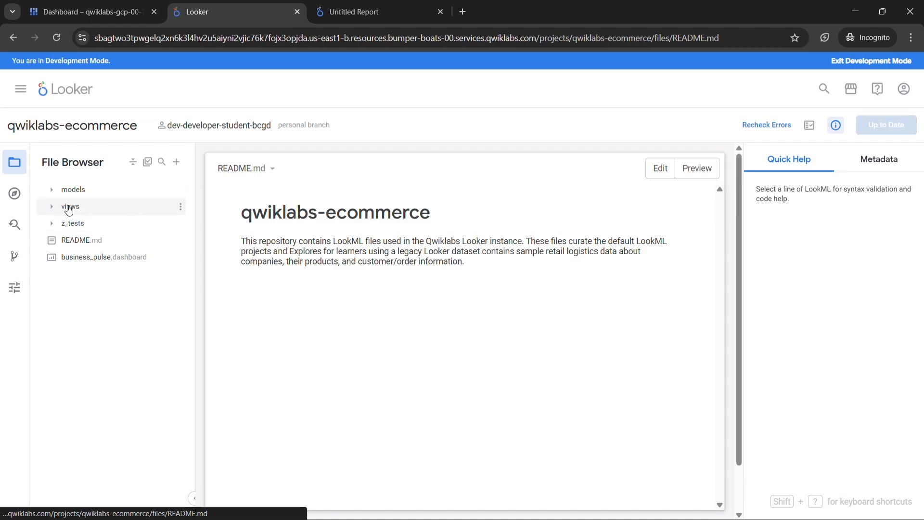
{"action": "mouse_move", "coordinate": [69, 211]}
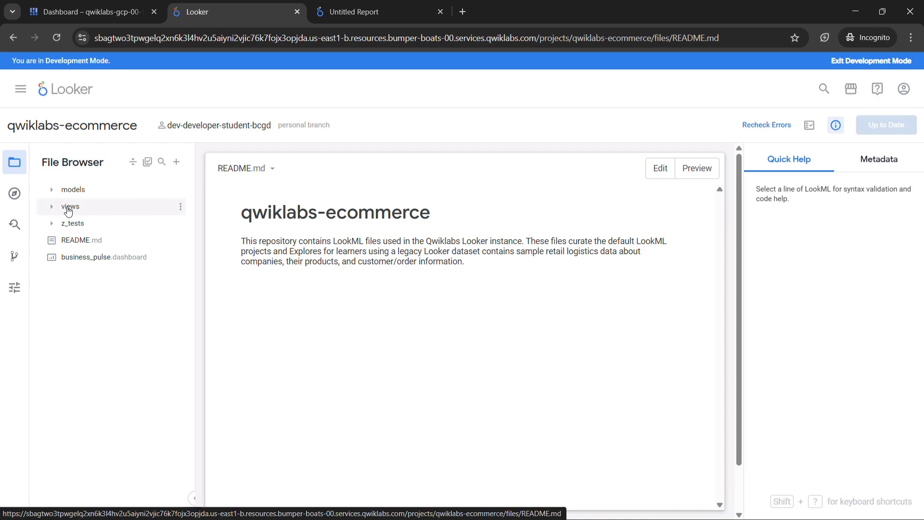
{"action": "mouse_move", "coordinate": [124, 197]}
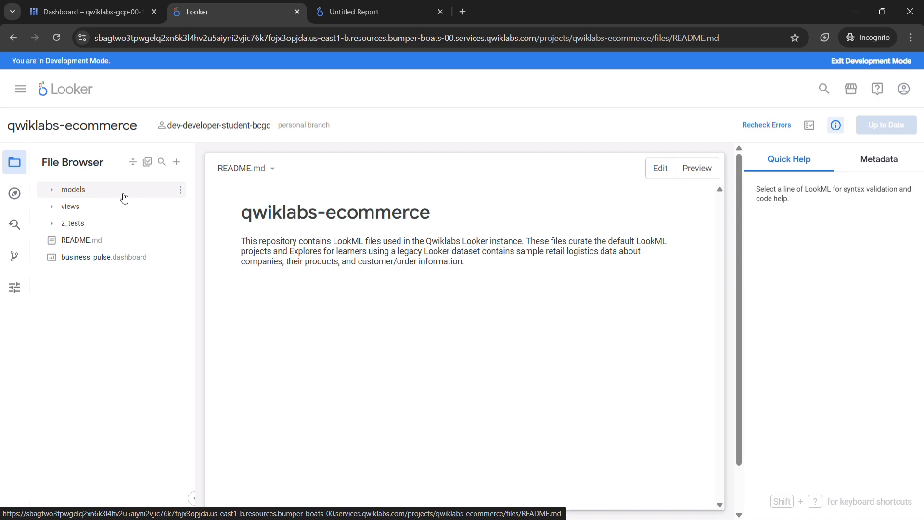
{"action": "left_click", "coordinate": [180, 206]}
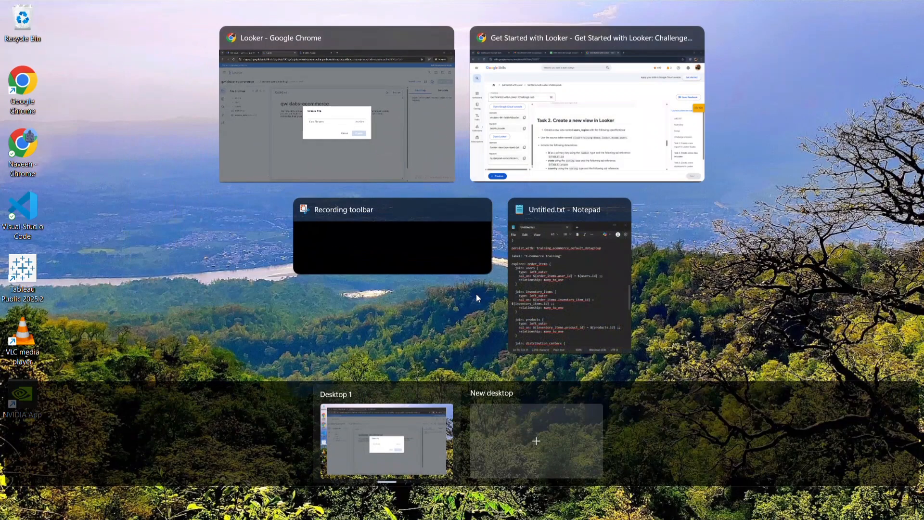
Switch to the lab instructions and select the view name users_region from Task 2.
{"action": "left_click", "coordinate": [587, 103]}
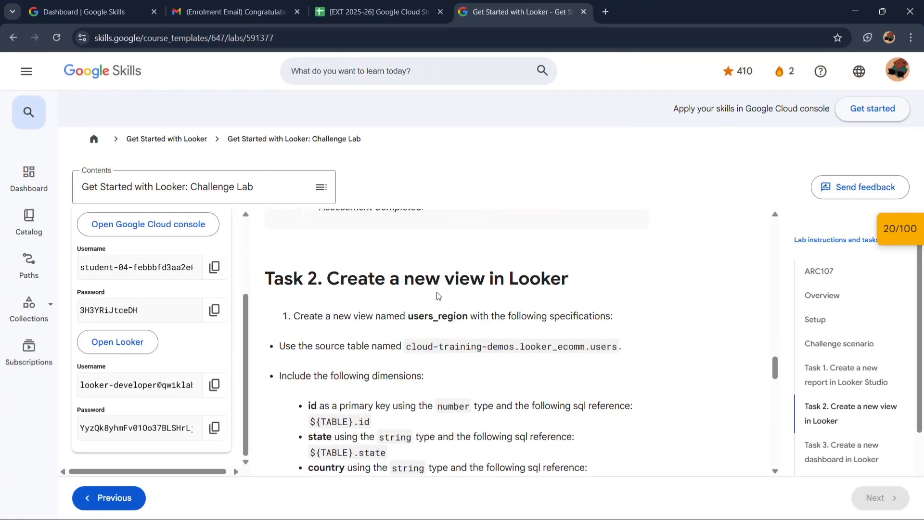
{"action": "double_click", "coordinate": [424, 316]}
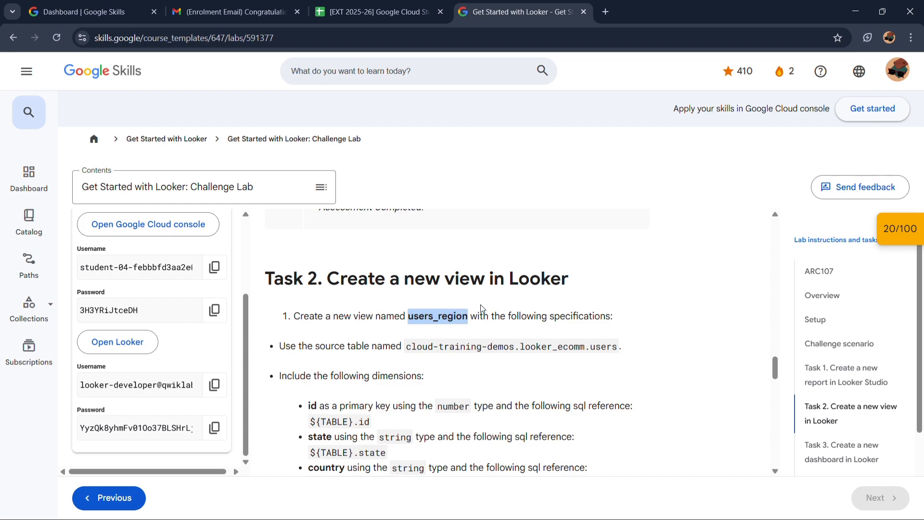
{"action": "mouse_move", "coordinate": [650, 62]}
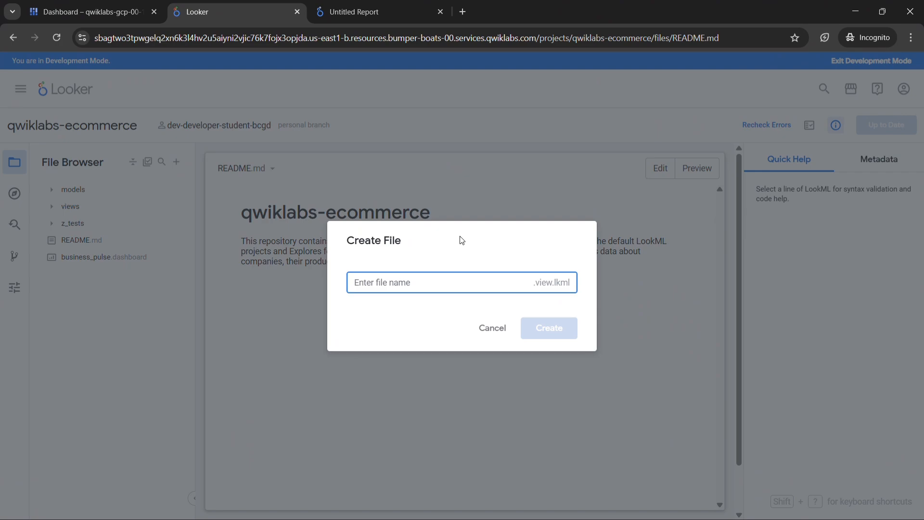
Create the users_region view file and place the cursor in its empty editor.
{"action": "type", "text": "users_region"}
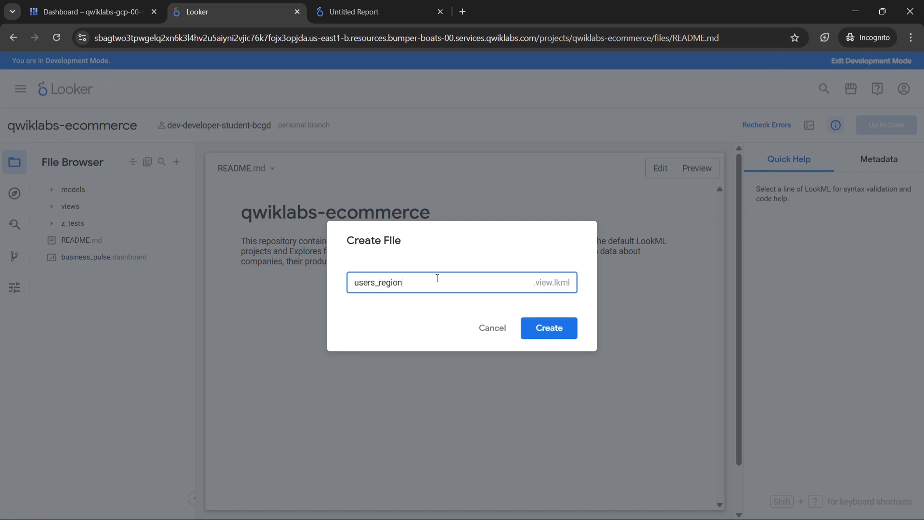
{"action": "left_click", "coordinate": [548, 328]}
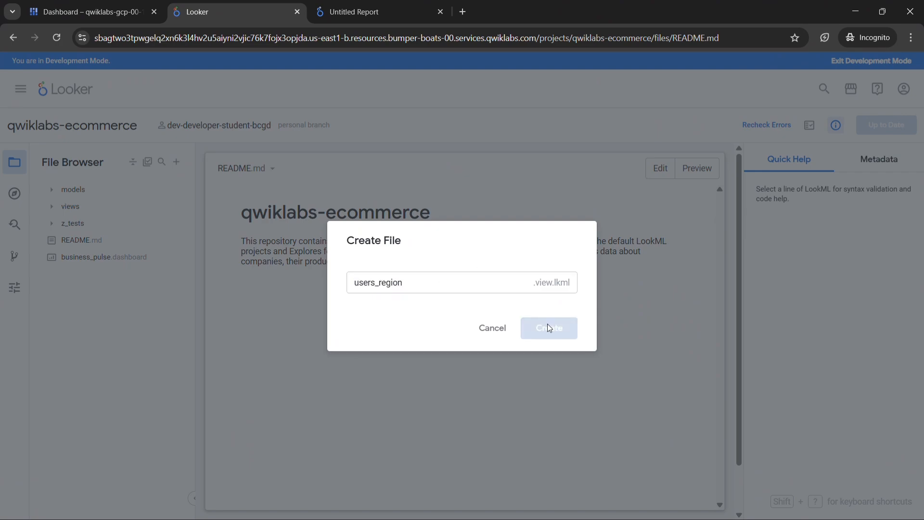
{"action": "left_click", "coordinate": [548, 327]}
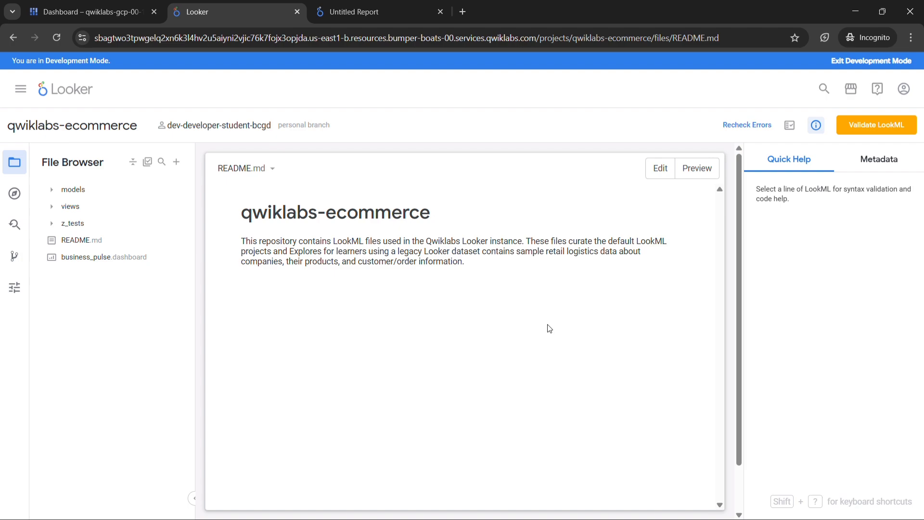
{"action": "left_click", "coordinate": [96, 358]}
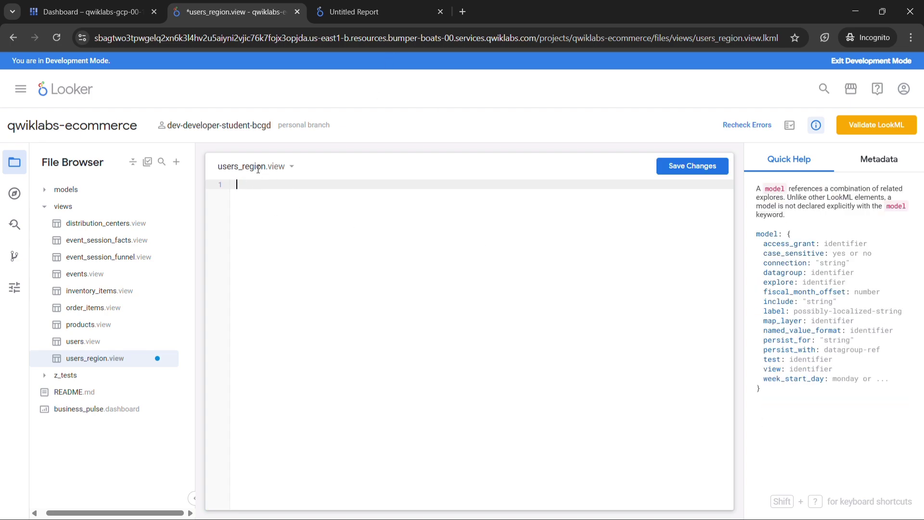
{"action": "mouse_move", "coordinate": [566, 434]}
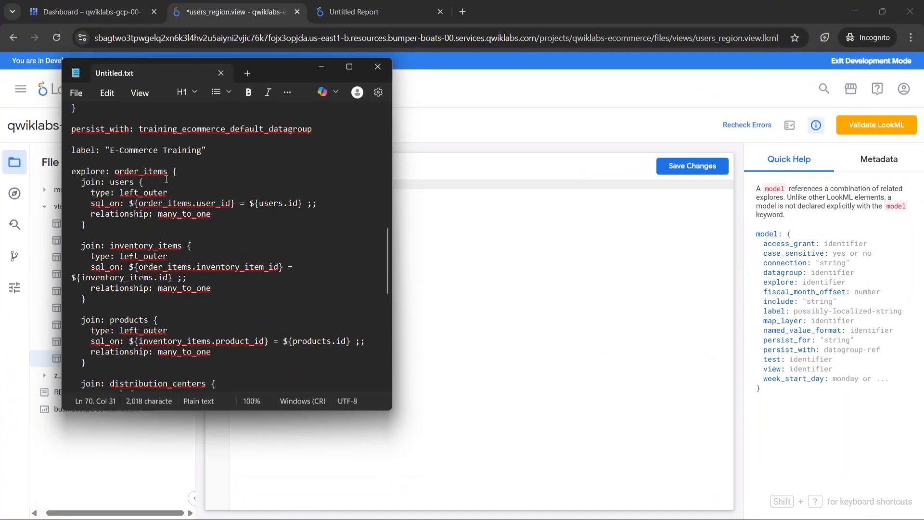
Locate and copy the users_region view block (id, state, country dimensions, count measure) in Notepad.
{"action": "scroll", "scroll_direction": "up", "scroll_amount": 3}
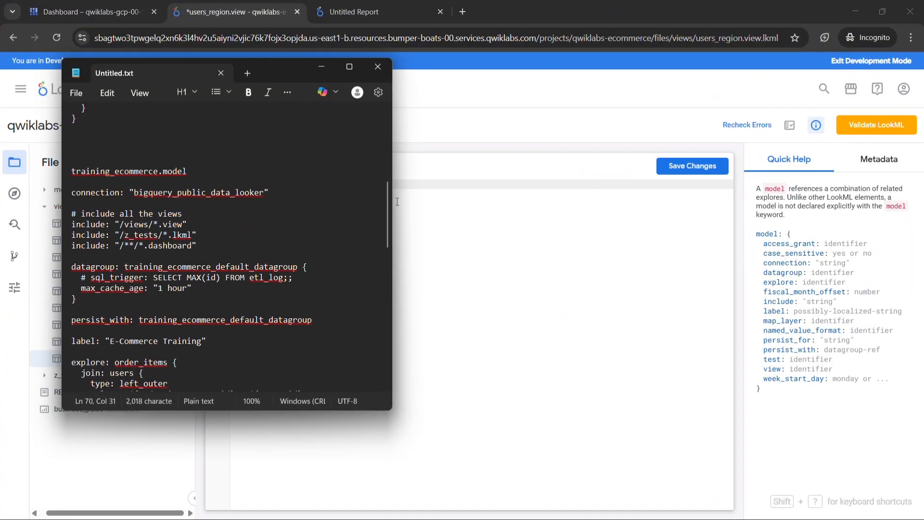
{"action": "scroll", "scroll_direction": "up", "scroll_amount": 3}
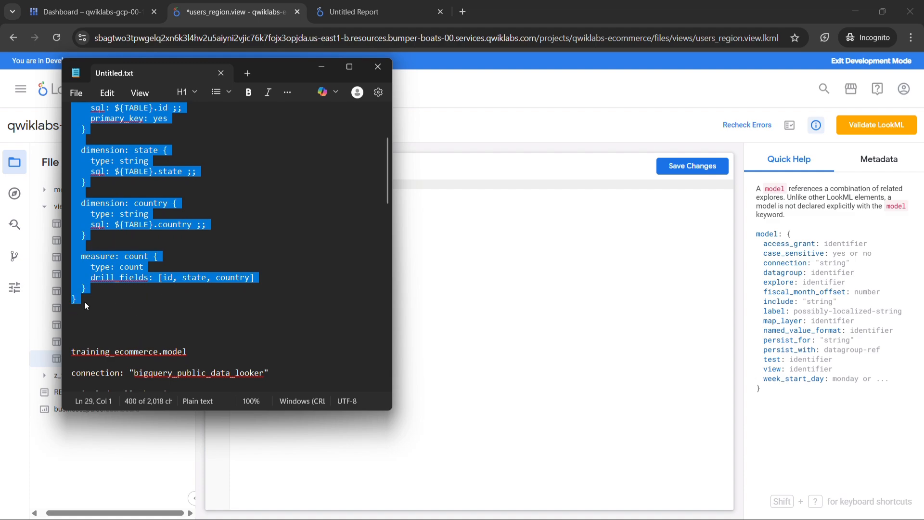
{"action": "scroll", "scroll_direction": "up", "scroll_amount": 3}
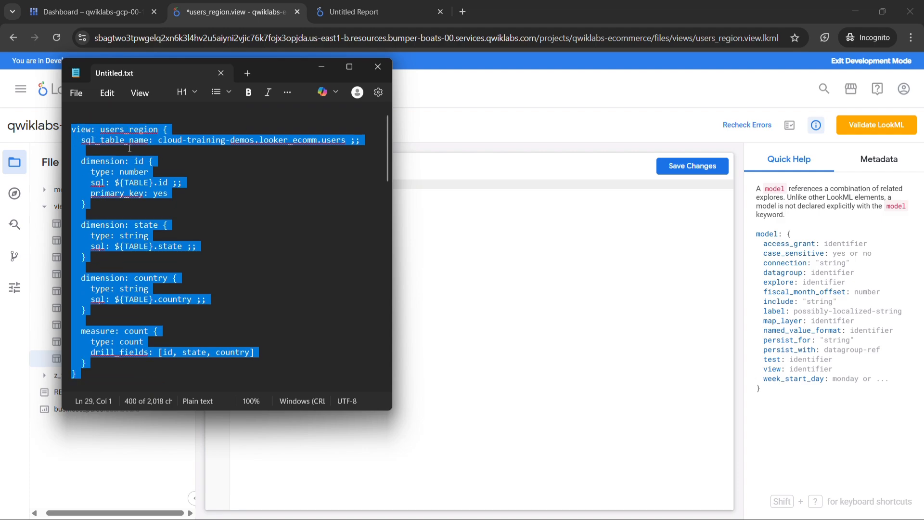
{"action": "scroll", "scroll_direction": "down", "scroll_amount": 3}
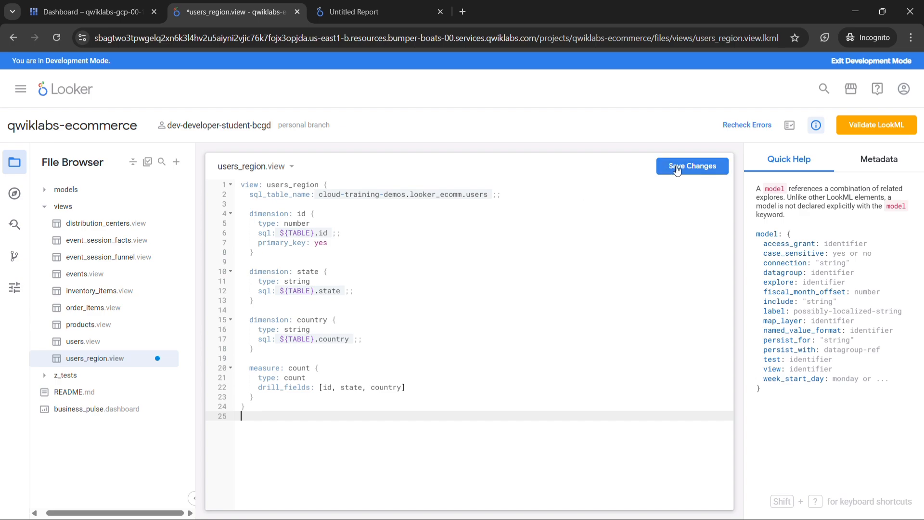
Save the pasted users_region view and open training_ecommerce.model from the models folder.
{"action": "left_click", "coordinate": [692, 165]}
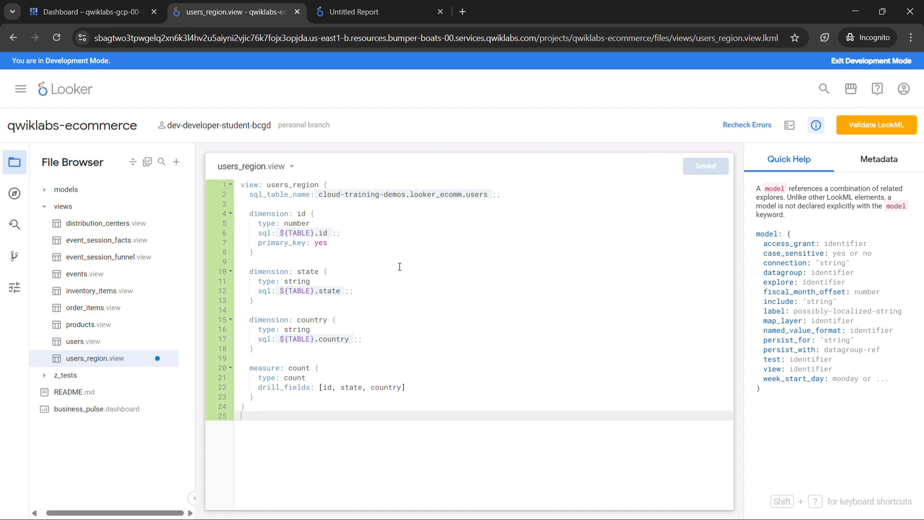
{"action": "left_click", "coordinate": [67, 190]}
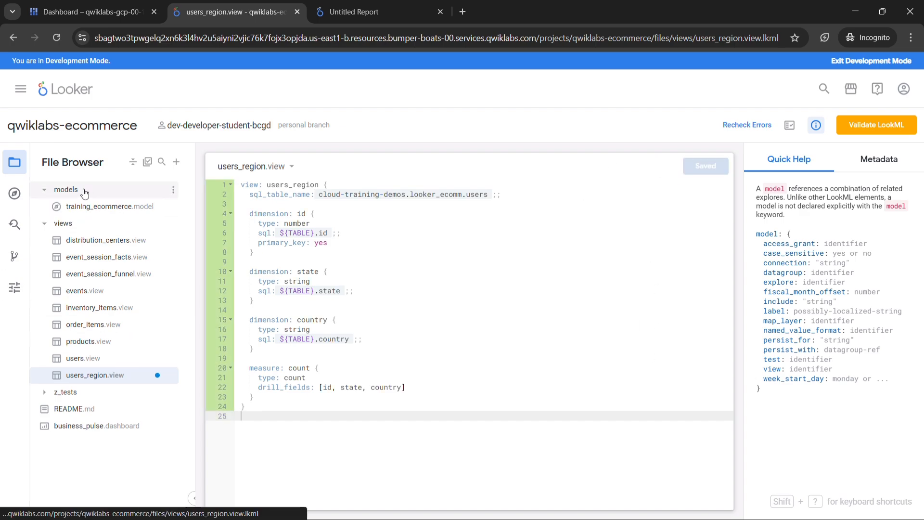
{"action": "left_click", "coordinate": [110, 206]}
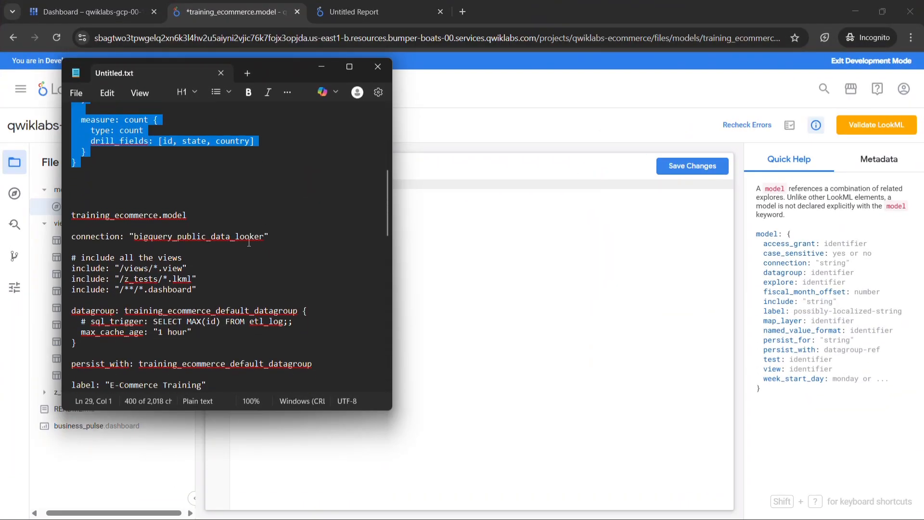
Copy the model text ending with the left-outer users_region join on user_id from Notepad.
{"action": "scroll", "scroll_direction": "down", "scroll_amount": 3}
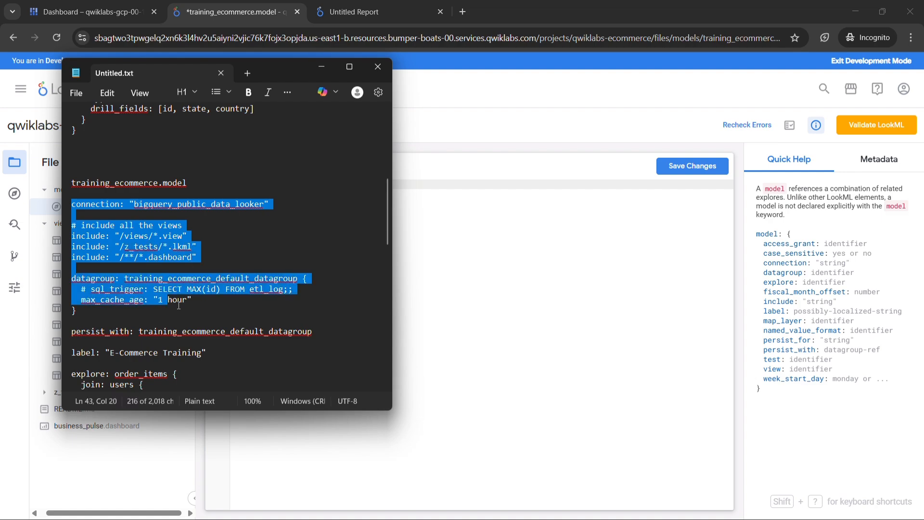
{"action": "scroll", "scroll_direction": "down", "scroll_amount": 3}
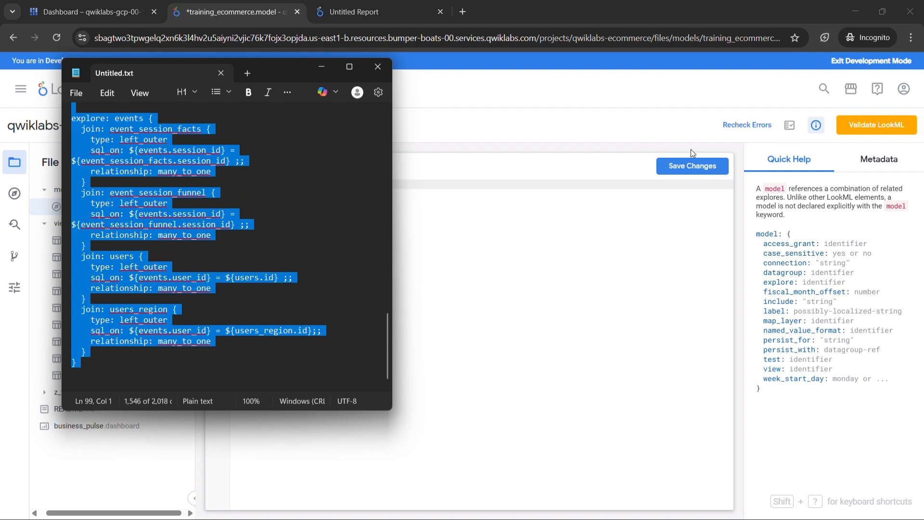
Save the model with the users_region join and validate the project's LookML.
{"action": "left_click", "coordinate": [377, 66]}
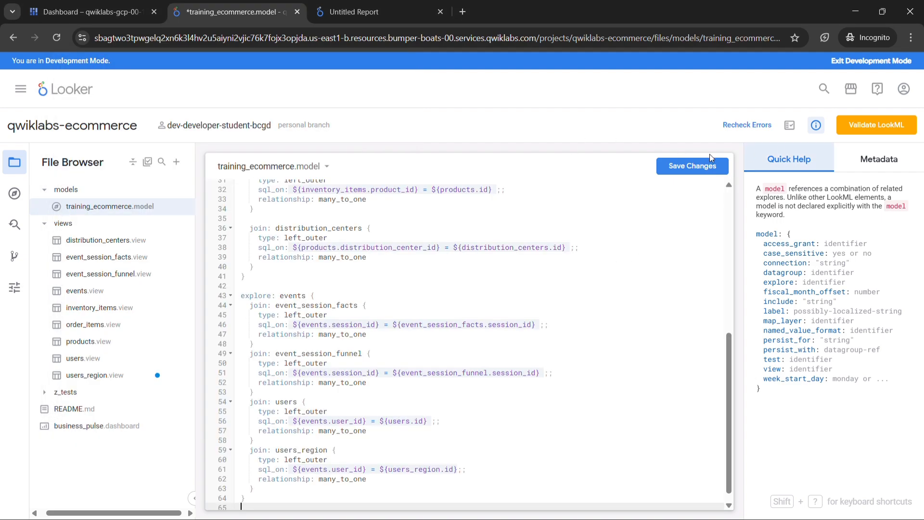
{"action": "left_click", "coordinate": [692, 166]}
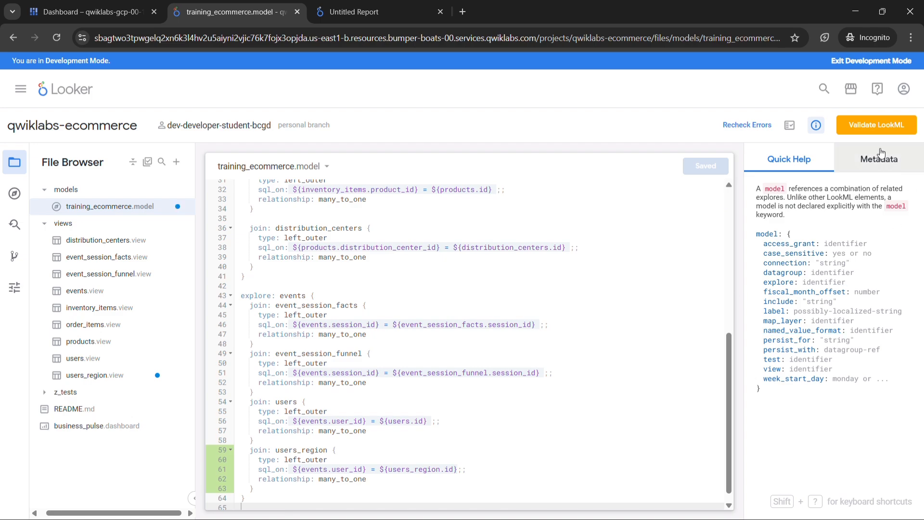
{"action": "left_click", "coordinate": [876, 125]}
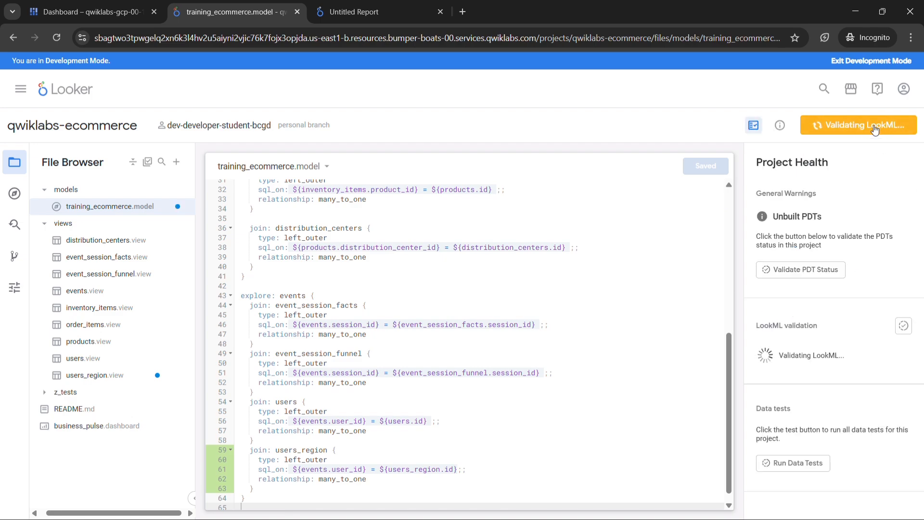
{"action": "mouse_move", "coordinate": [865, 132]}
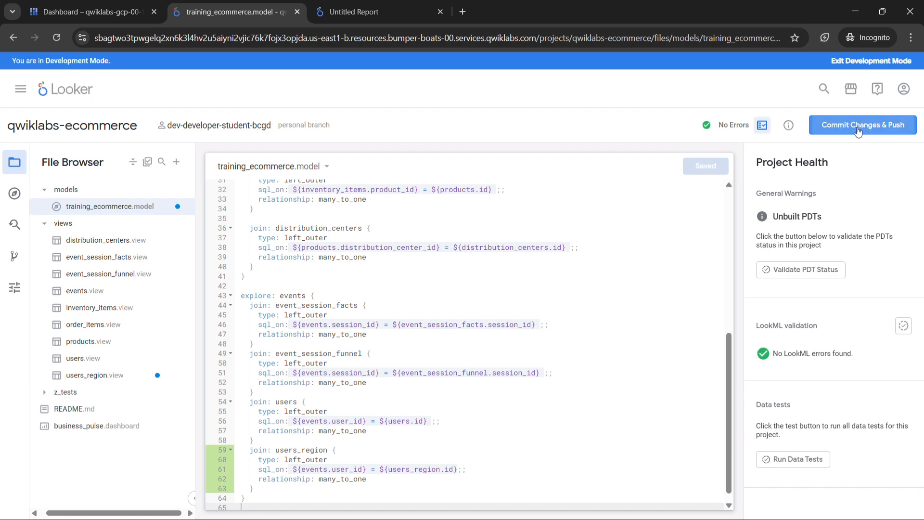
Commit both changed files with message 'GDG' and push them.
{"action": "left_click", "coordinate": [860, 124]}
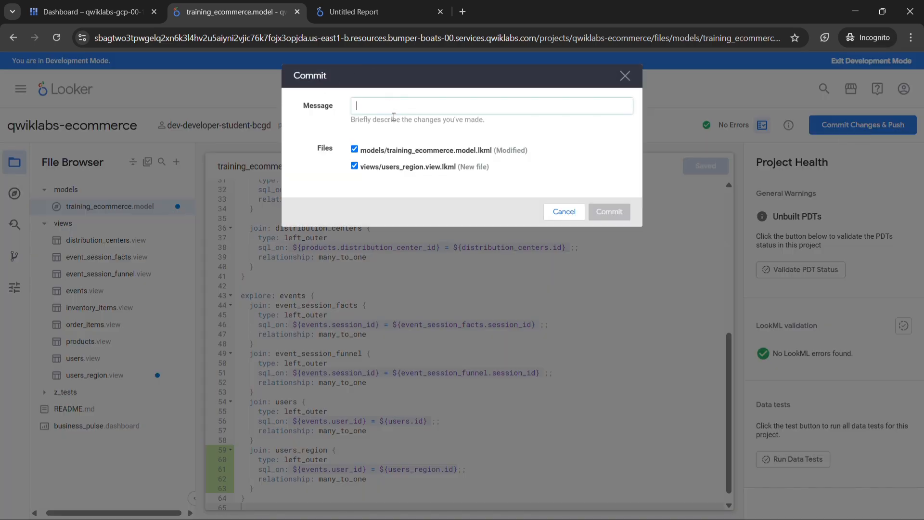
{"action": "type", "text": "GDG"}
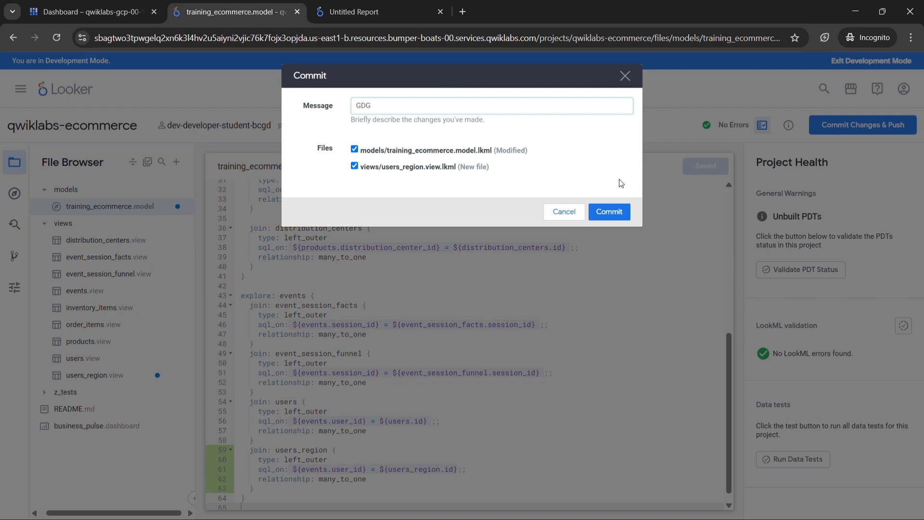
{"action": "left_click", "coordinate": [609, 211]}
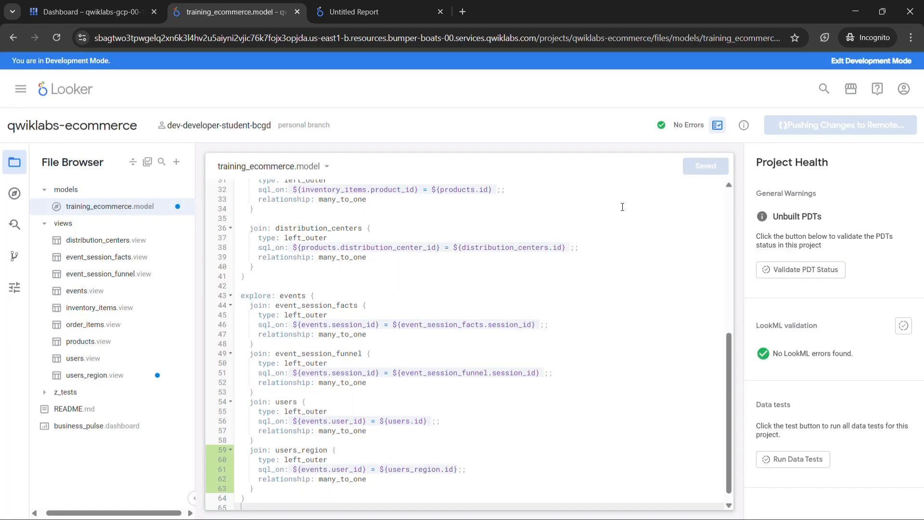
{"action": "left_click", "coordinate": [839, 124]}
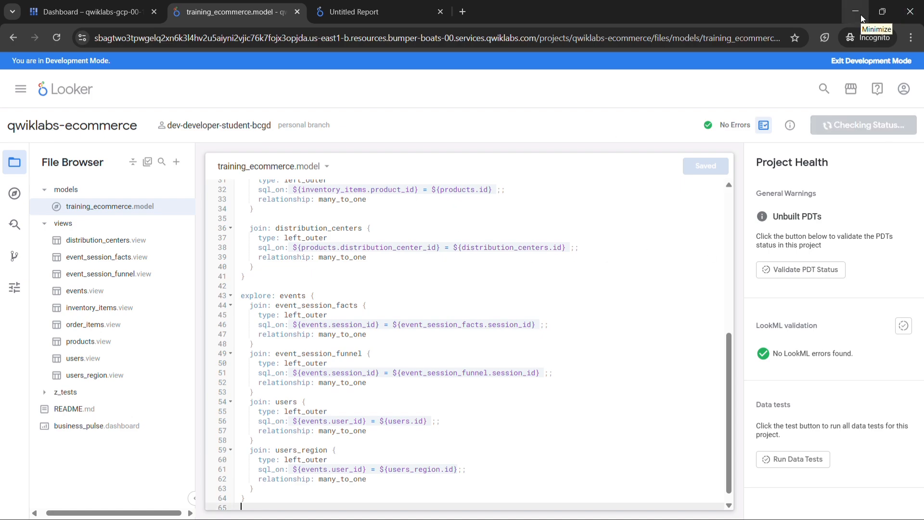
Check Task 2 progress until Assessment Completed shows, then scroll to the Task 3 dashboard instructions.
{"action": "left_click", "coordinate": [521, 11]}
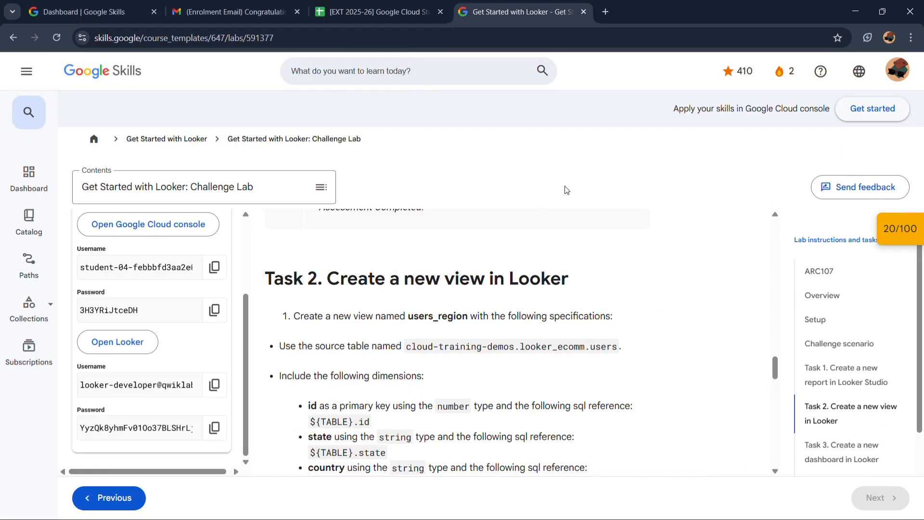
{"action": "scroll", "scroll_direction": "down", "scroll_amount": 3}
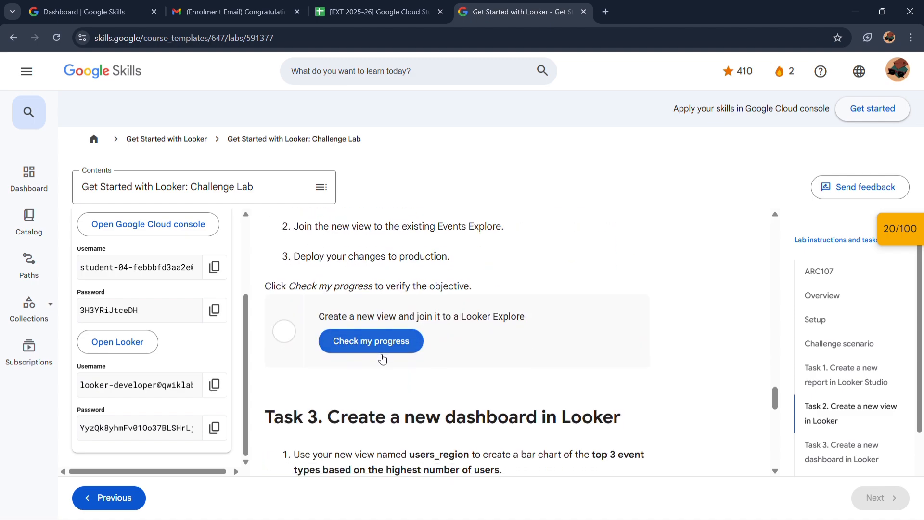
{"action": "left_click", "coordinate": [371, 341]}
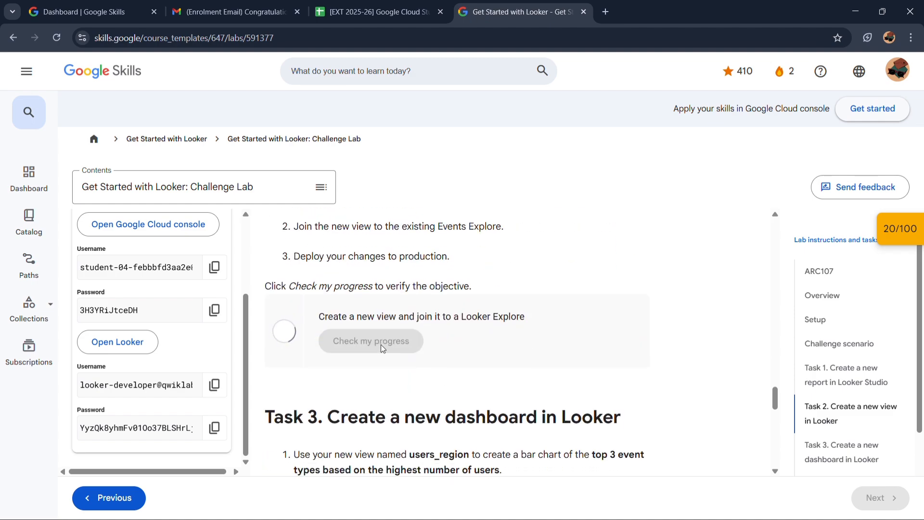
{"action": "mouse_move", "coordinate": [569, 300]}
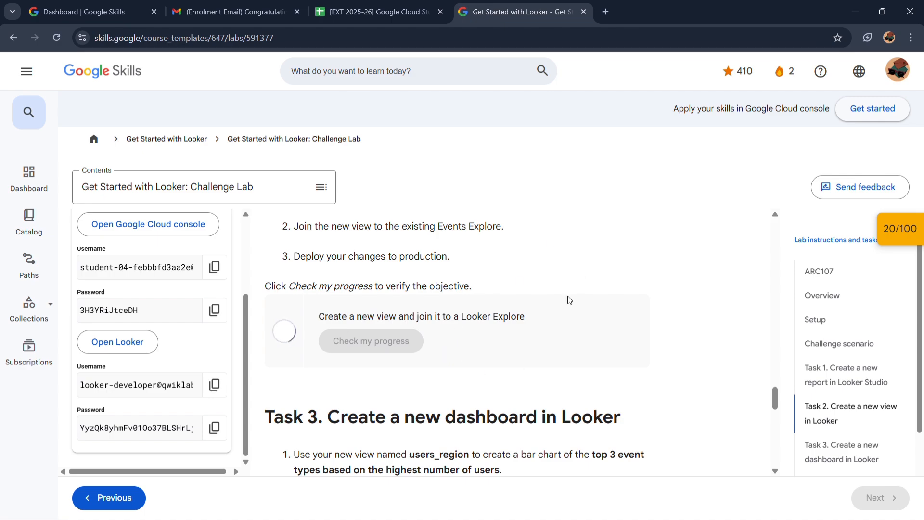
{"action": "left_click", "coordinate": [370, 341]}
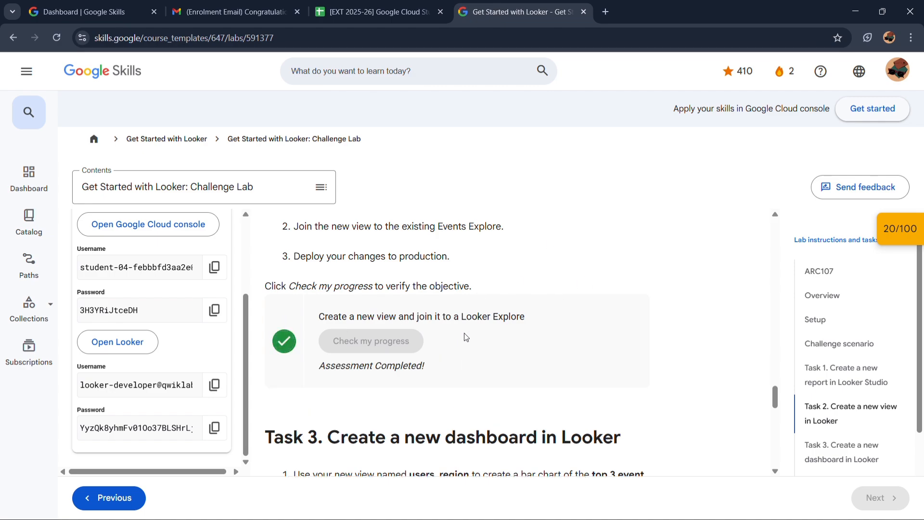
{"action": "scroll", "scroll_direction": "down", "scroll_amount": 3}
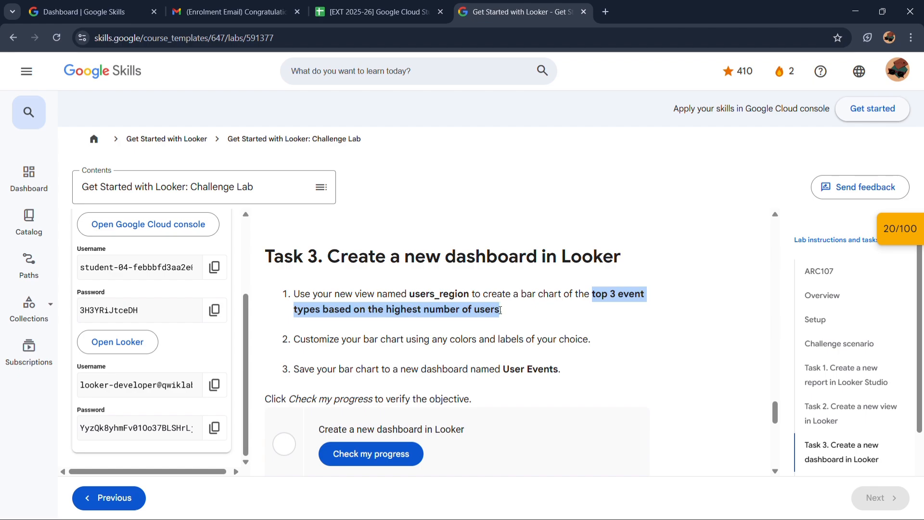
{"action": "mouse_move", "coordinate": [727, 343]}
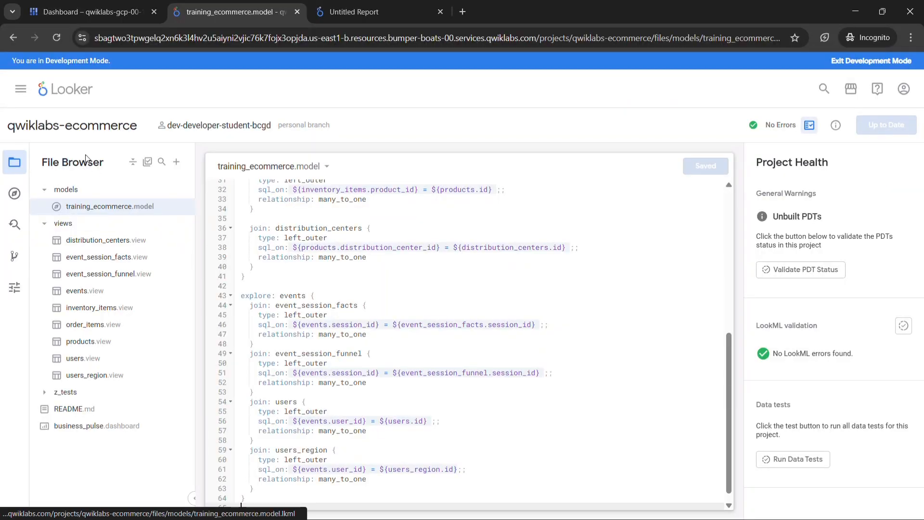
Navigate from Develop to the E-Commerce Training Events explore via the main menu.
{"action": "left_click", "coordinate": [20, 88]}
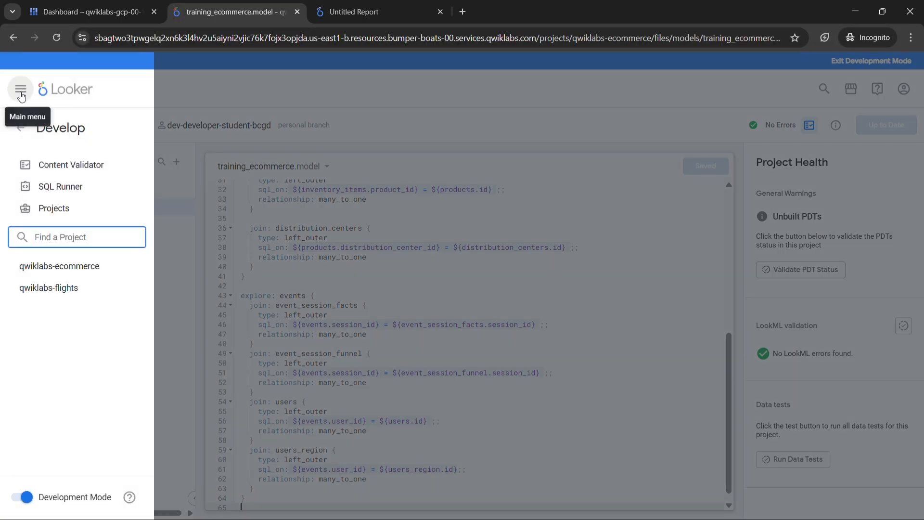
{"action": "mouse_move", "coordinate": [20, 127]}
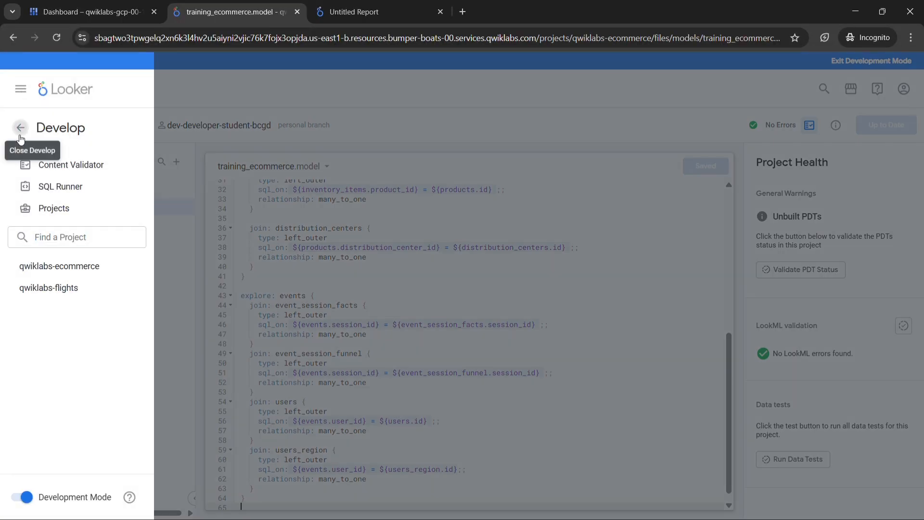
{"action": "left_click", "coordinate": [20, 127]}
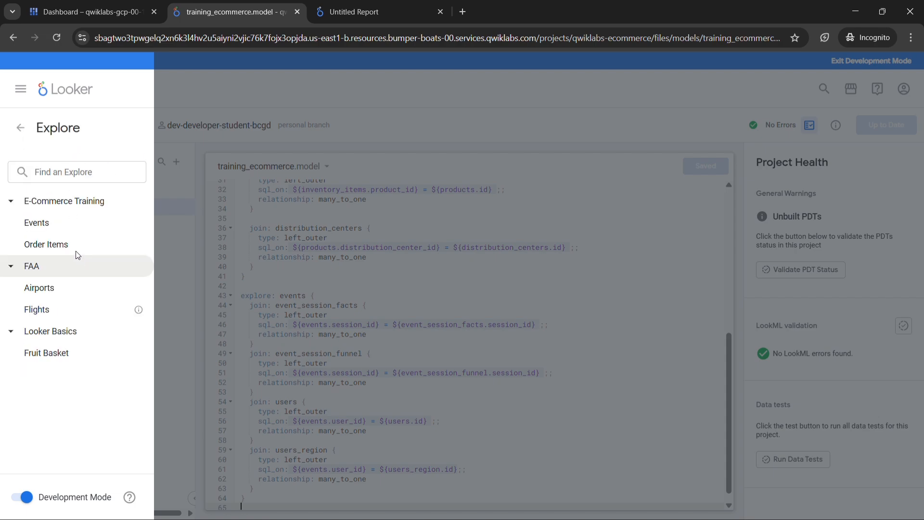
{"action": "left_click", "coordinate": [36, 222]}
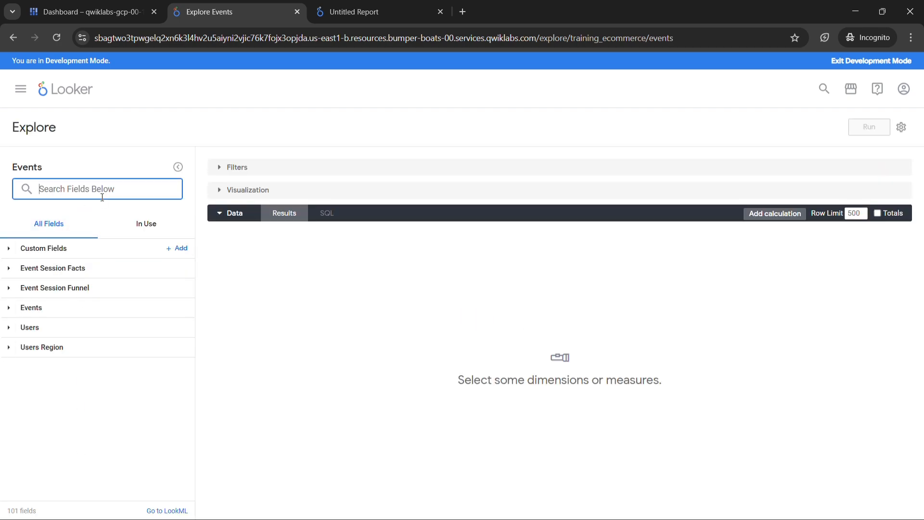
Add the Events Event Type dimension to the query from the field search.
{"action": "type", "text": "even"}
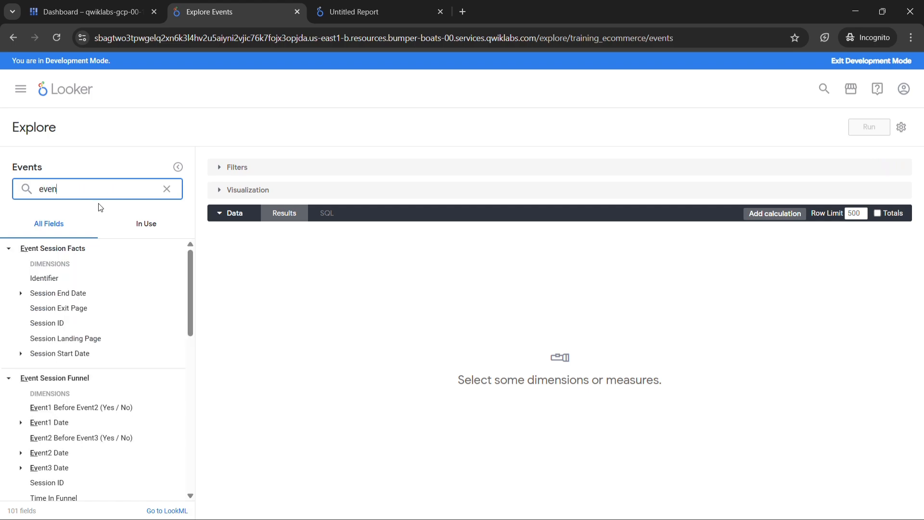
{"action": "type", "text": "type"}
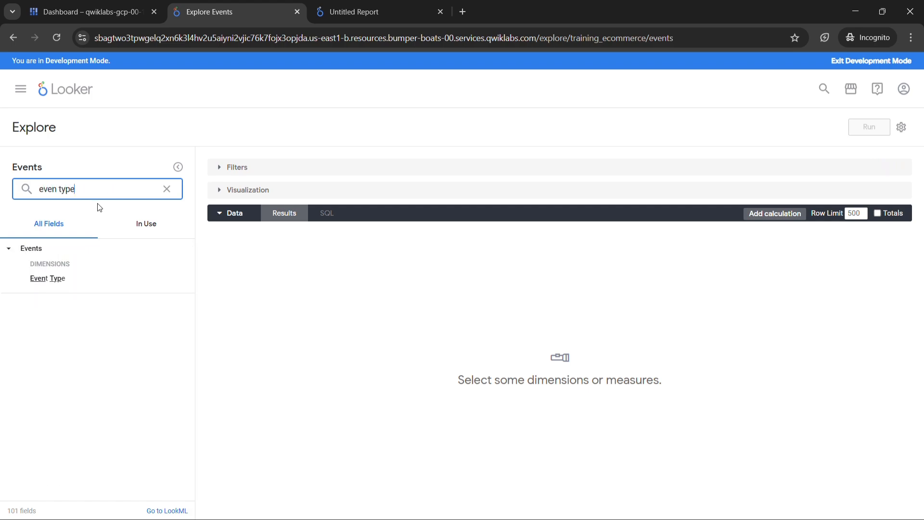
{"action": "left_click", "coordinate": [47, 277]}
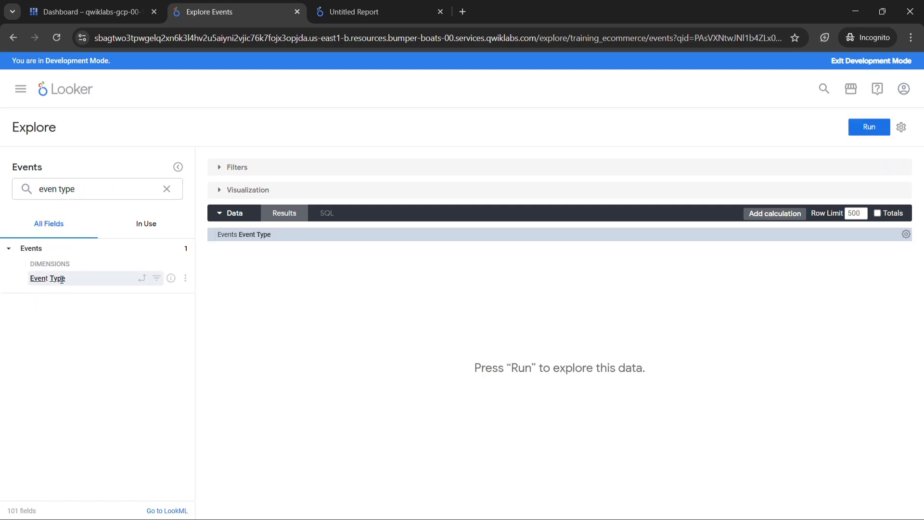
Add the Users Region Count measure and sort it from highest to lowest.
{"action": "key", "text": "Backspace"}
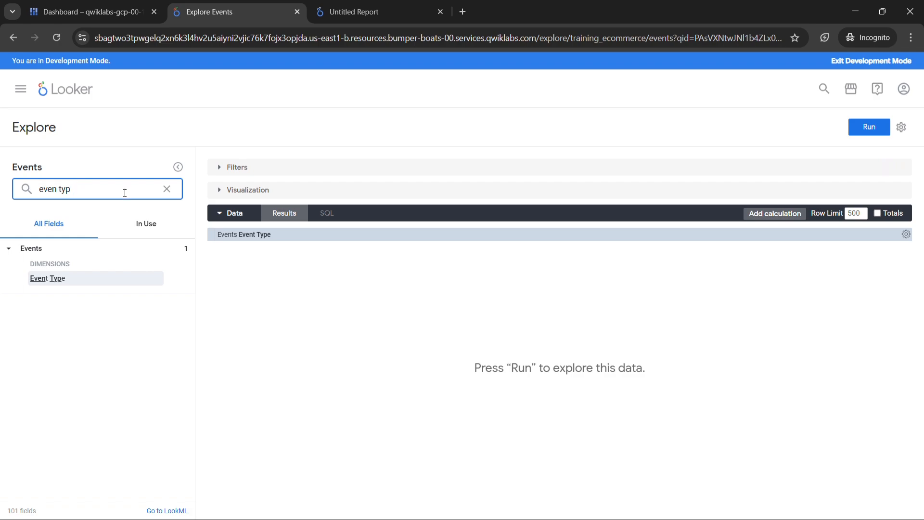
{"action": "left_click", "coordinate": [167, 188]}
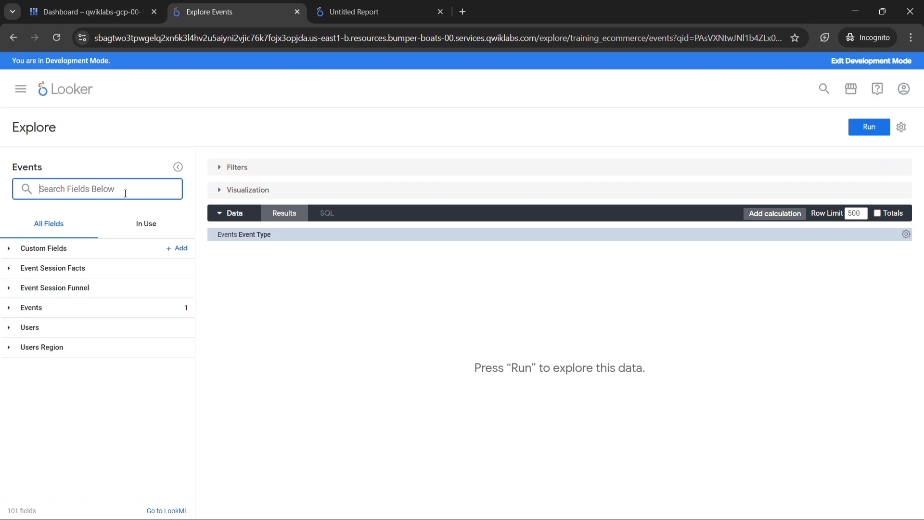
{"action": "type", "text": "count"}
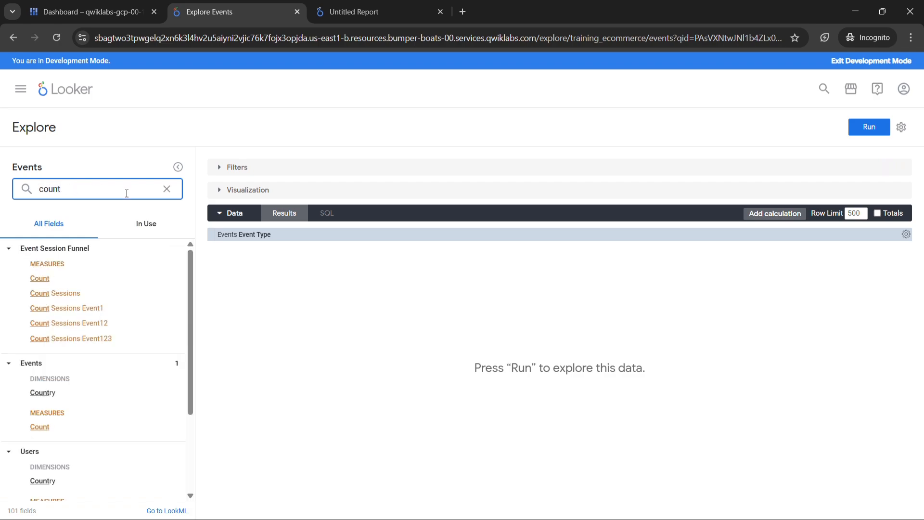
{"action": "scroll", "scroll_direction": "down", "scroll_amount": 3}
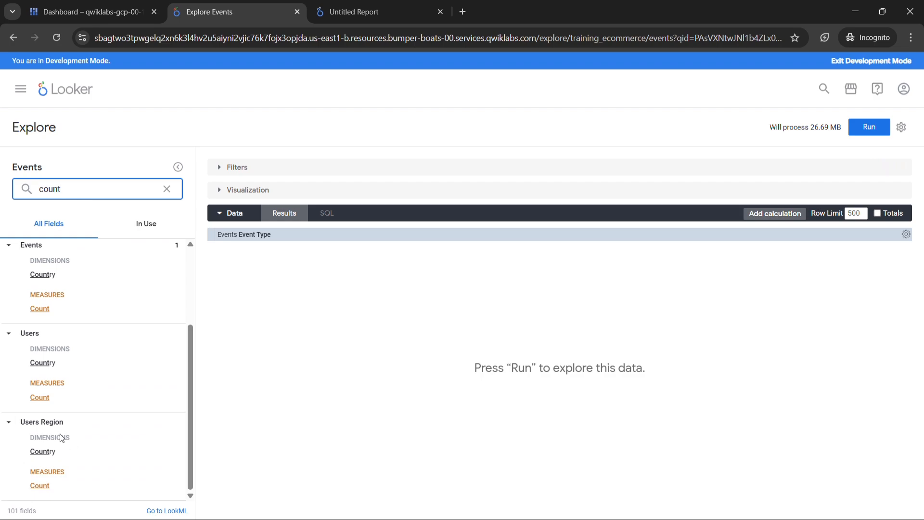
{"action": "left_click", "coordinate": [39, 485]}
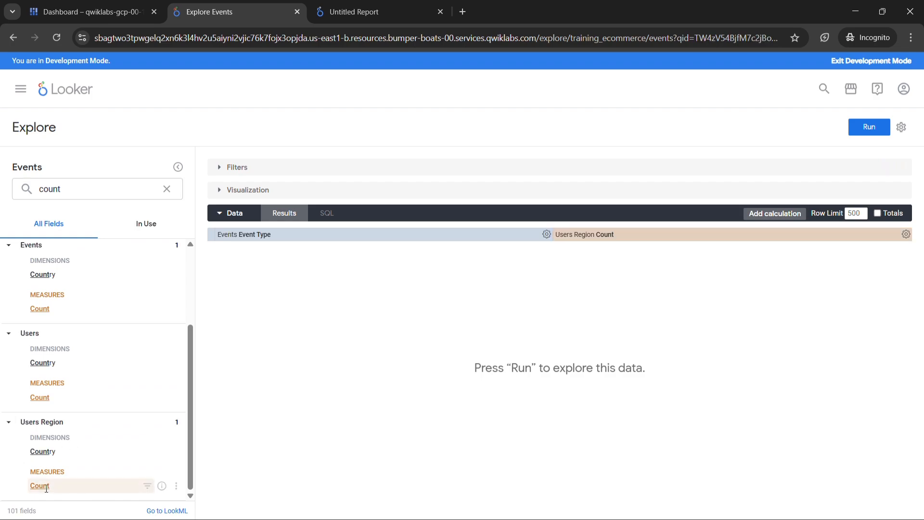
{"action": "mouse_move", "coordinate": [624, 235]}
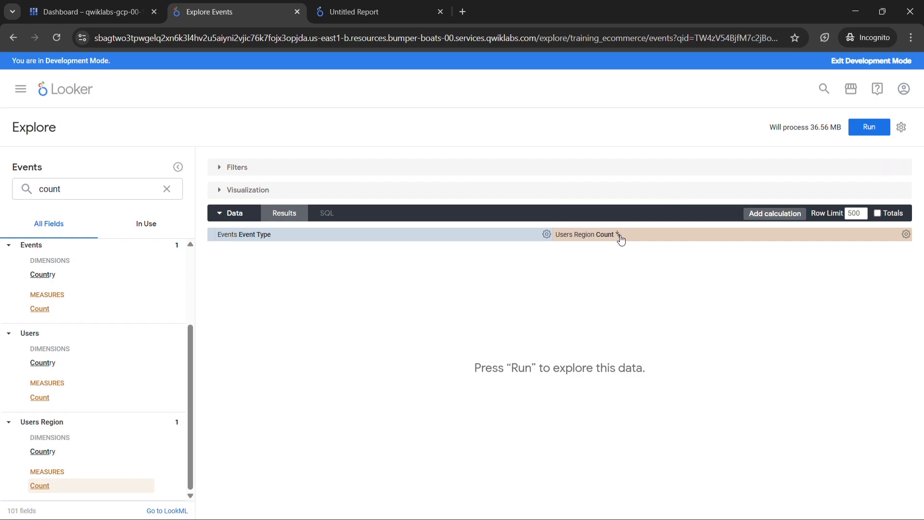
{"action": "left_click", "coordinate": [618, 235]}
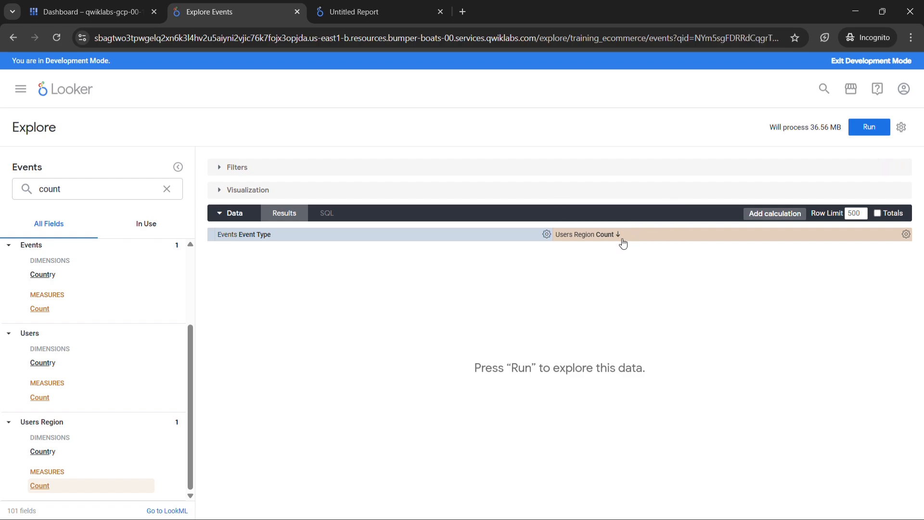
{"action": "mouse_move", "coordinate": [619, 238]}
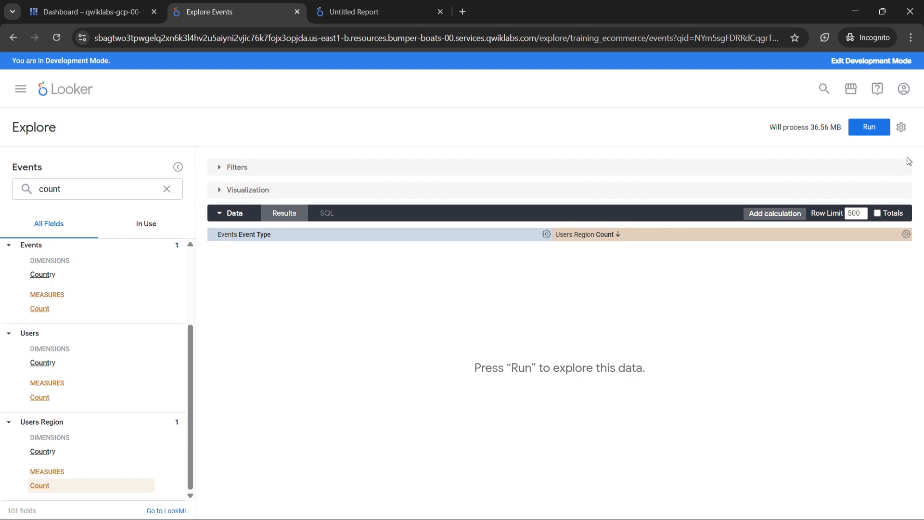
Run the query, then rerun it with the row limit set to 3.
{"action": "left_click", "coordinate": [868, 127]}
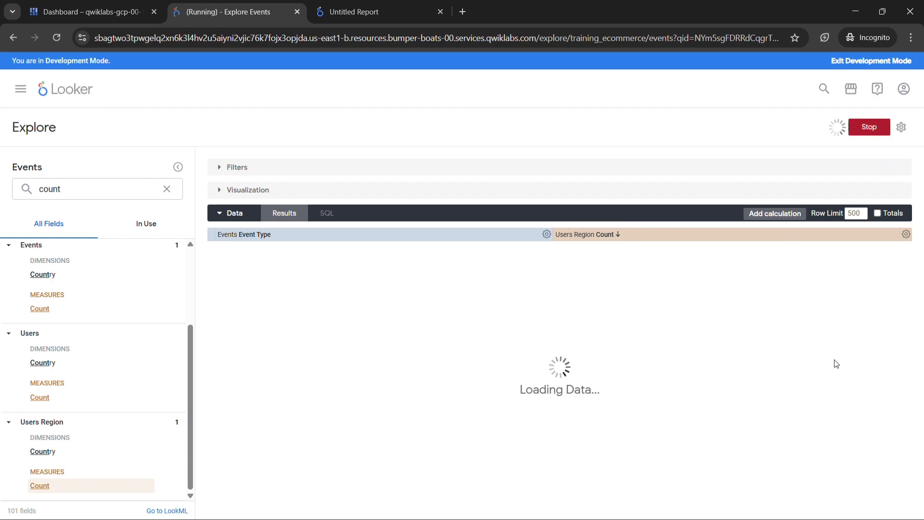
{"action": "mouse_move", "coordinate": [898, 200]}
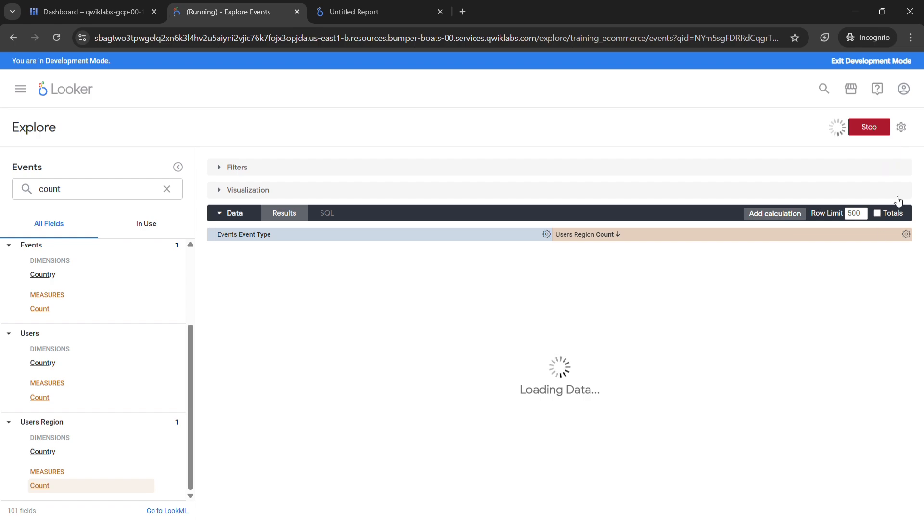
{"action": "mouse_move", "coordinate": [290, 340]}
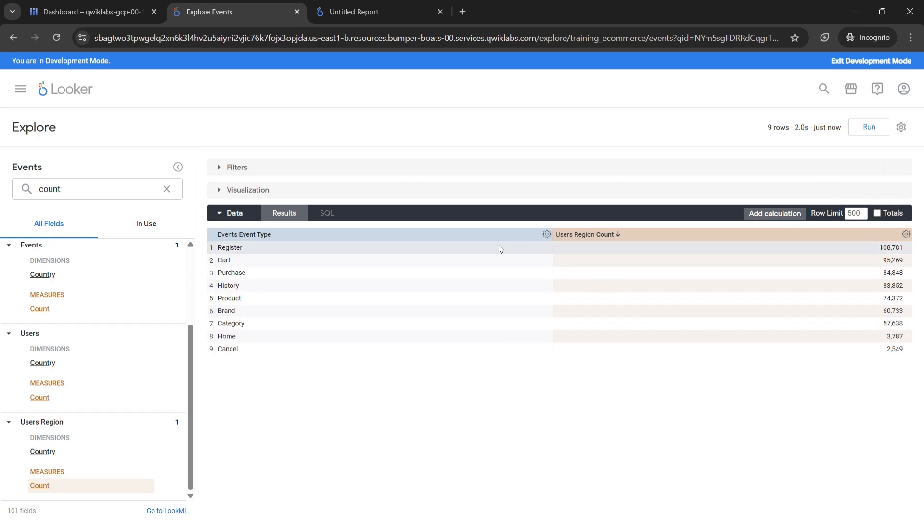
{"action": "mouse_move", "coordinate": [246, 193]}
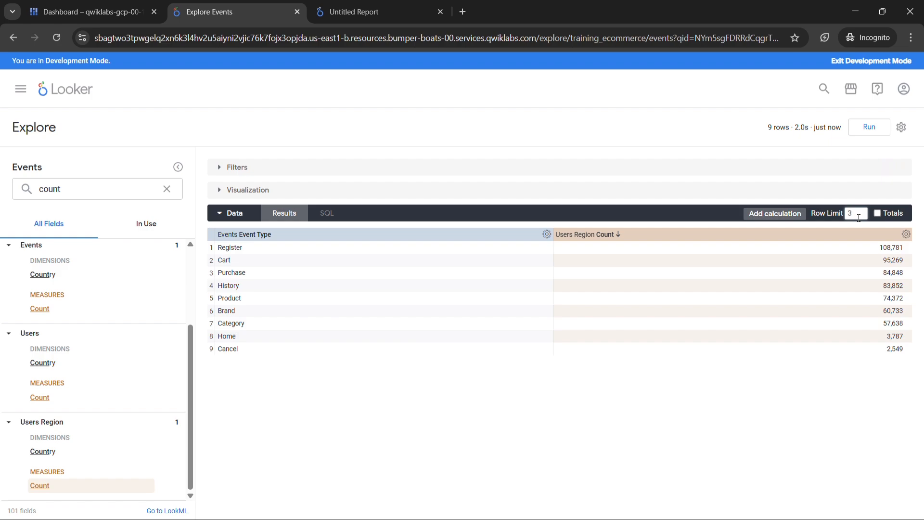
{"action": "left_click", "coordinate": [868, 127]}
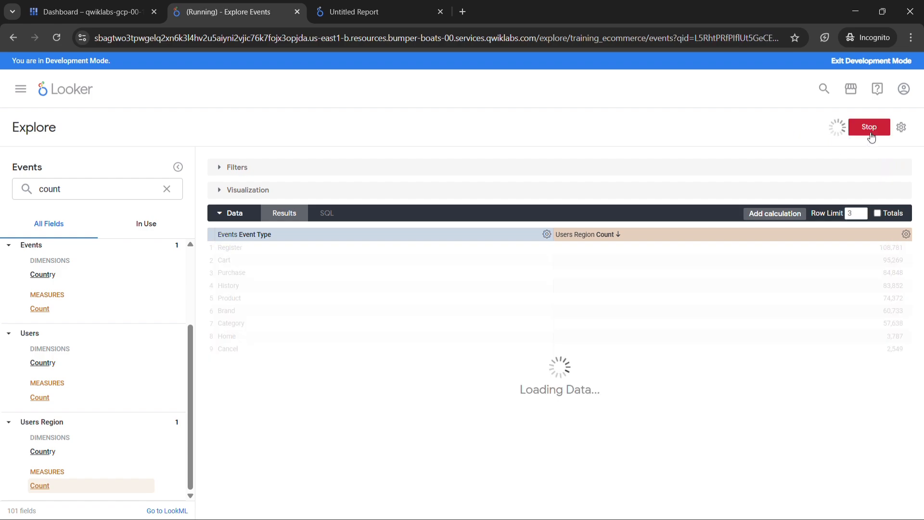
{"action": "mouse_move", "coordinate": [623, 259]}
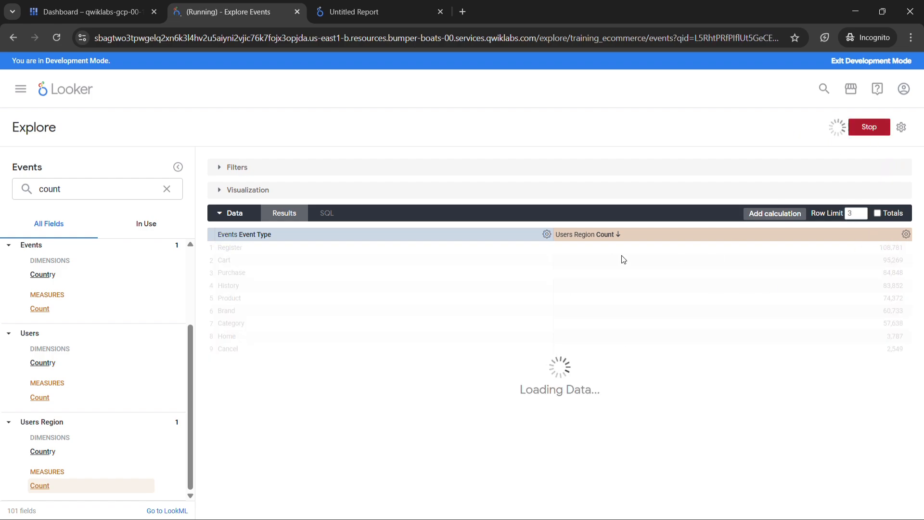
{"action": "mouse_move", "coordinate": [855, 254]}
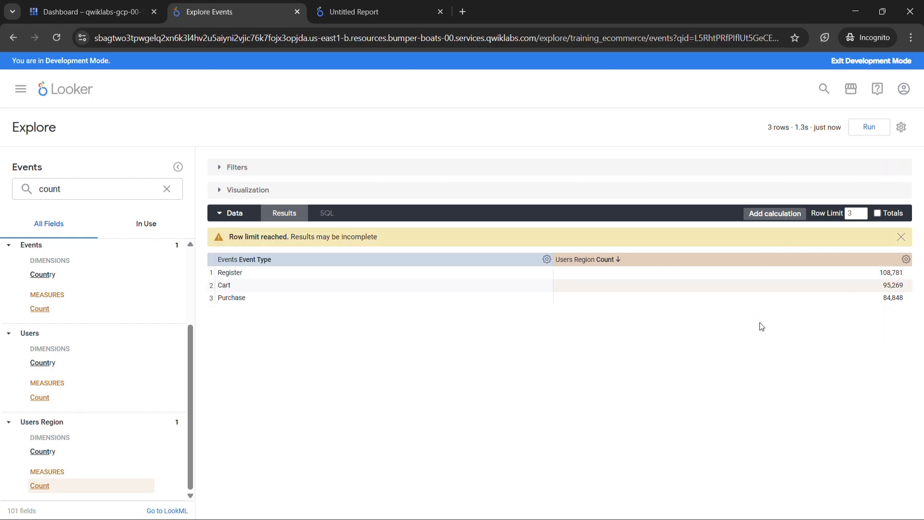
{"action": "mouse_move", "coordinate": [140, 251]}
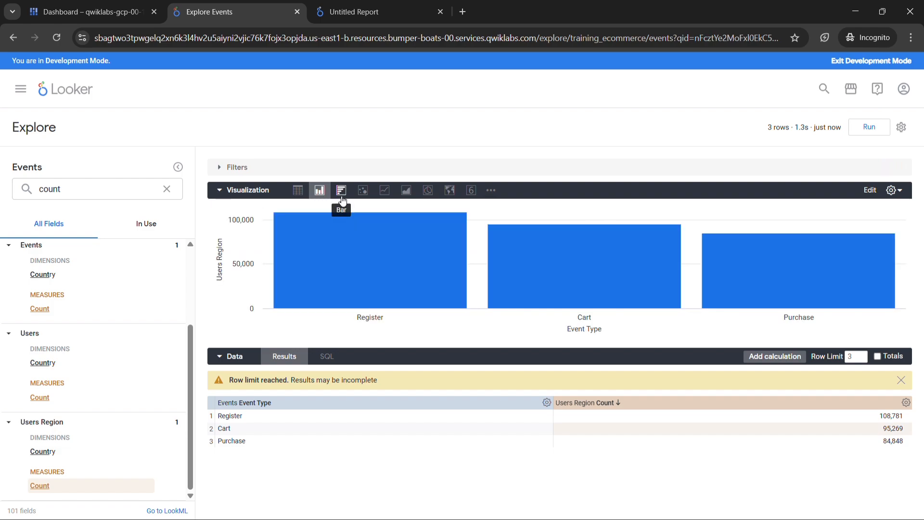
Show the results as horizontal bars and bring up the explore's actions menu.
{"action": "left_click", "coordinate": [341, 190]}
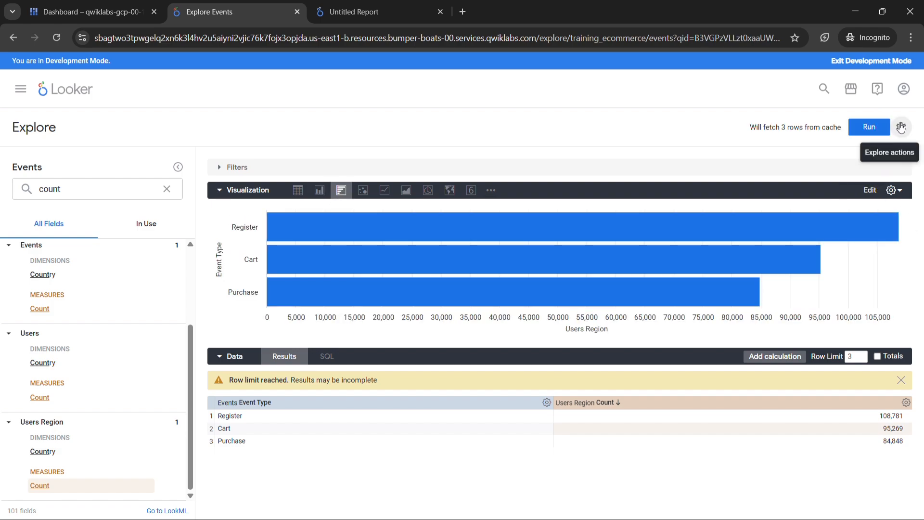
{"action": "left_click", "coordinate": [901, 127]}
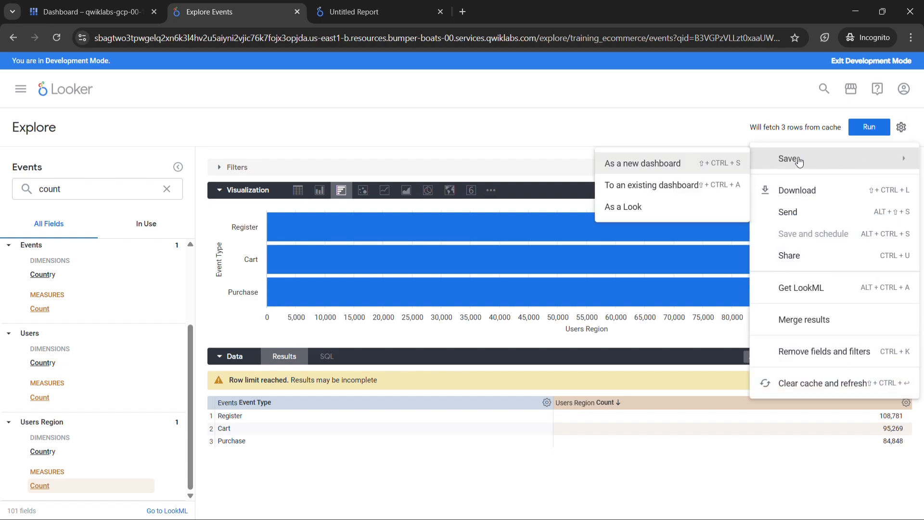
{"action": "mouse_move", "coordinate": [666, 173]}
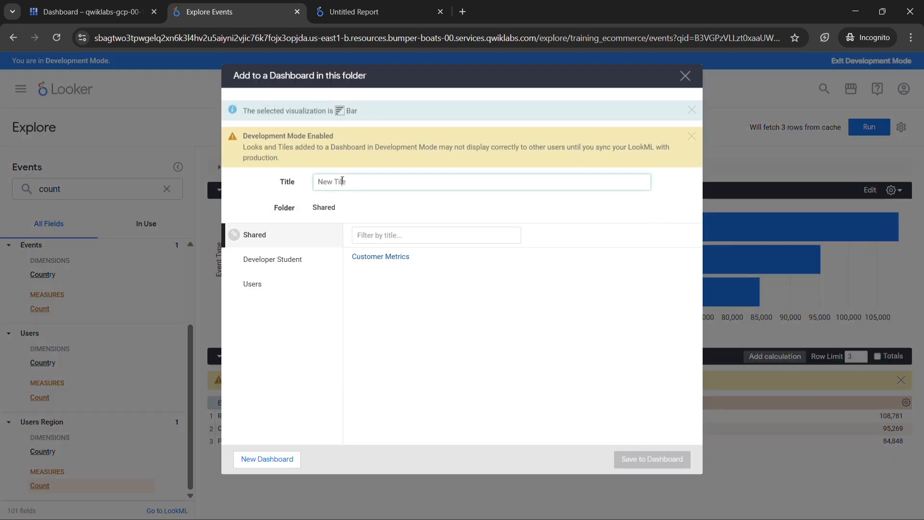
Title the chart 'top 3 event types based on the highest number of users' and return to the lab.
{"action": "type", "text": "Top 3 event types based on the highest number of userse"}
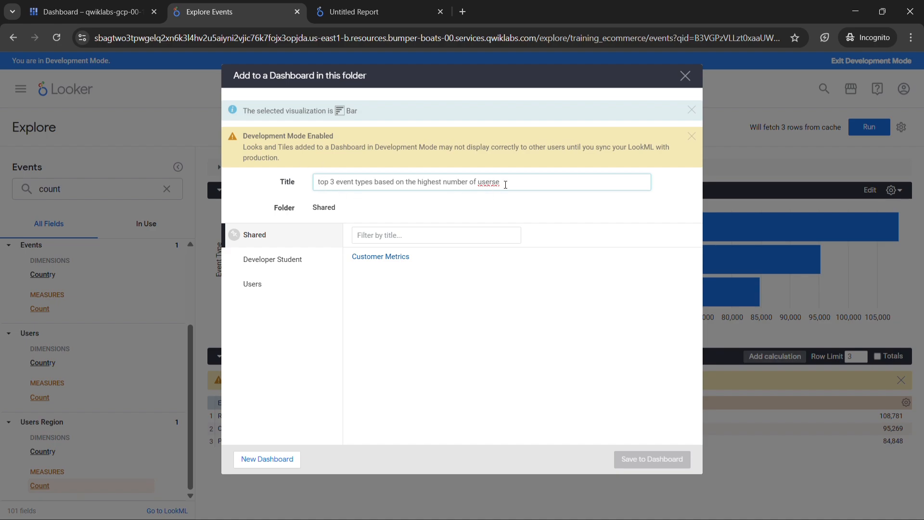
{"action": "key", "text": "Backspace"}
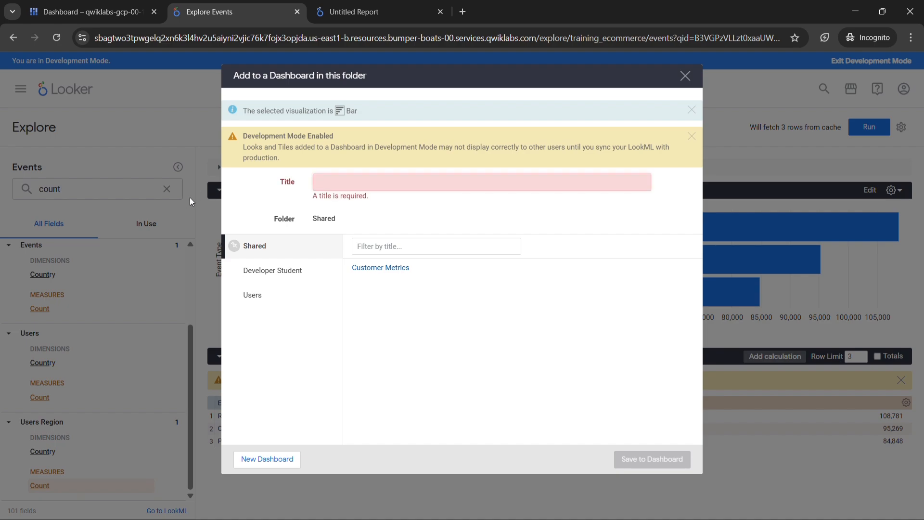
{"action": "type", "text": "top 3 event types based on the highest number of users"}
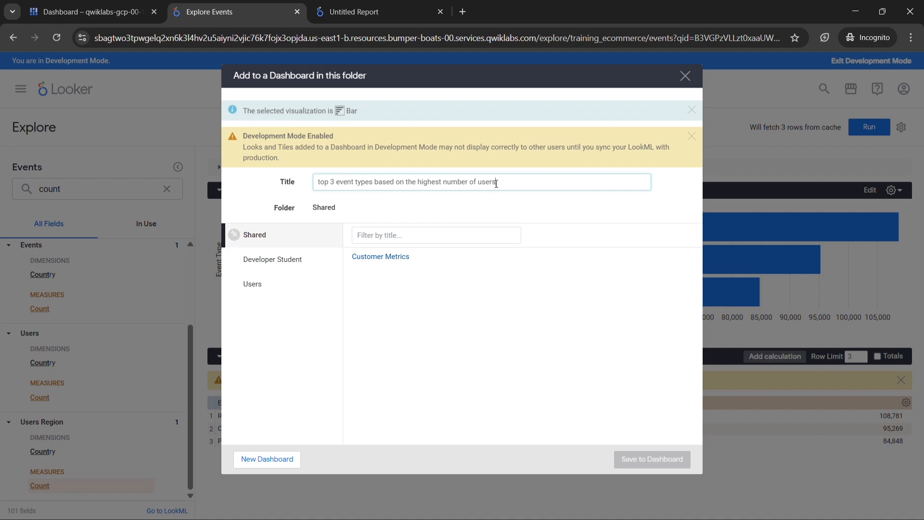
{"action": "triple_click", "coordinate": [407, 182]}
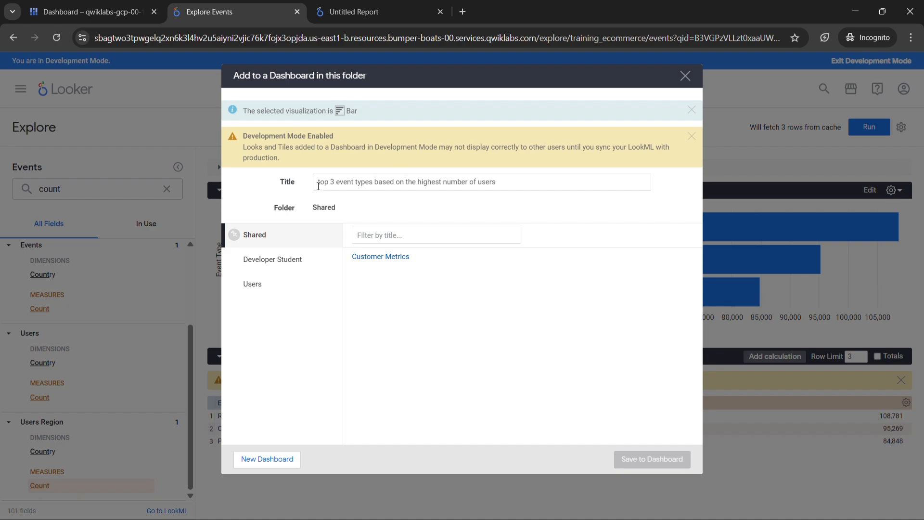
{"action": "mouse_move", "coordinate": [398, 195]}
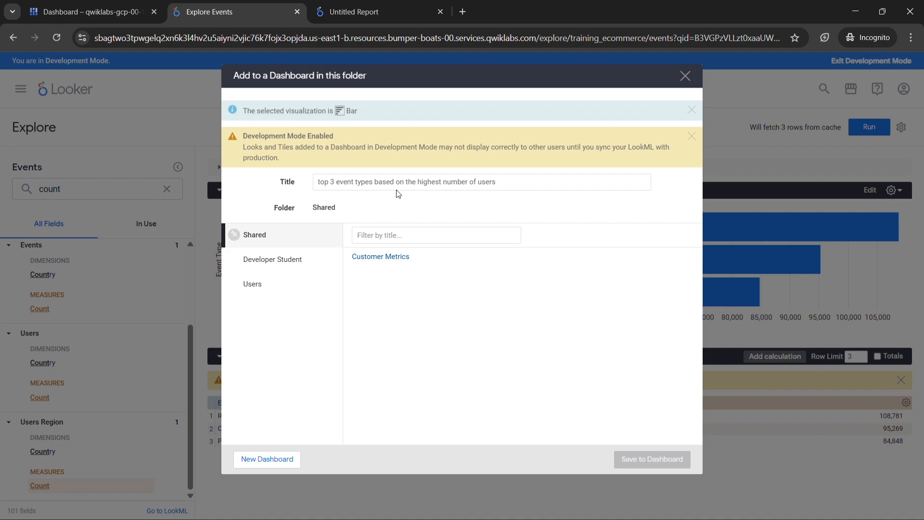
{"action": "mouse_move", "coordinate": [312, 431]}
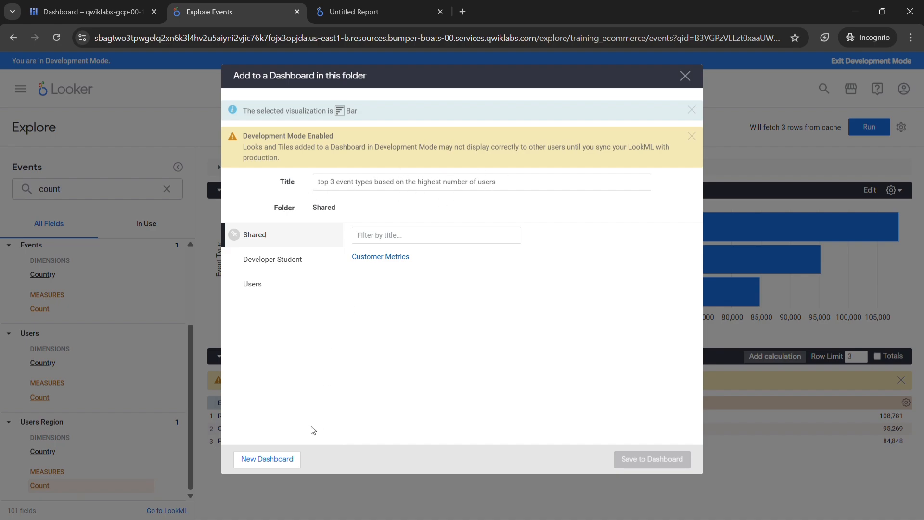
{"action": "mouse_move", "coordinate": [460, 303]}
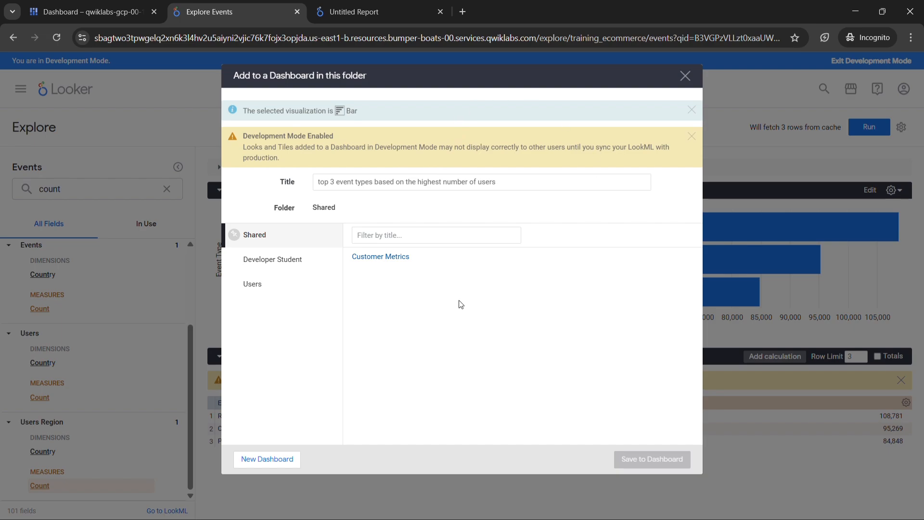
{"action": "mouse_move", "coordinate": [459, 296]}
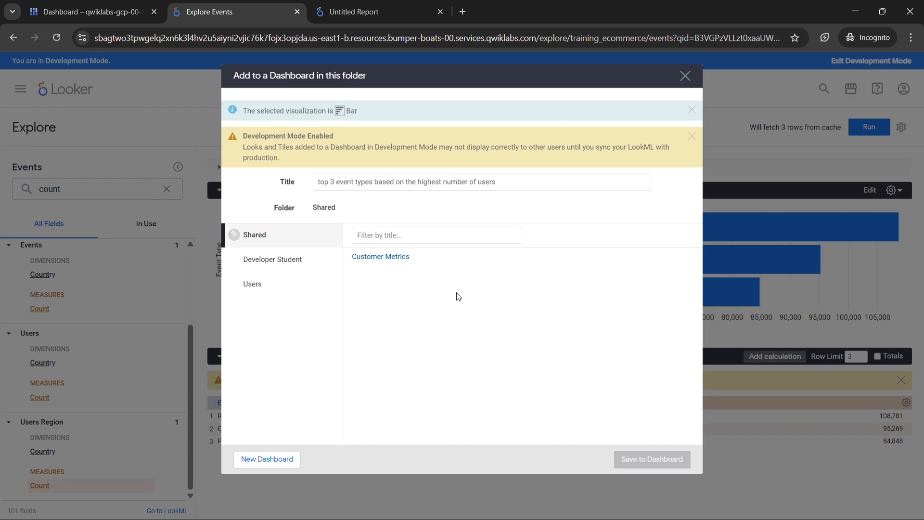
{"action": "left_click", "coordinate": [521, 12]}
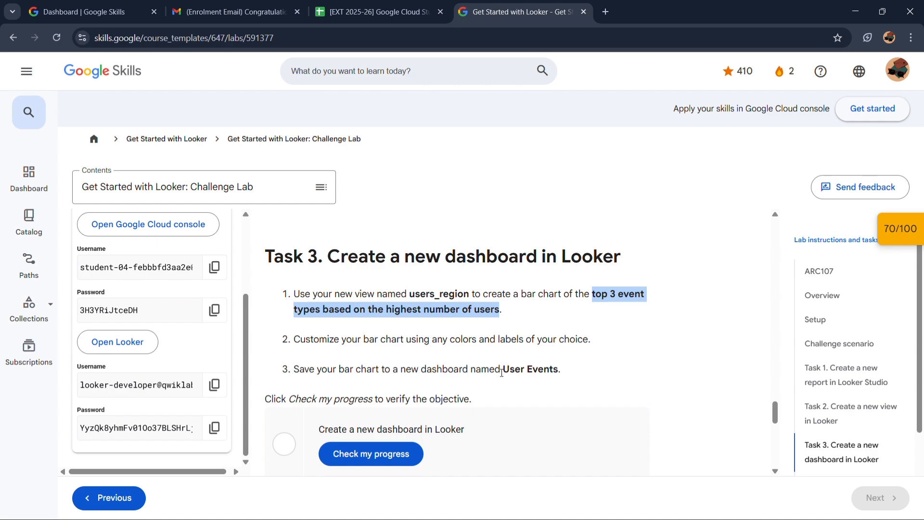
Select the dashboard name User Events in the Task 3 instructions.
{"action": "double_click", "coordinate": [524, 368]}
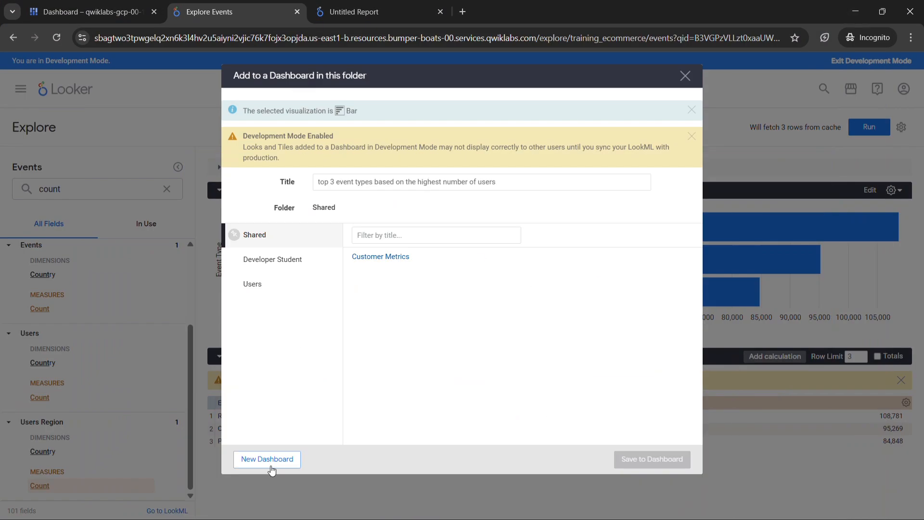
Create a new dashboard named User Events and save the chart into it.
{"action": "left_click", "coordinate": [267, 459]}
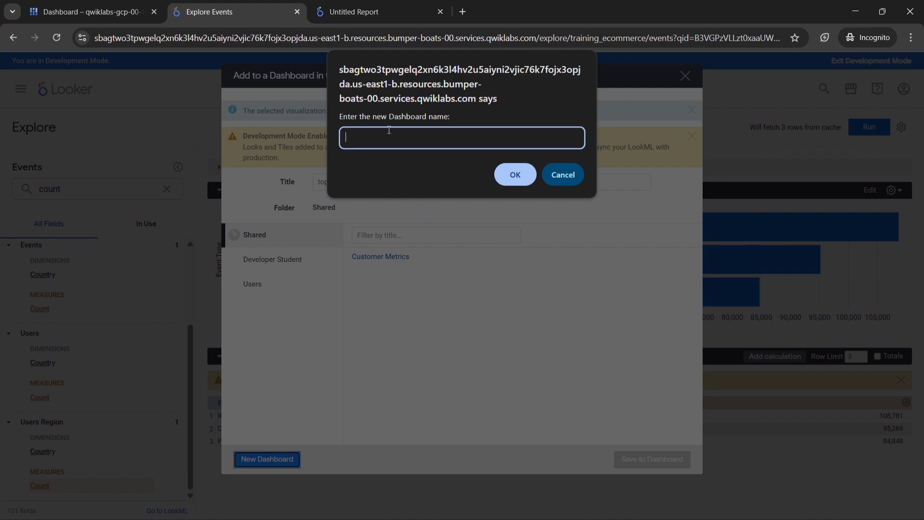
{"action": "type", "text": "User Events"}
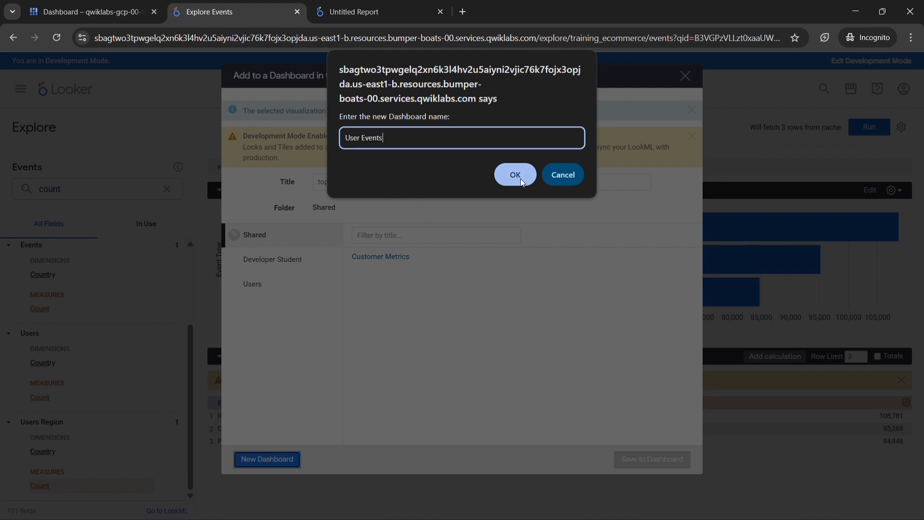
{"action": "left_click", "coordinate": [514, 175]}
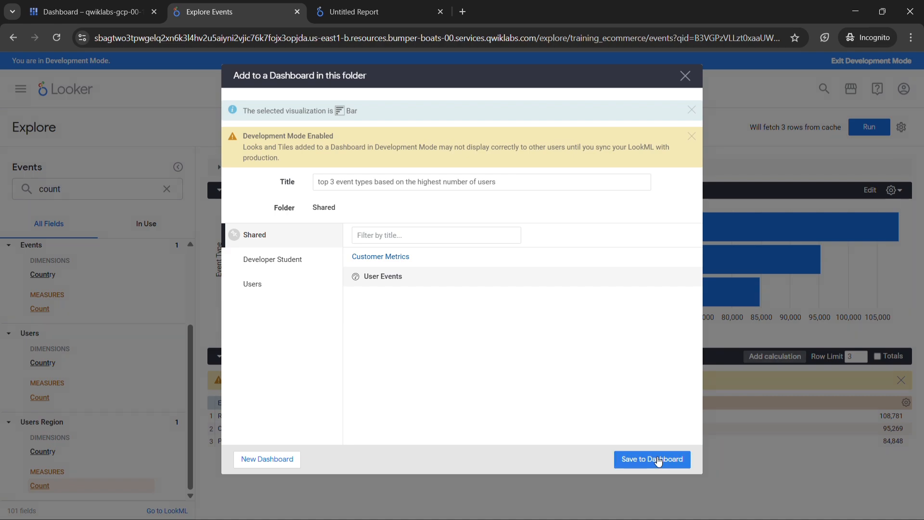
{"action": "left_click", "coordinate": [652, 459]}
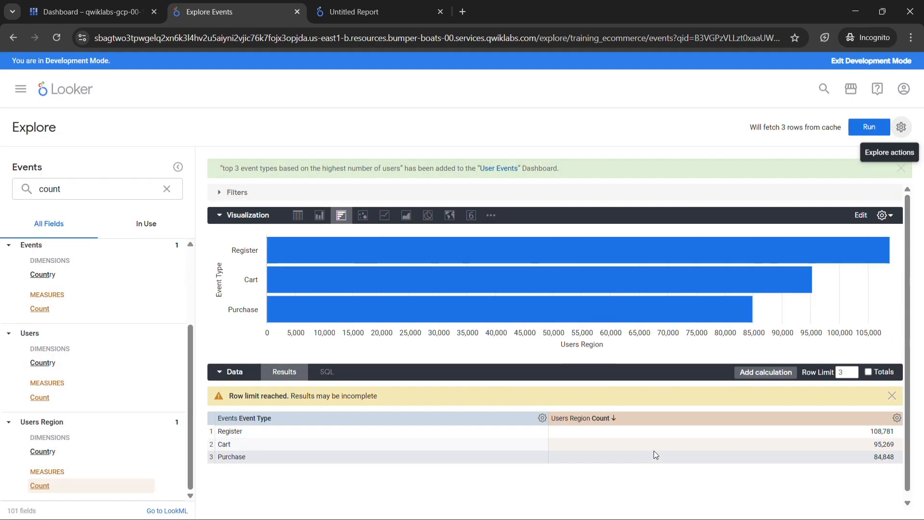
{"action": "mouse_move", "coordinate": [864, 48]}
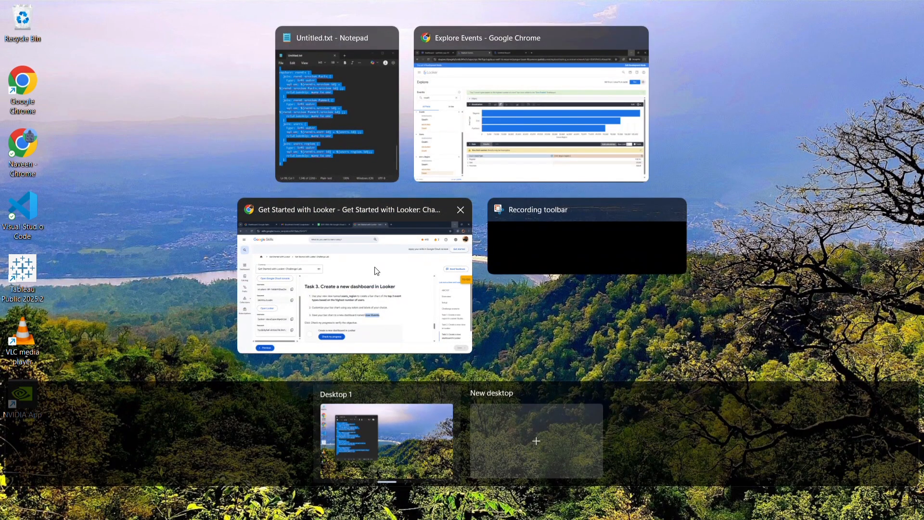
Check progress on Task 3 in Google Skills and review the completed checkpoints.
{"action": "left_click", "coordinate": [353, 277]}
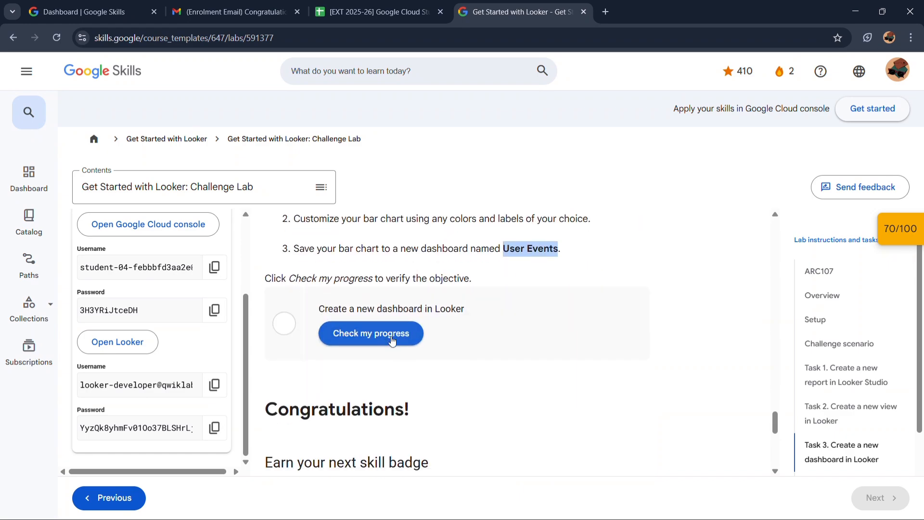
{"action": "left_click", "coordinate": [369, 333]}
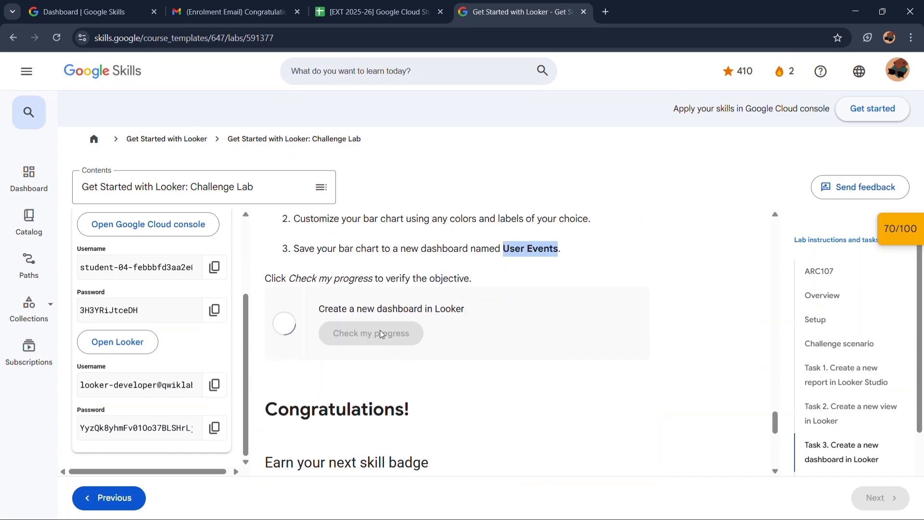
{"action": "left_click", "coordinate": [369, 333]}
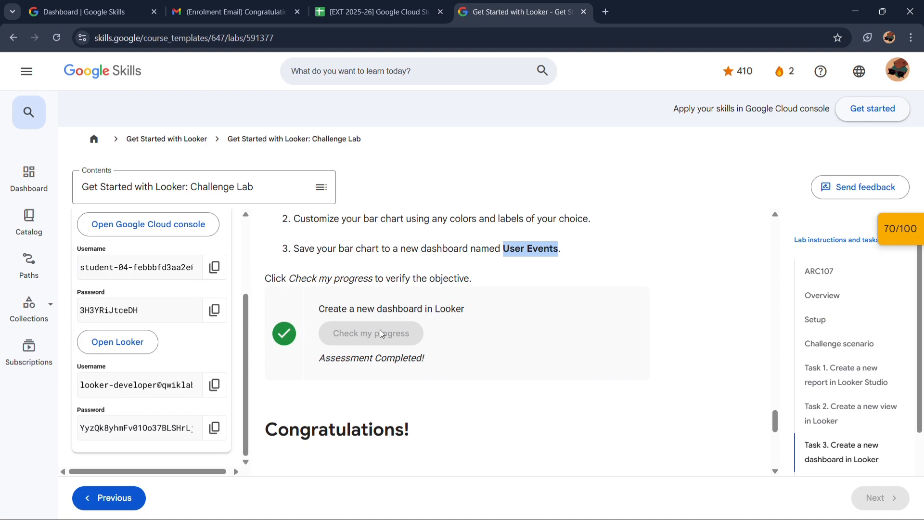
{"action": "scroll", "scroll_direction": "up", "scroll_amount": 3}
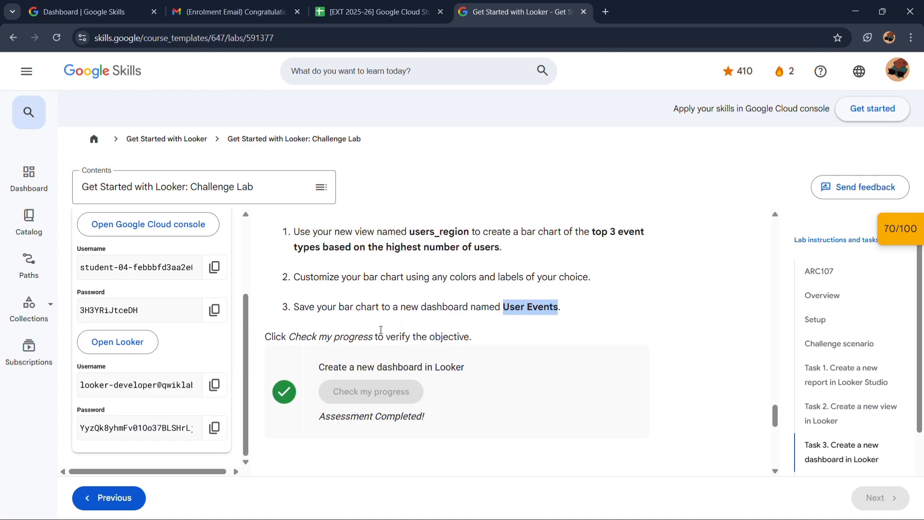
{"action": "scroll", "scroll_direction": "up", "scroll_amount": 3}
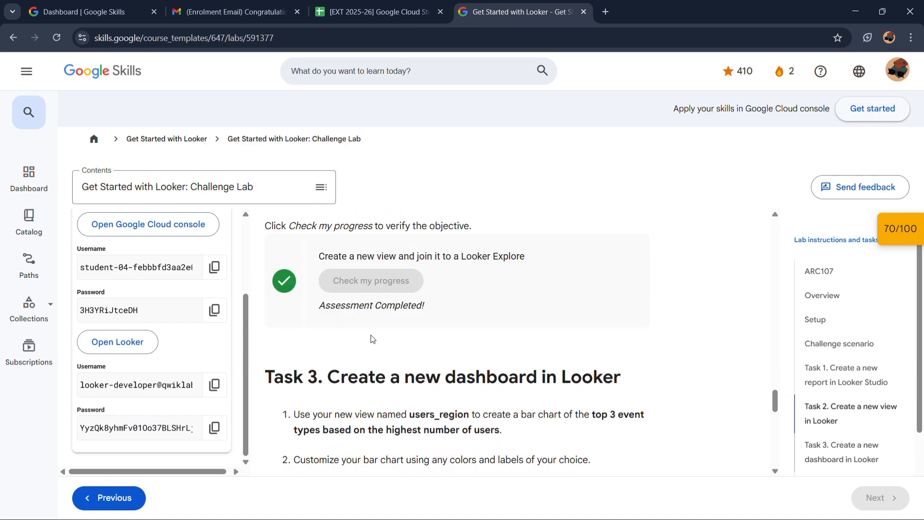
{"action": "scroll", "scroll_direction": "down", "scroll_amount": 3}
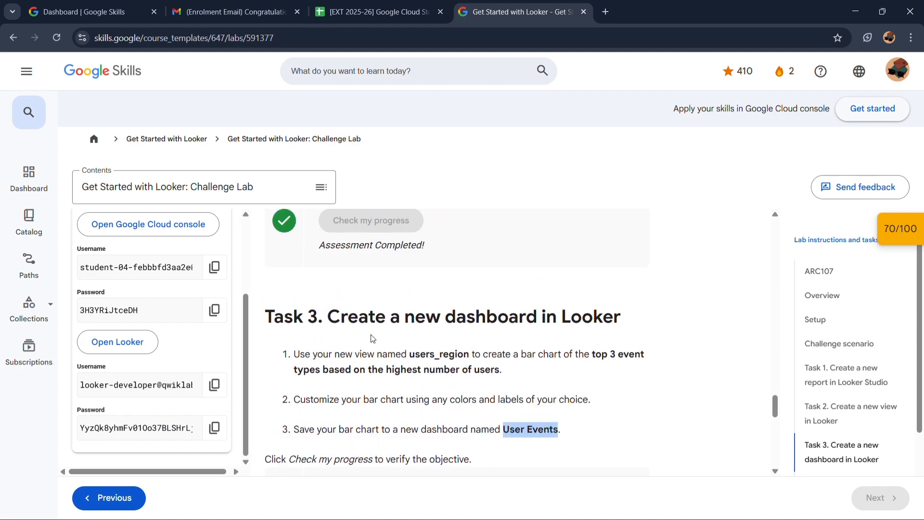
{"action": "mouse_move", "coordinate": [353, 354]}
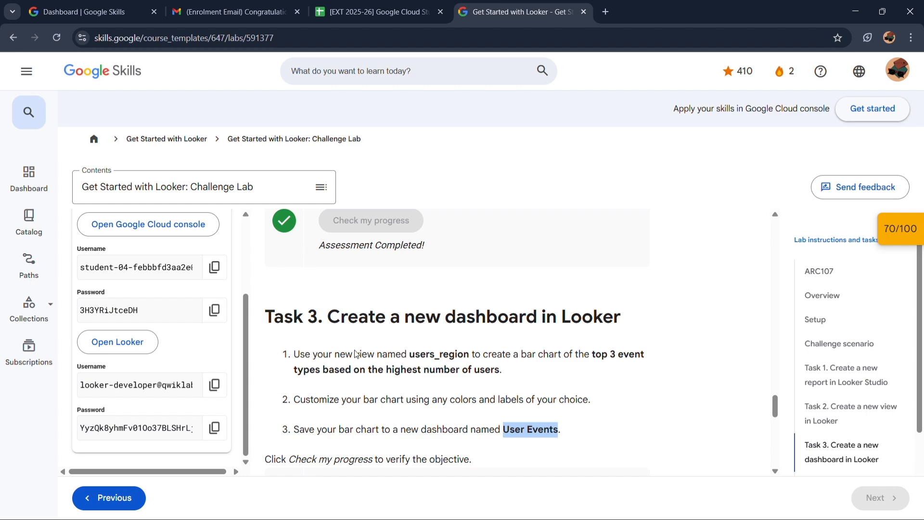